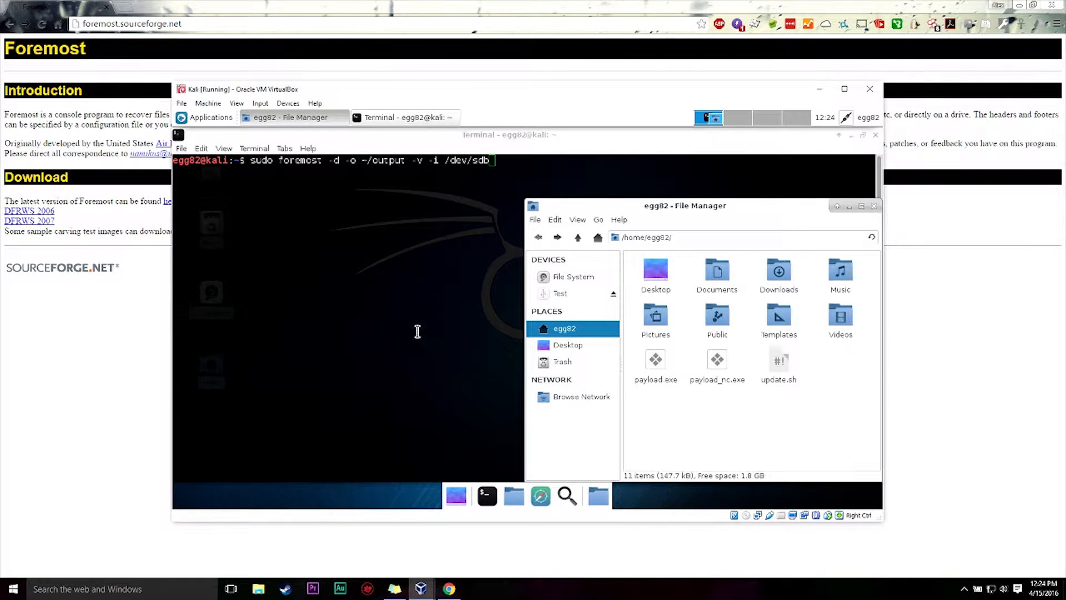
pyautogui.moveTo(574, 305)
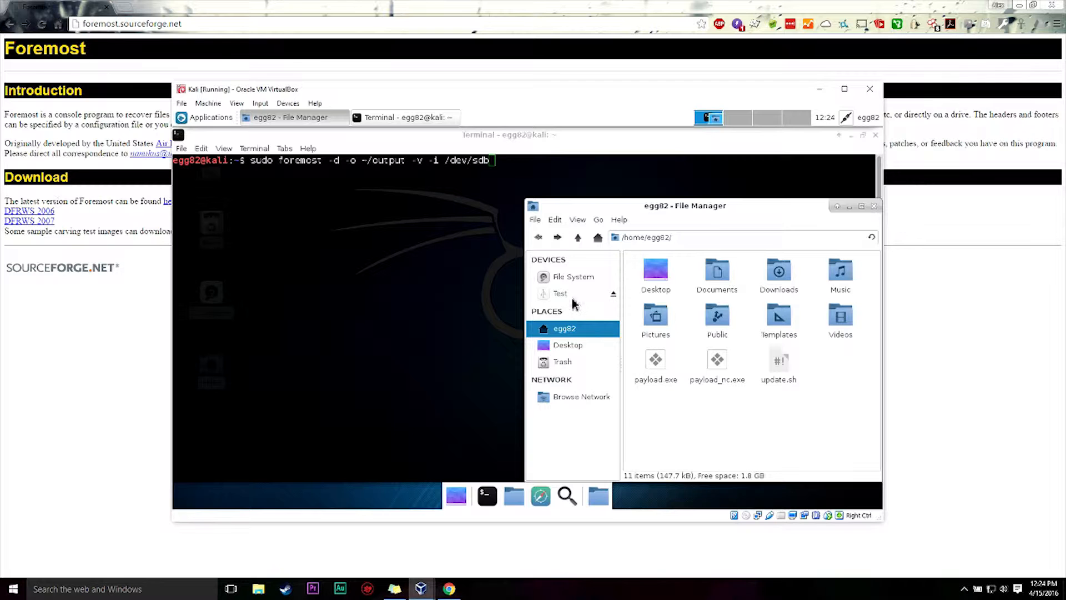
# Step: Open the Test drive showing System Volume Information and recentre the File Manager window
pyautogui.click(560, 293)
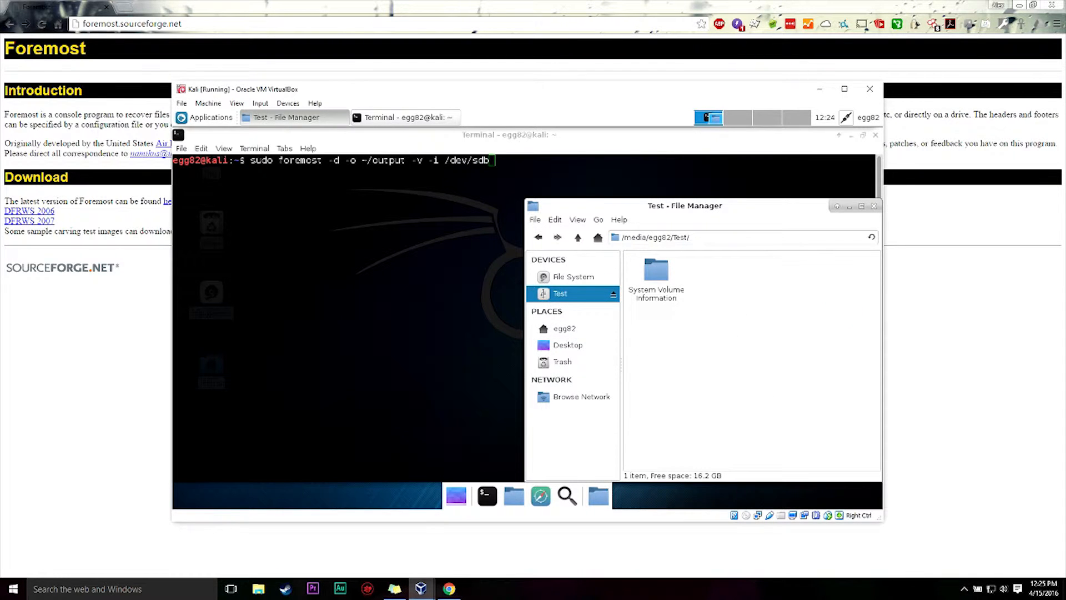
pyautogui.moveTo(684, 205); pyautogui.dragTo(451, 191)
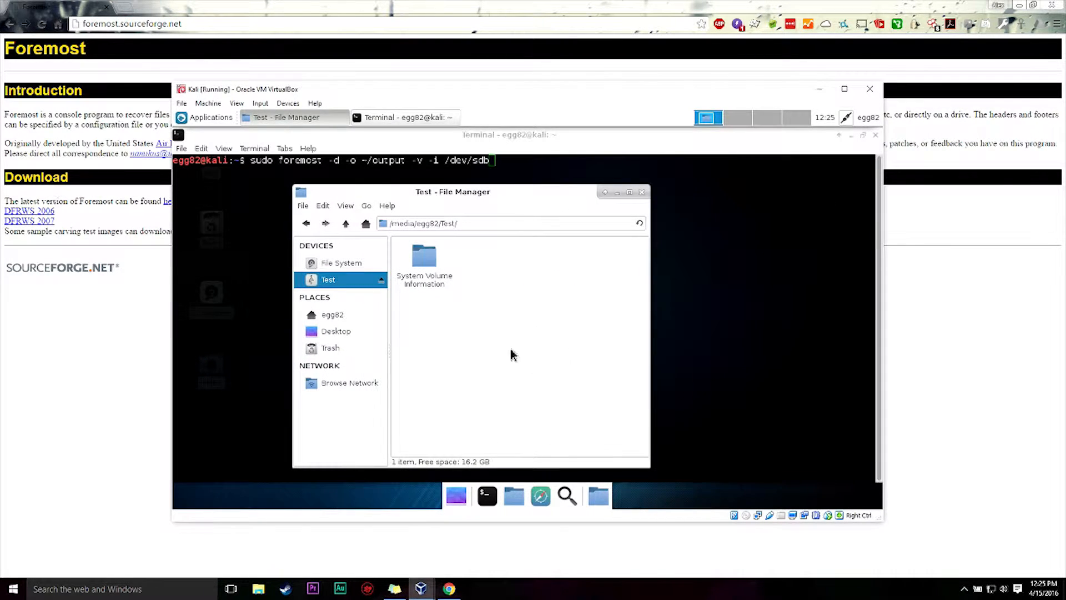
pyautogui.moveTo(452, 191); pyautogui.dragTo(593, 184)
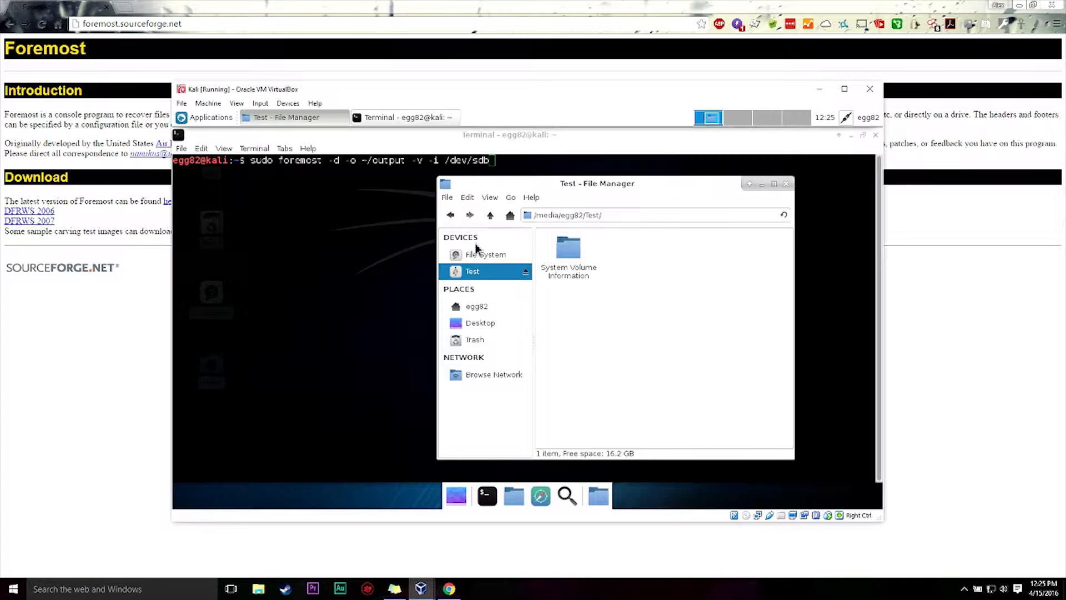
pyautogui.moveTo(641, 369)
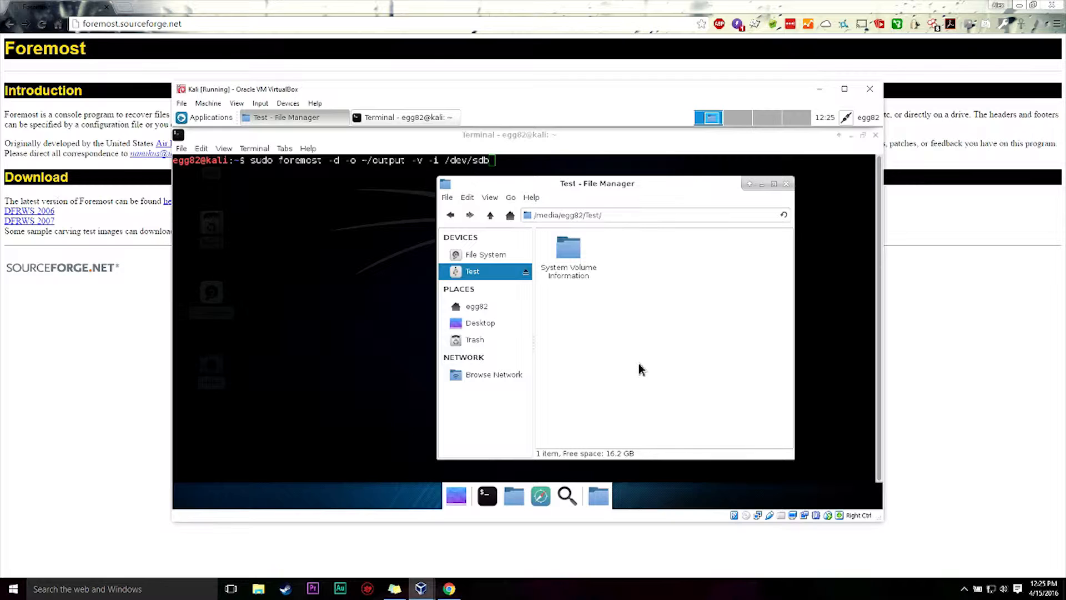
pyautogui.moveTo(449, 222)
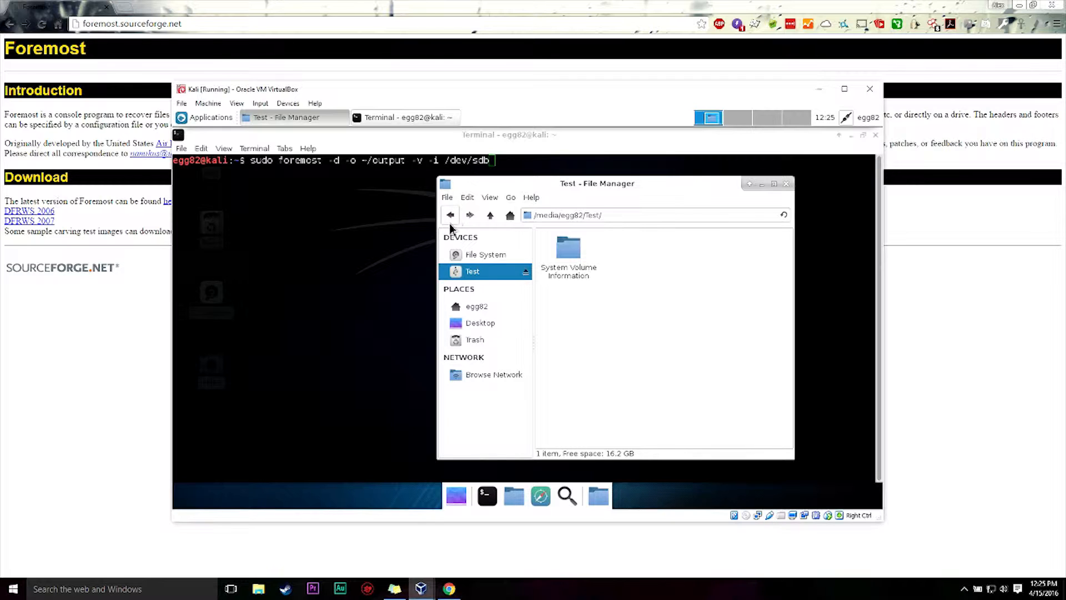
pyautogui.moveTo(366, 239)
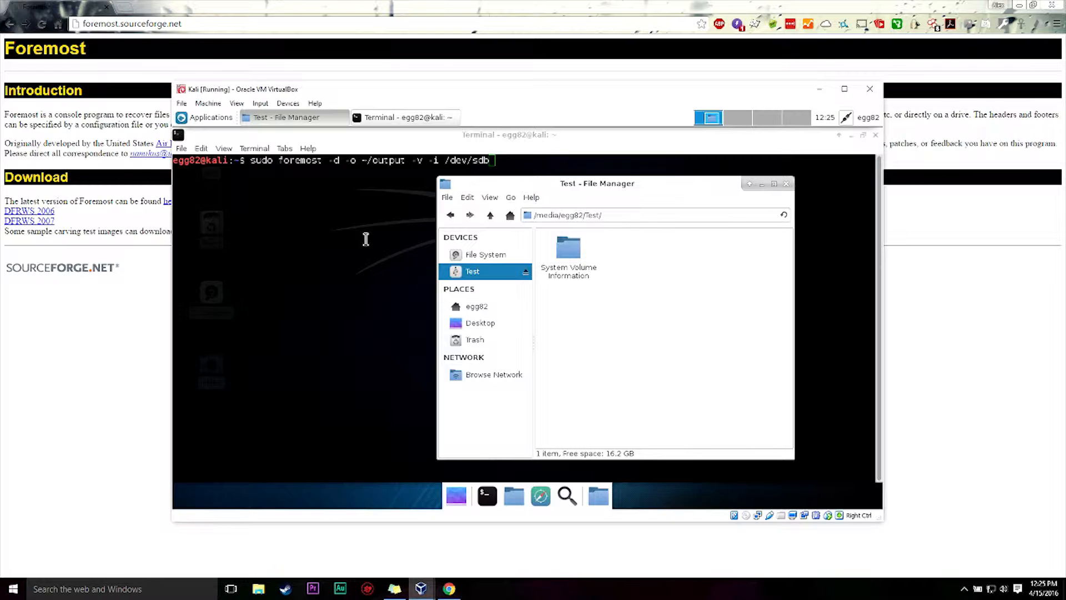
pyautogui.moveTo(432, 223)
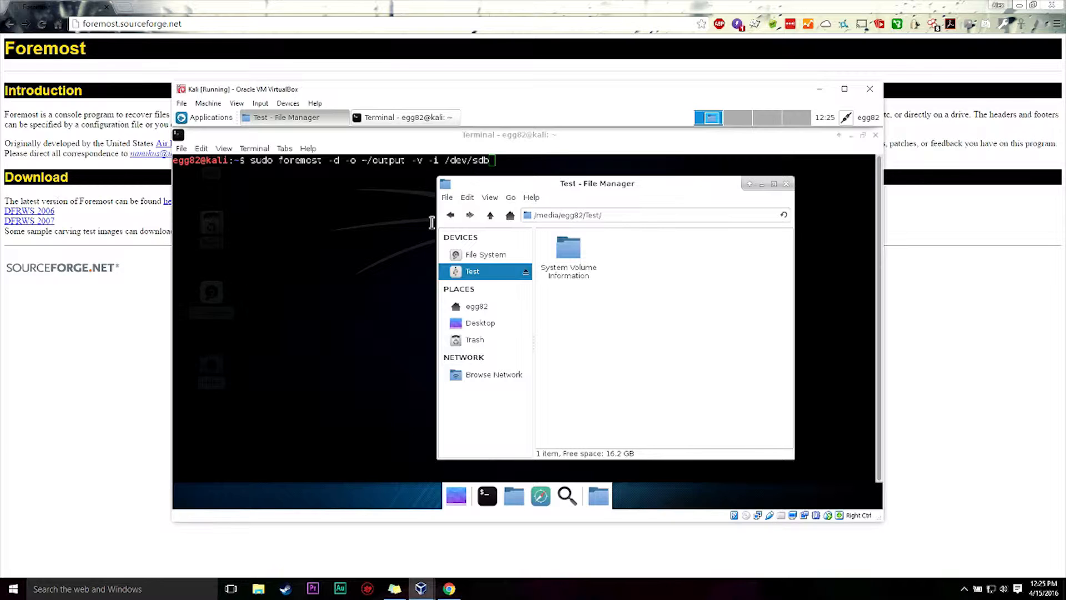
pyautogui.moveTo(467, 225)
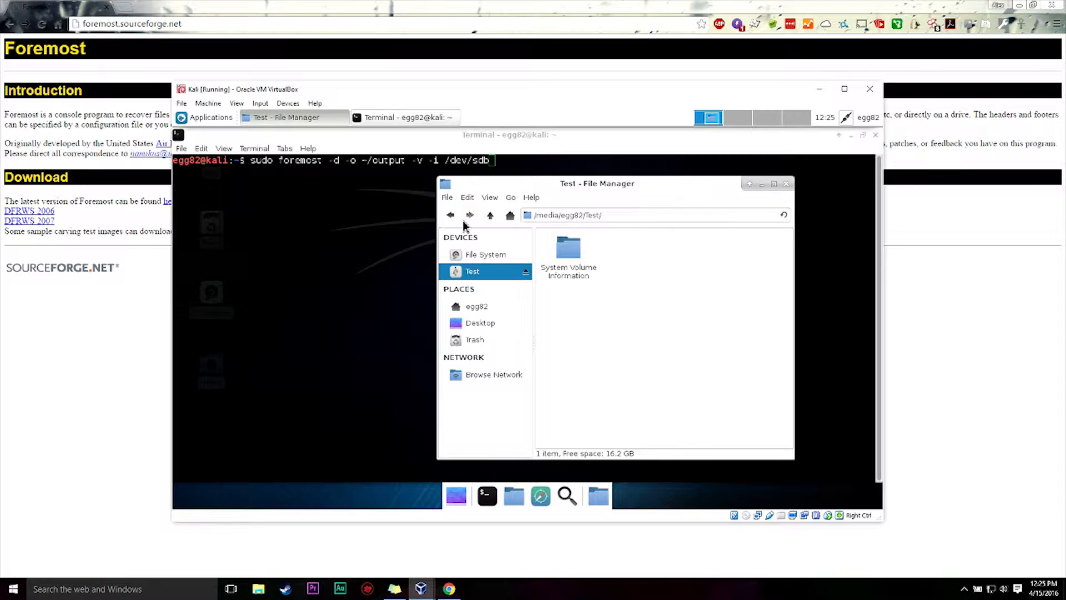
pyautogui.moveTo(623, 308)
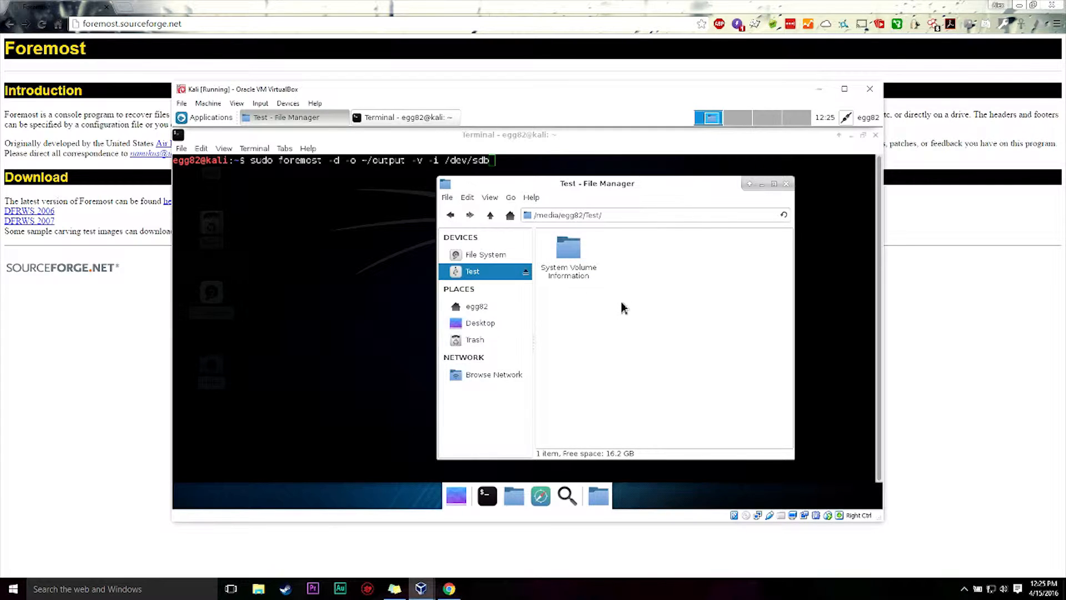
pyautogui.moveTo(590, 341)
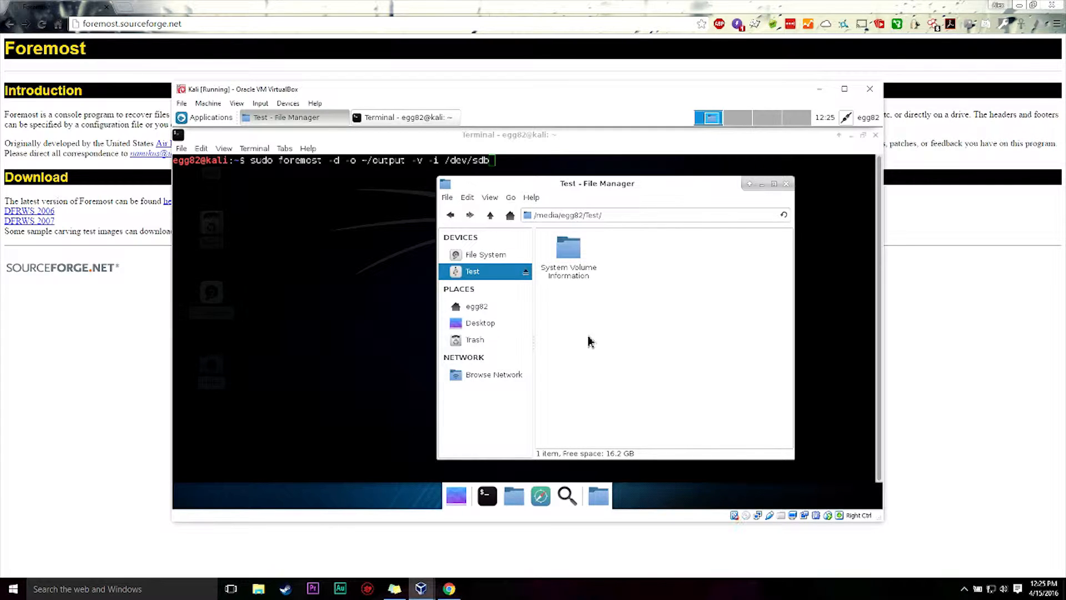
pyautogui.moveTo(577, 298)
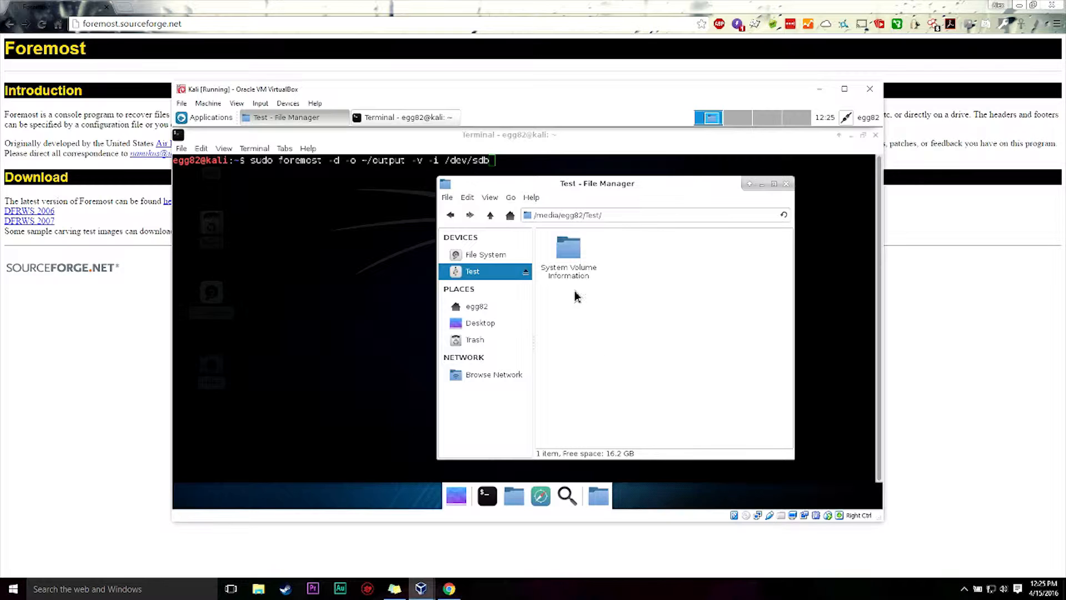
pyautogui.moveTo(607, 359)
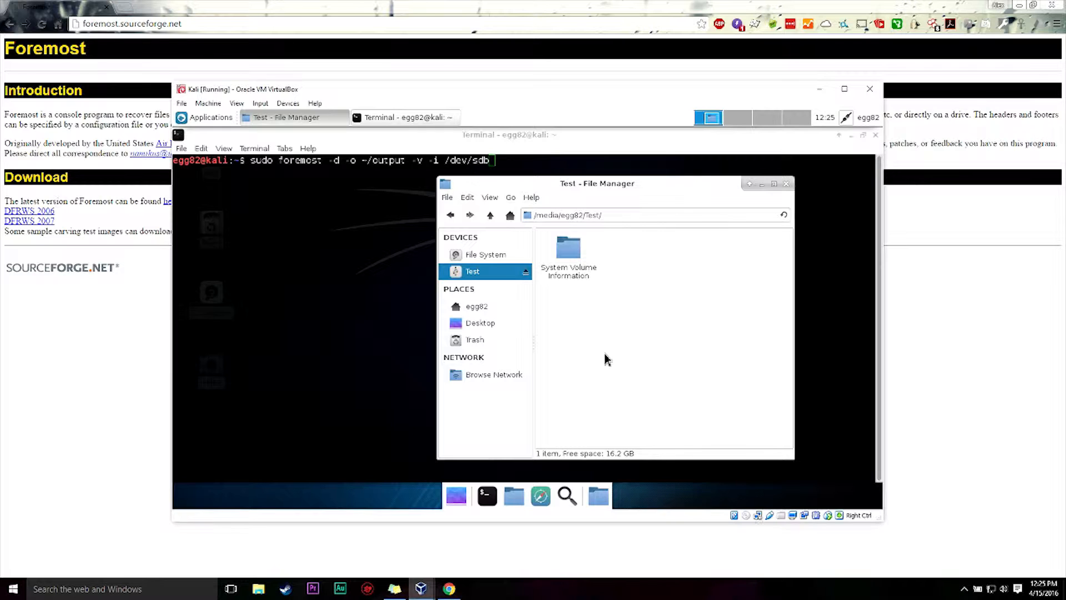
pyautogui.moveTo(612, 194)
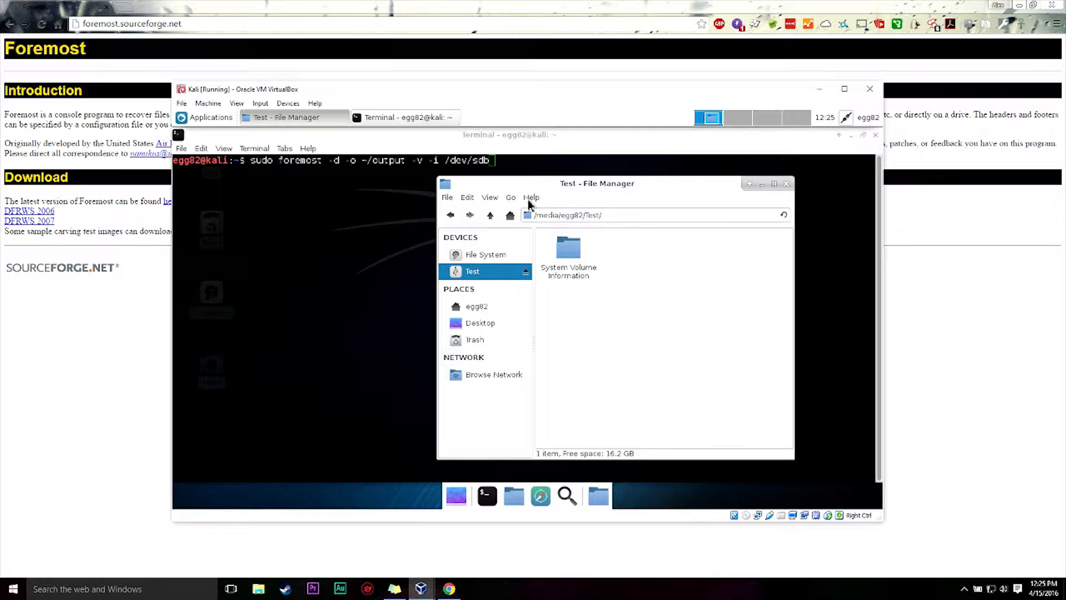
pyautogui.moveTo(662, 354)
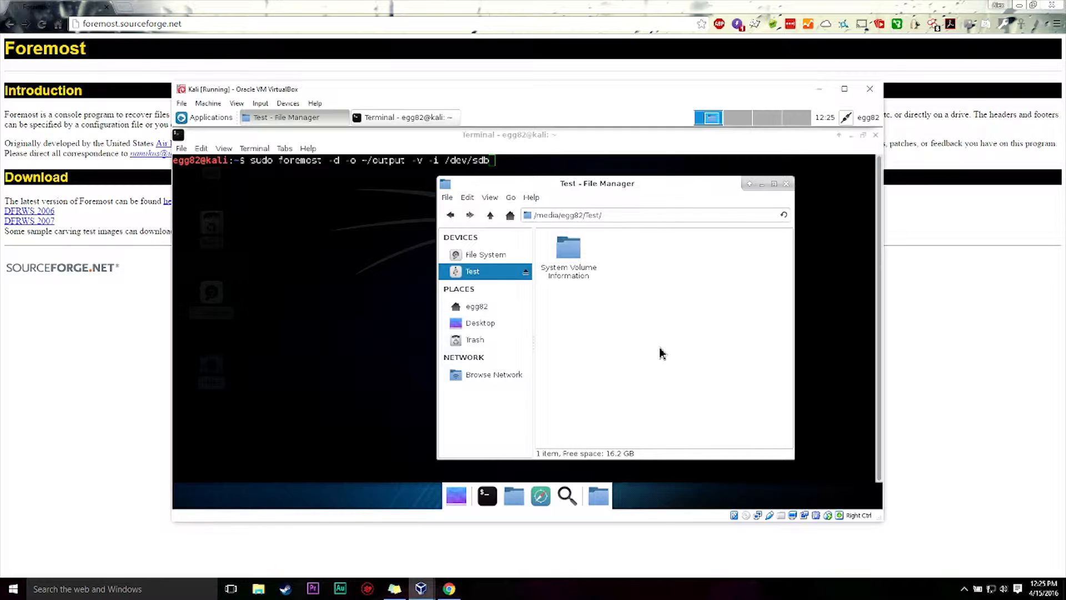
pyautogui.moveTo(590, 384)
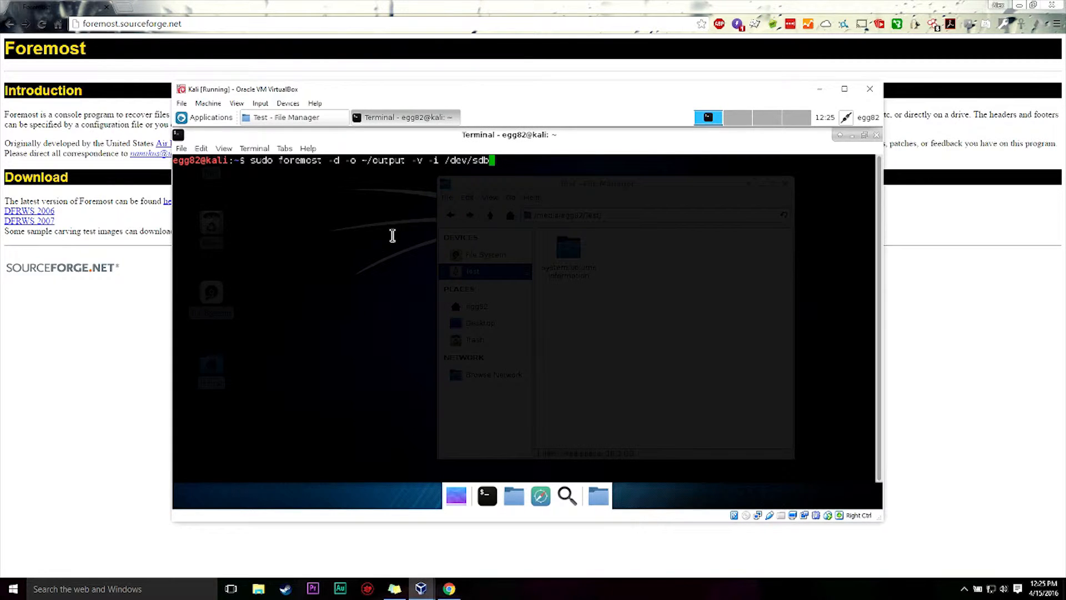
pyautogui.moveTo(378, 297)
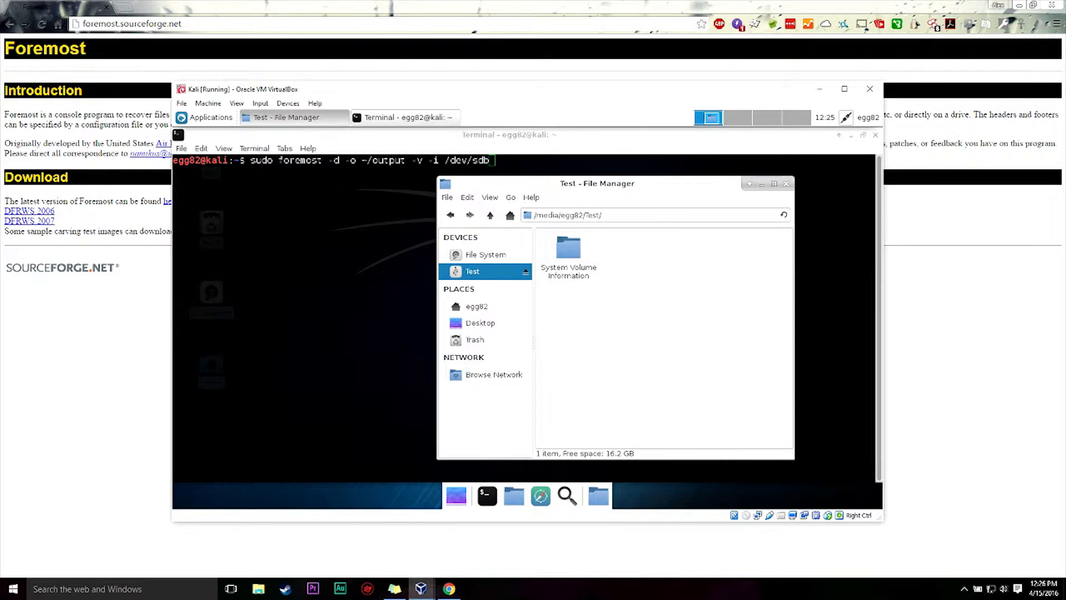
pyautogui.click(404, 117)
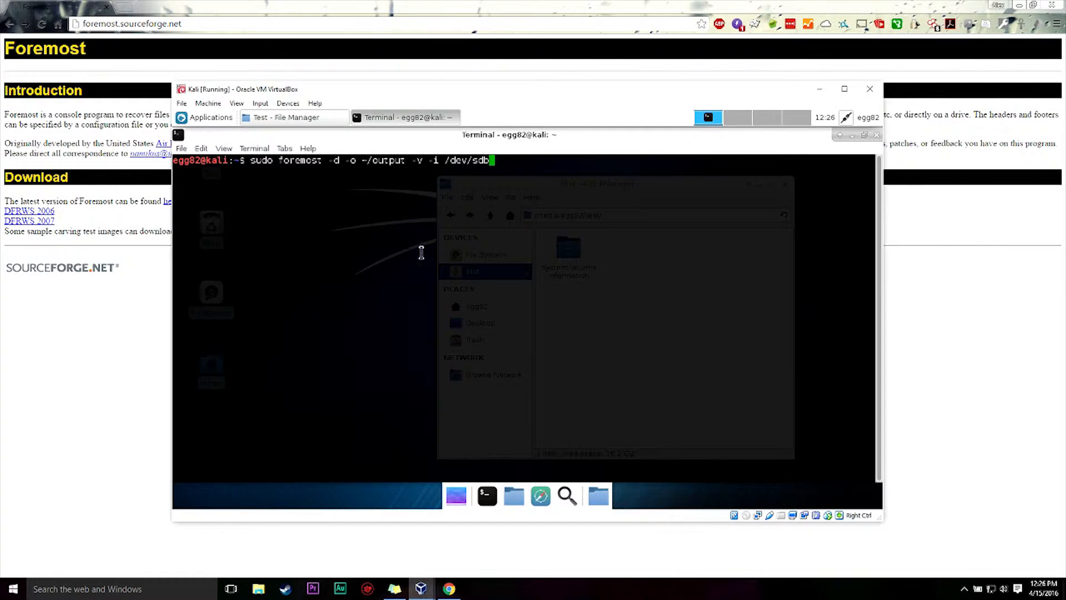
pyautogui.moveTo(388, 300)
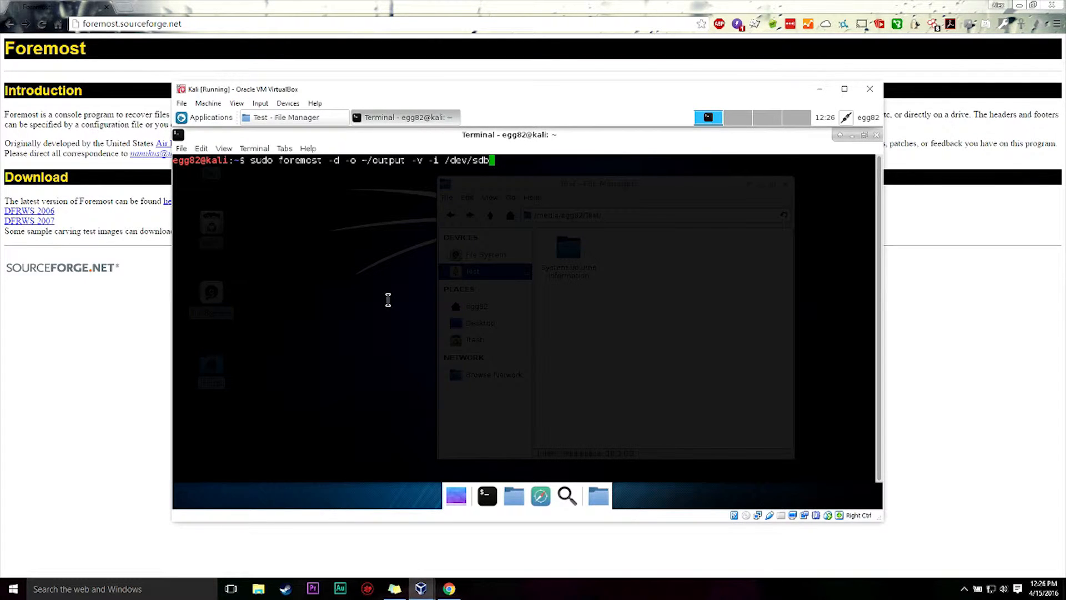
pyautogui.moveTo(388, 300)
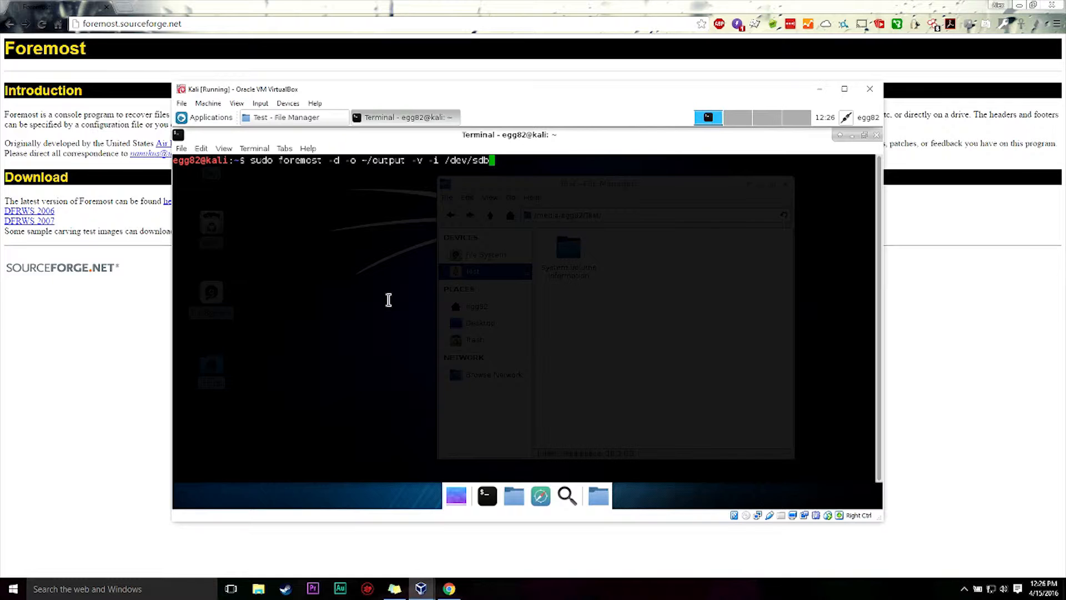
pyautogui.moveTo(384, 297)
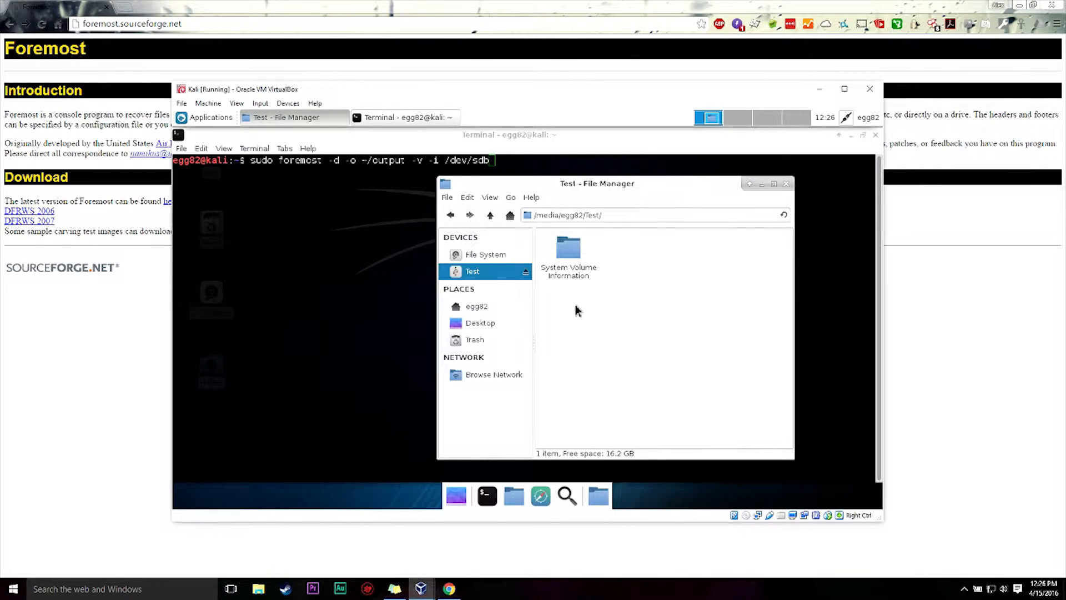
pyautogui.moveTo(562, 302)
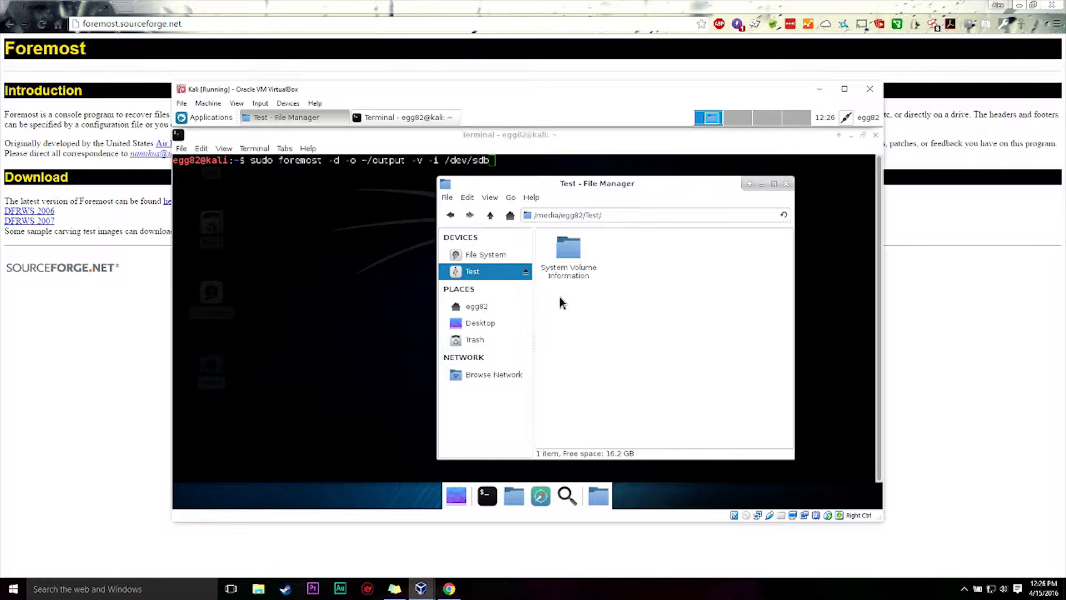
pyautogui.moveTo(385, 230)
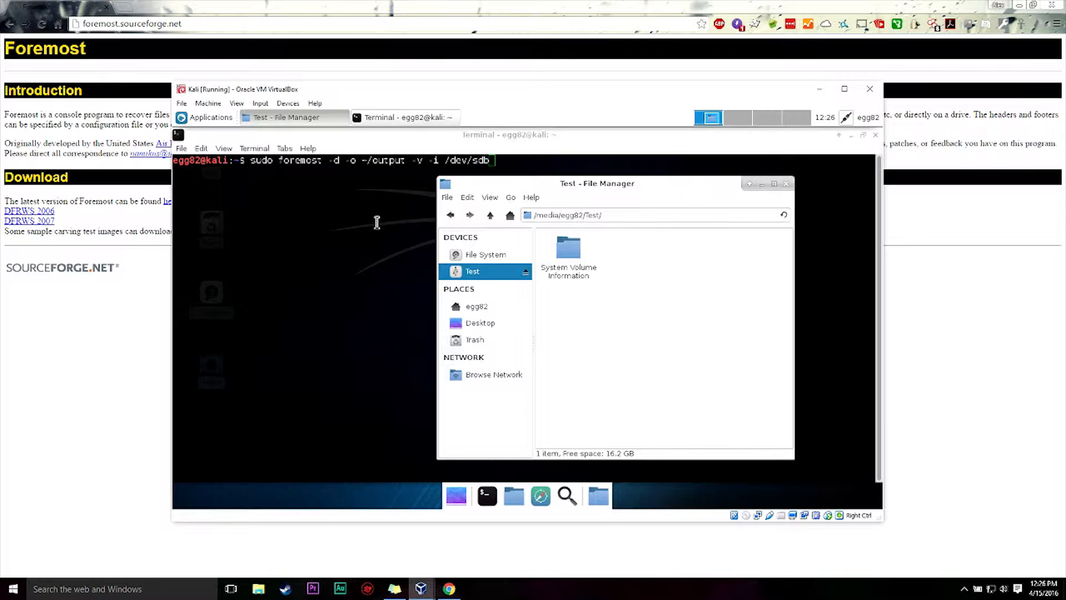
pyautogui.click(404, 117)
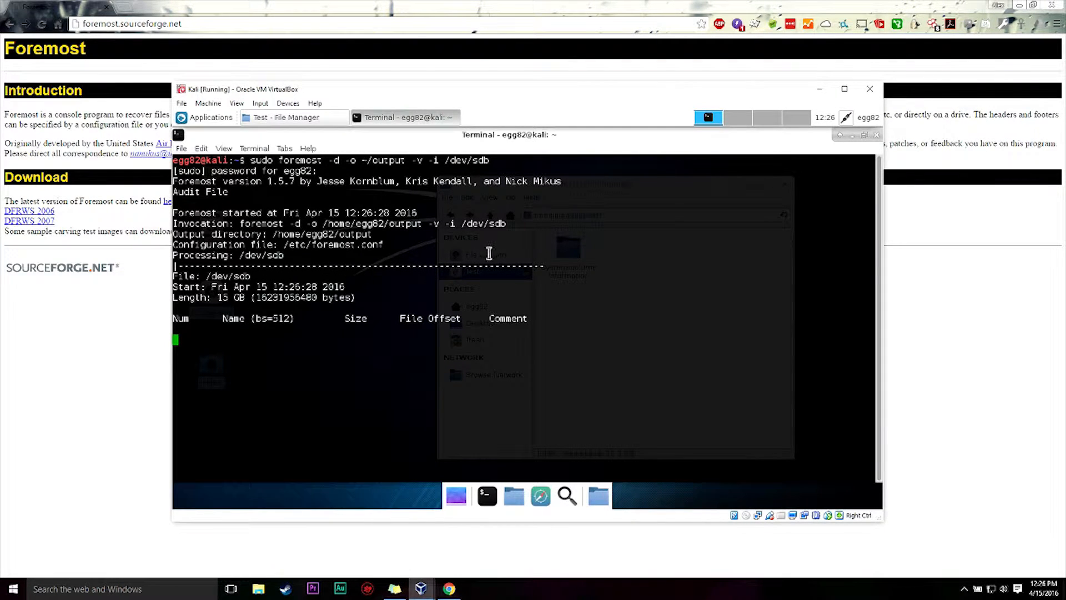
pyautogui.moveTo(418, 296)
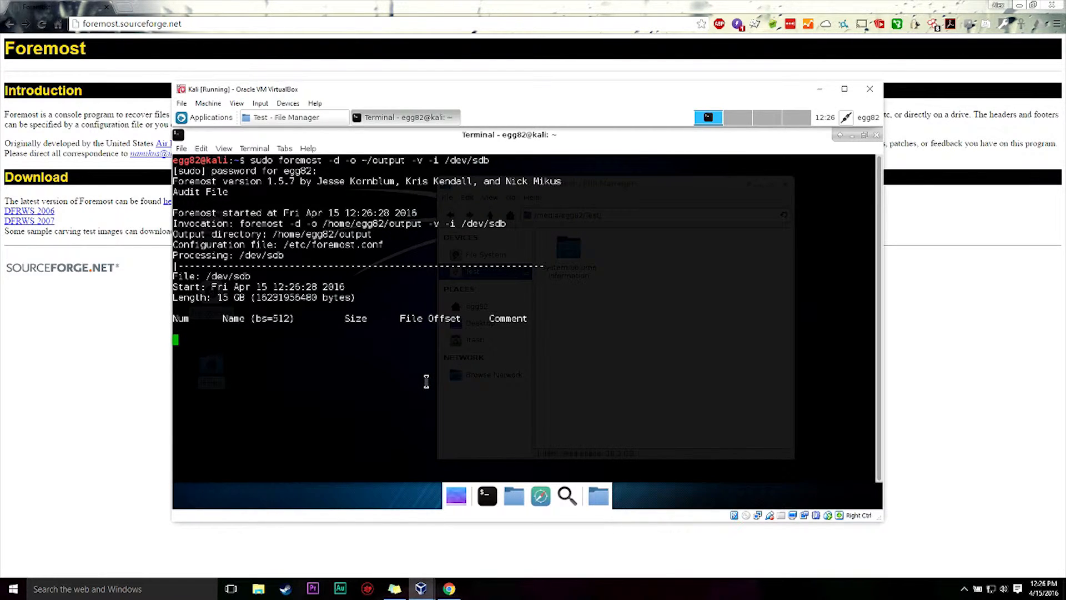
pyautogui.moveTo(434, 347)
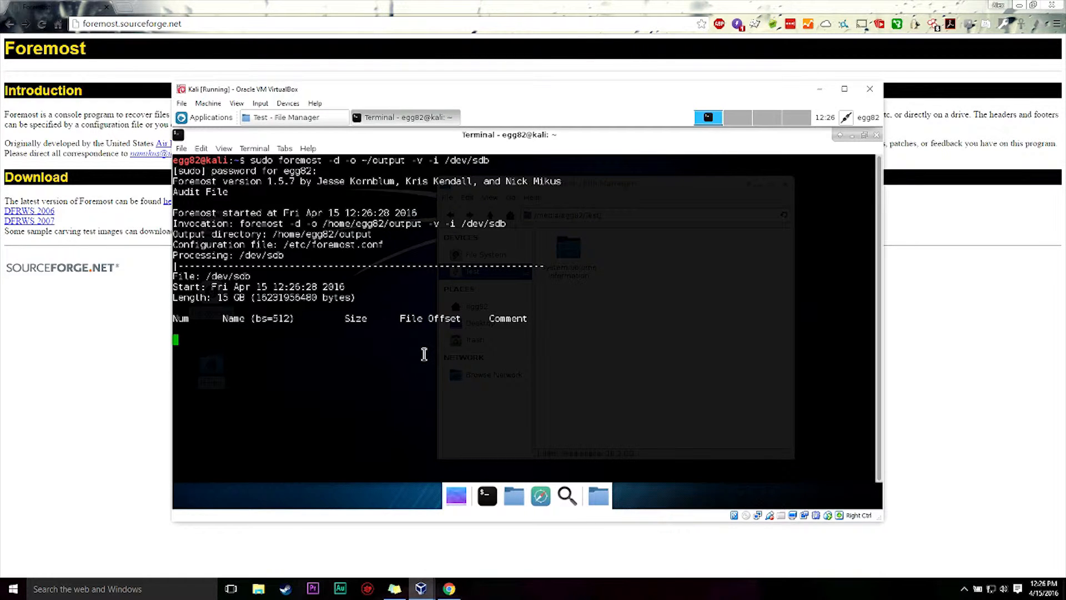
pyautogui.moveTo(434, 384)
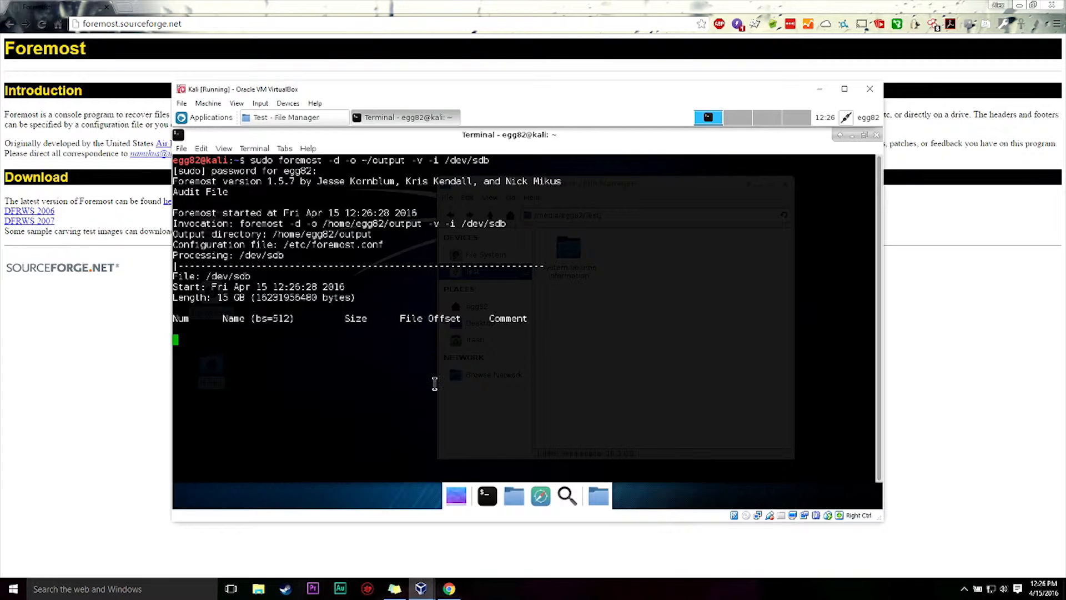
pyautogui.moveTo(484, 306)
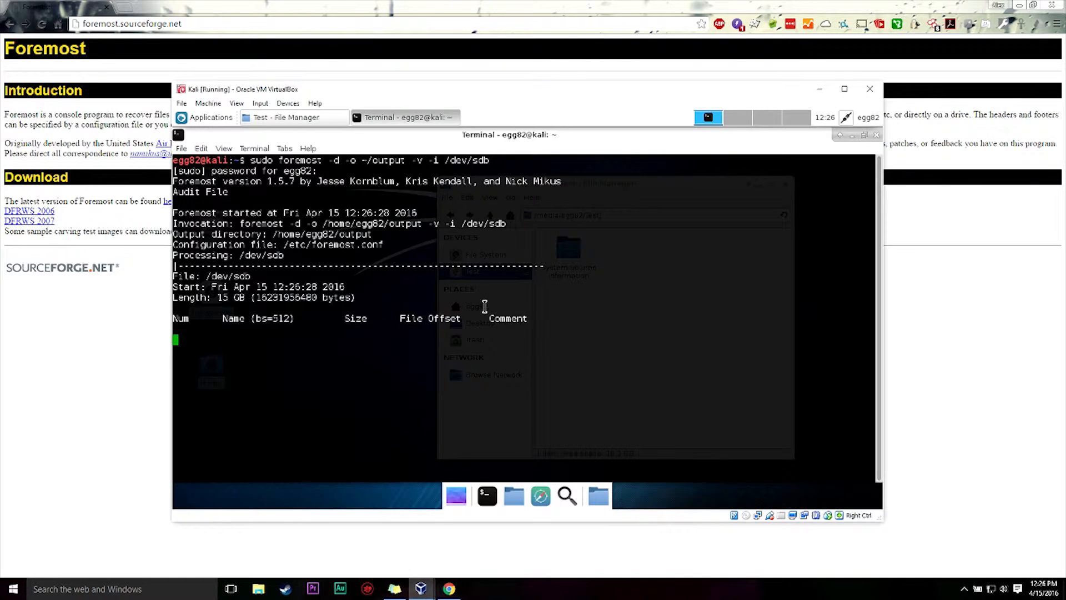
pyautogui.moveTo(625, 332)
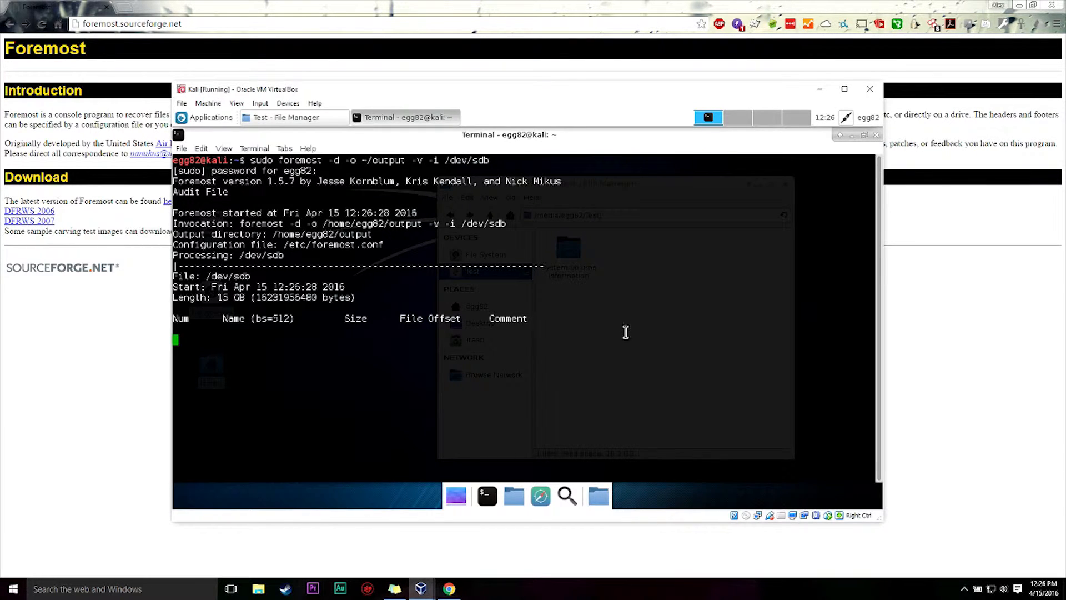
pyautogui.moveTo(602, 320)
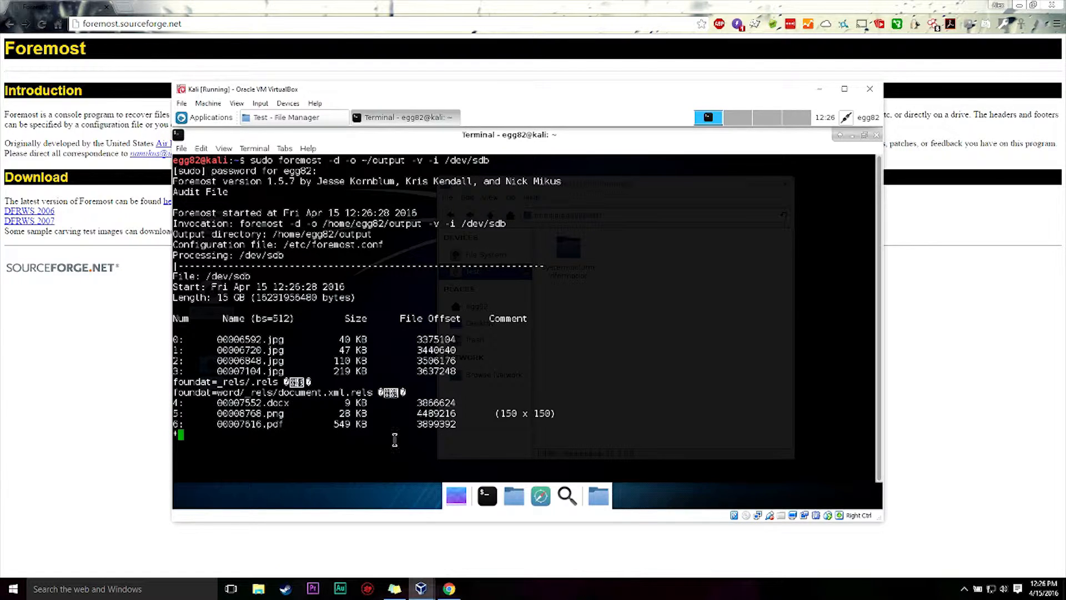
pyautogui.moveTo(628, 369)
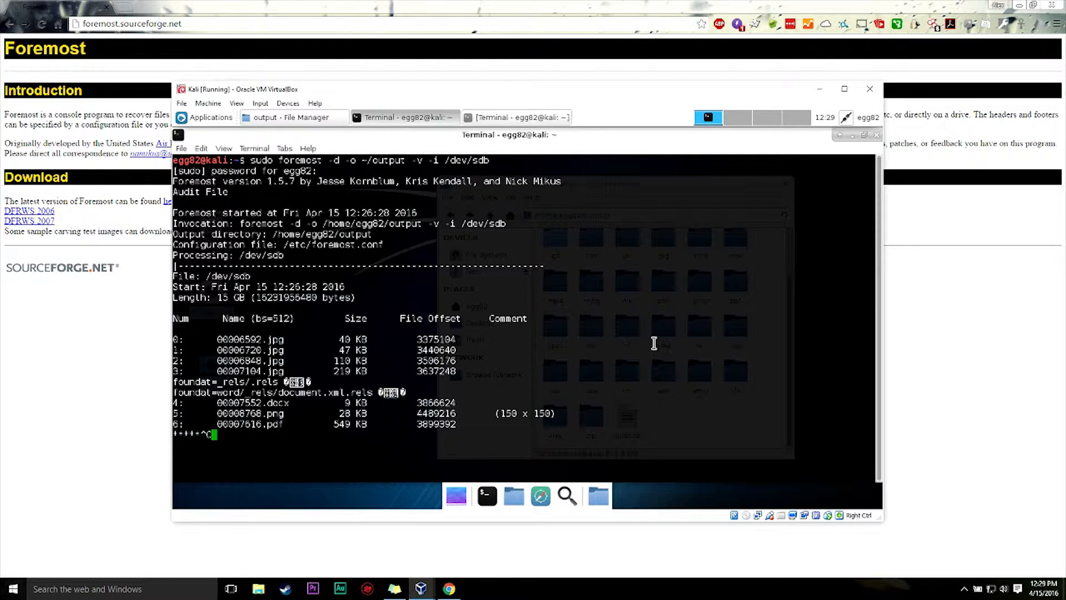
pyautogui.moveTo(634, 348)
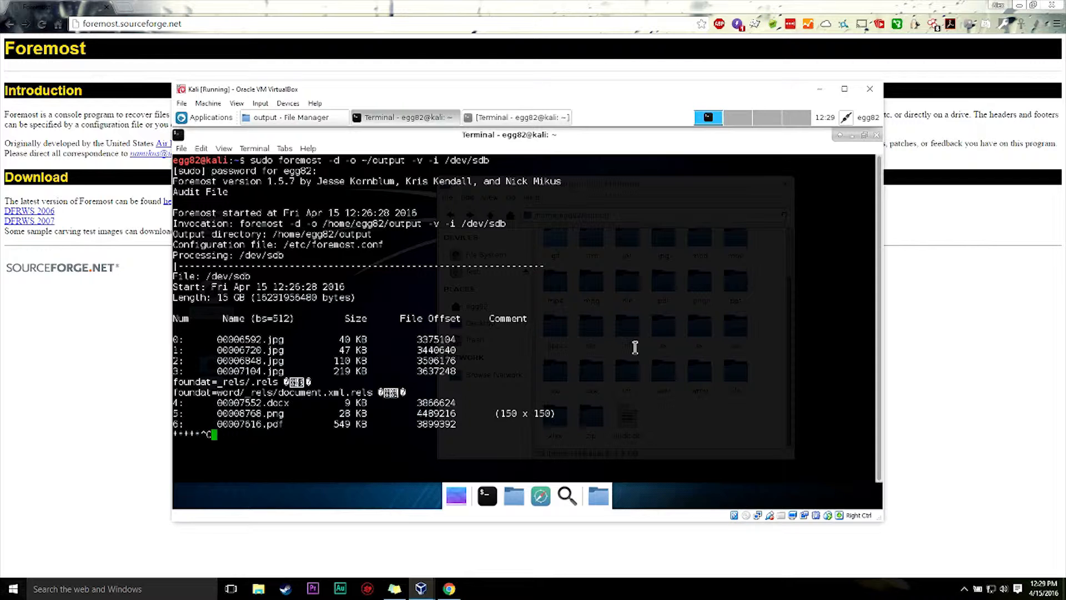
pyautogui.moveTo(606, 355)
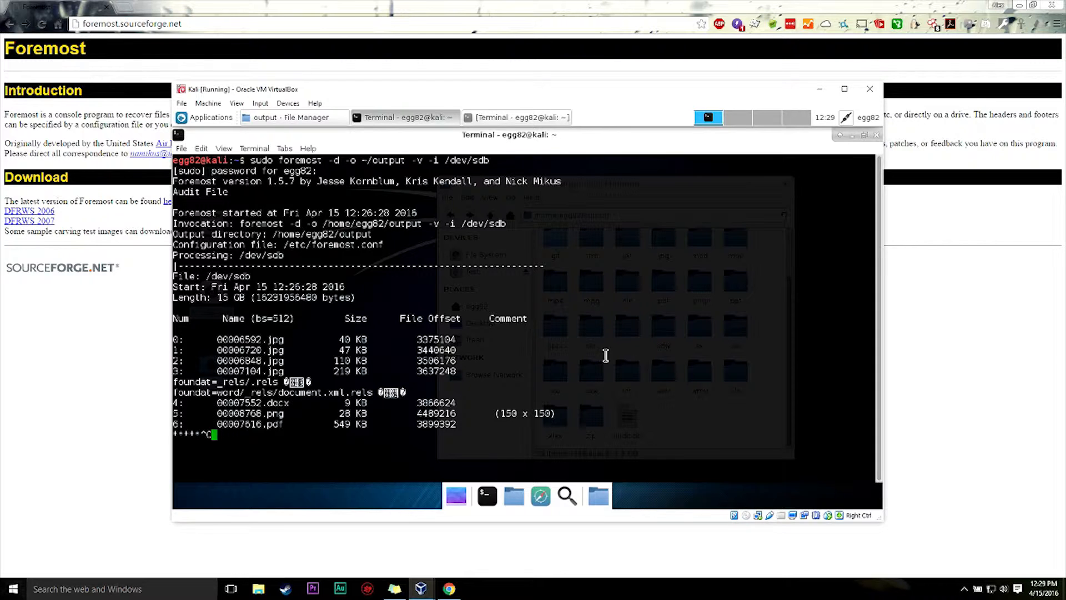
pyautogui.moveTo(579, 349)
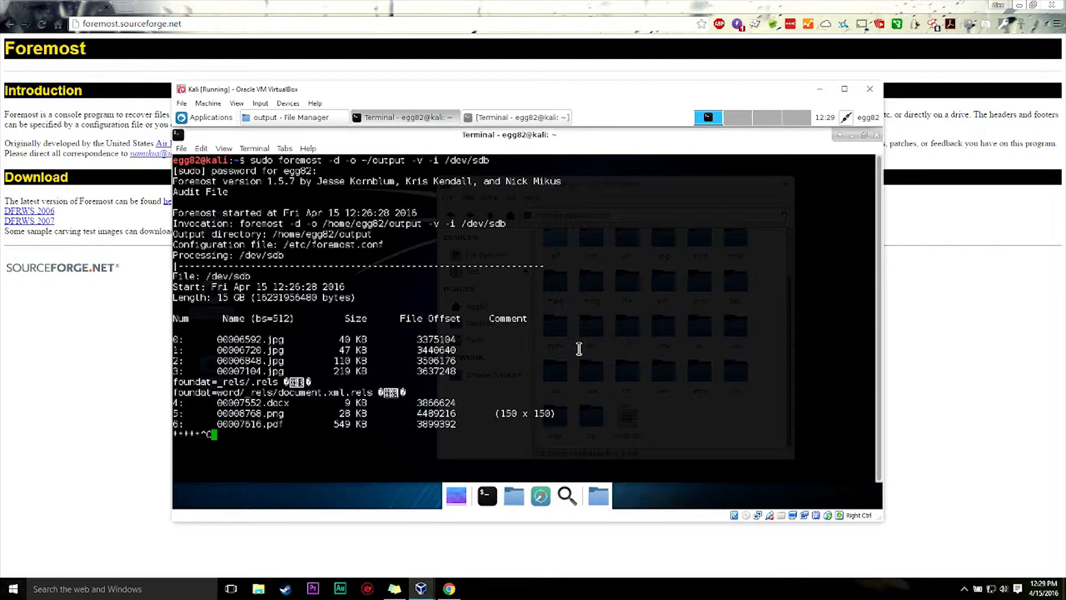
# Step: Interrupt the running foremost scan with Ctrl+C to regain the prompt
pyautogui.press('ctrl+c')
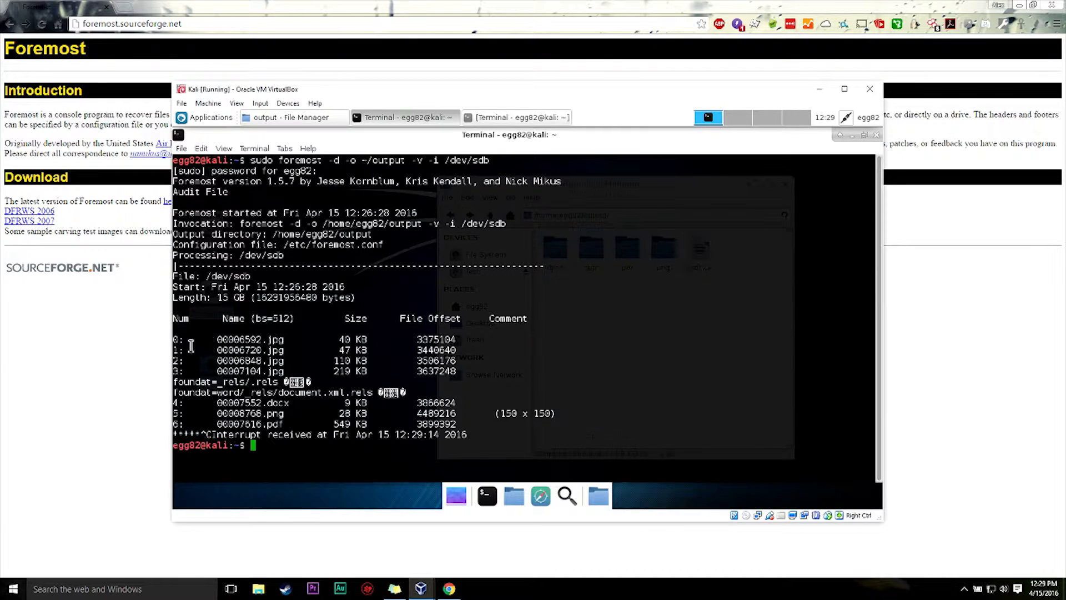
pyautogui.moveTo(472, 354)
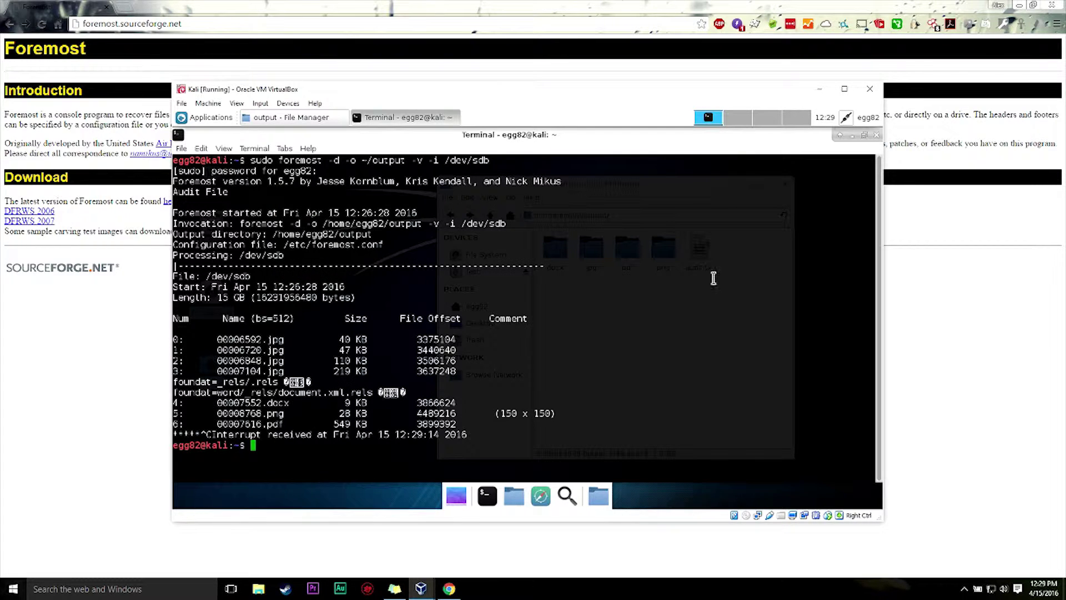
pyautogui.moveTo(540, 263)
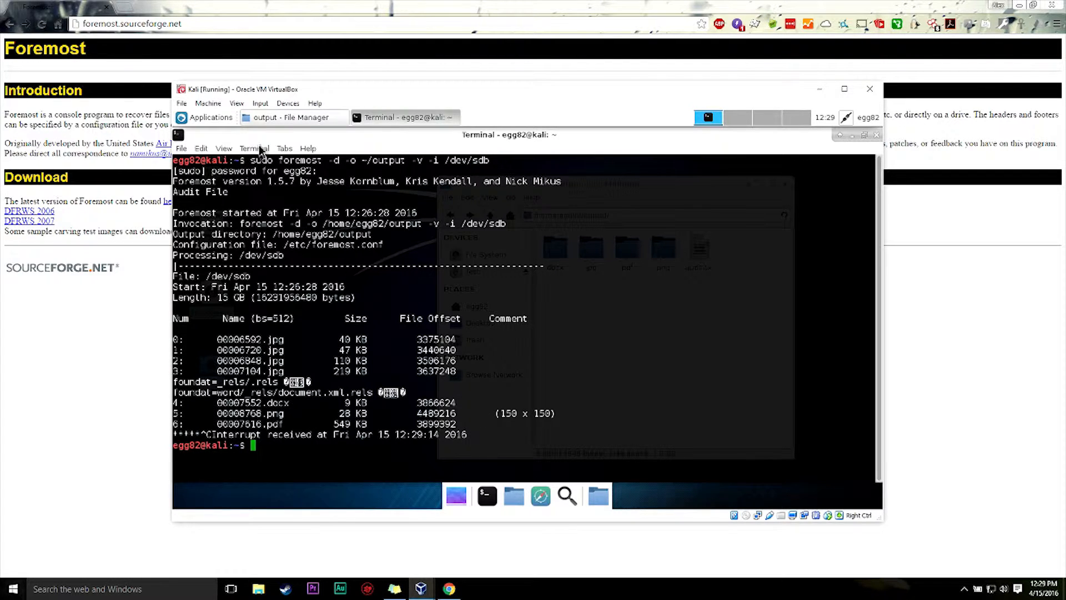
# Step: In the output folder, select audit.txt and docx, then open jpg's four images
pyautogui.click(281, 117)
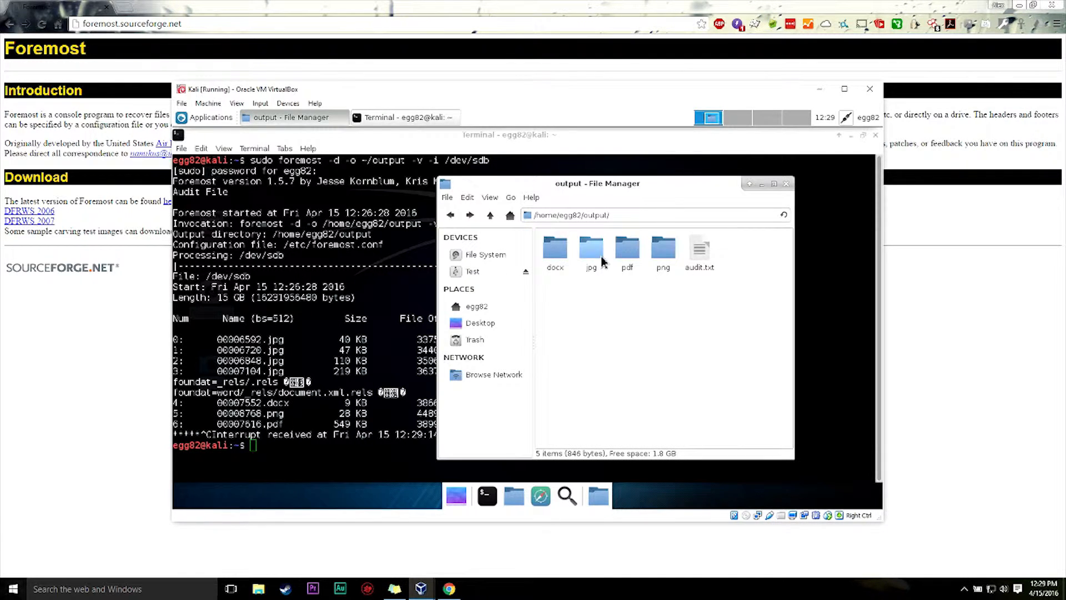
pyautogui.moveTo(649, 262)
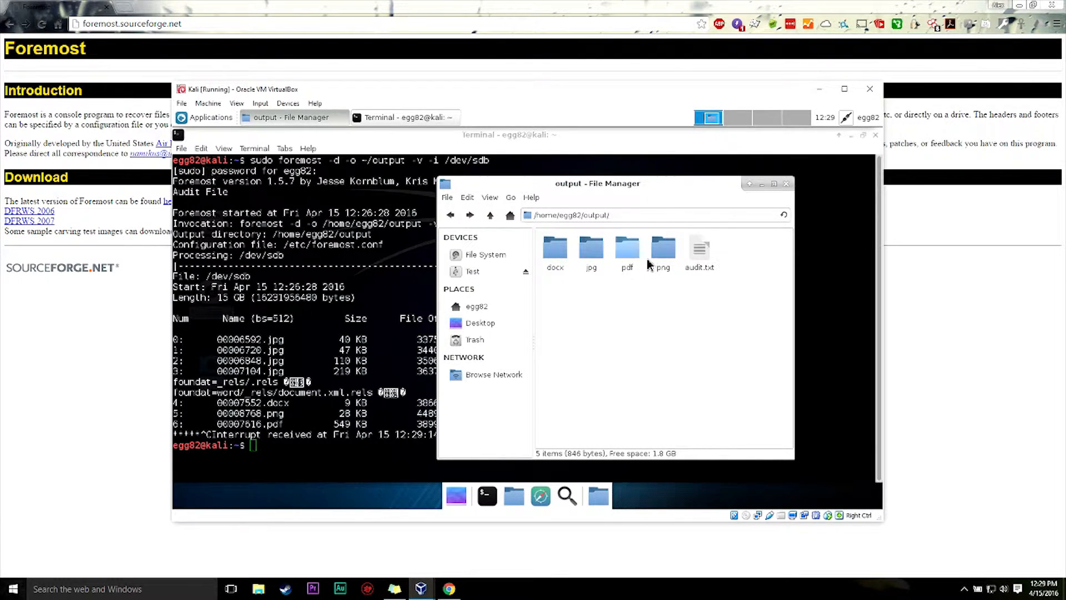
pyautogui.click(699, 250)
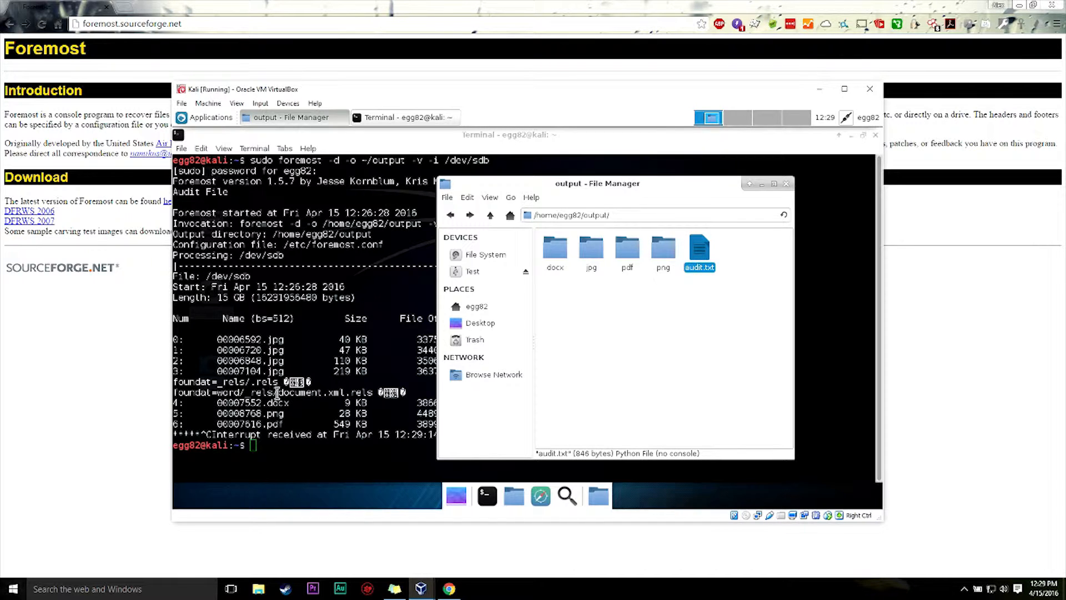
pyautogui.click(554, 249)
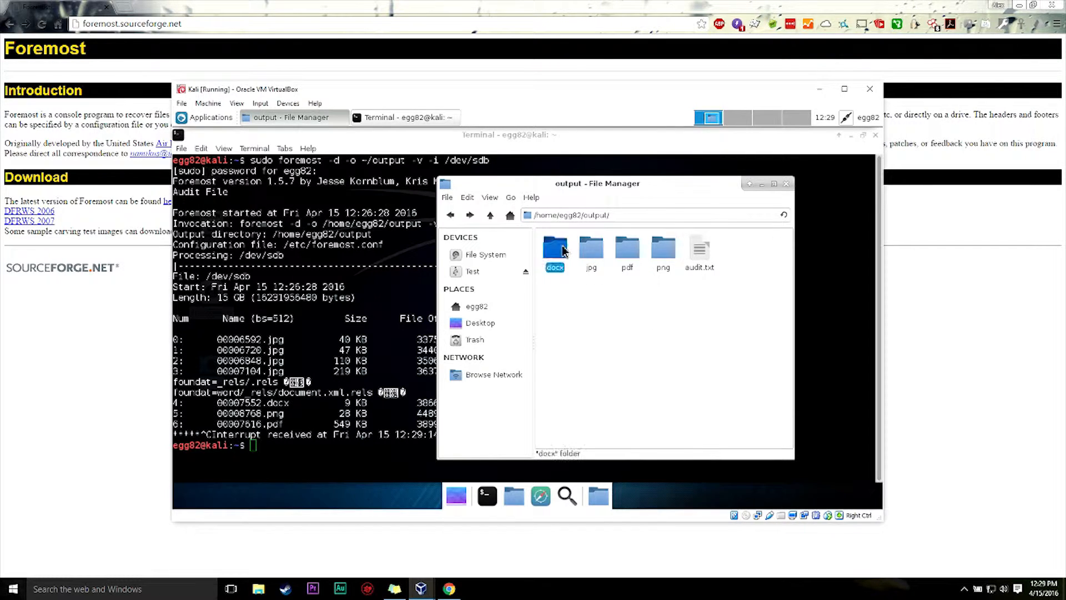
pyautogui.moveTo(571, 295)
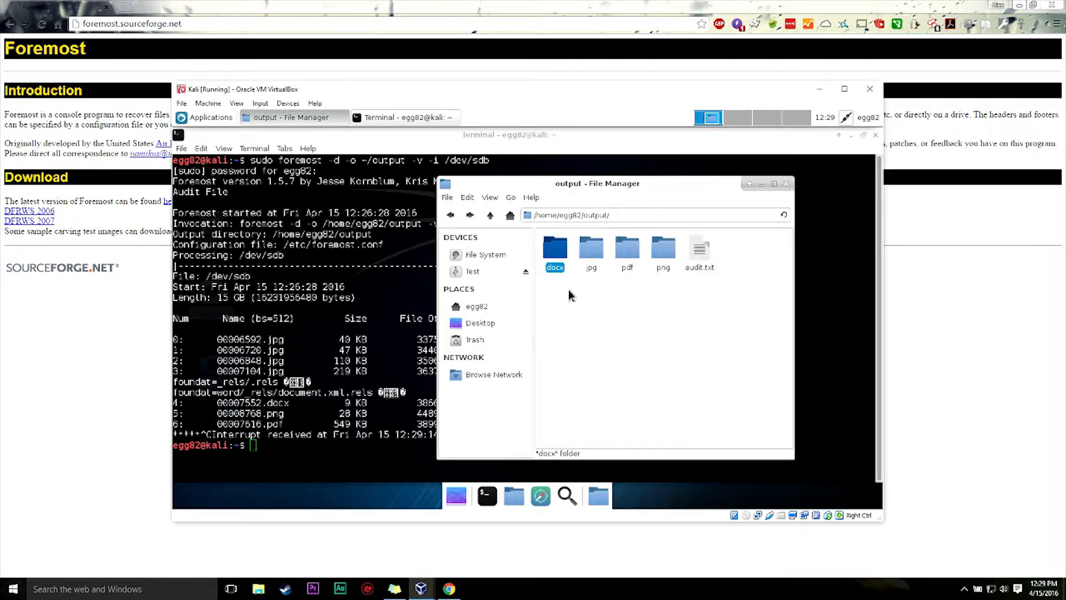
pyautogui.doubleClick(591, 248)
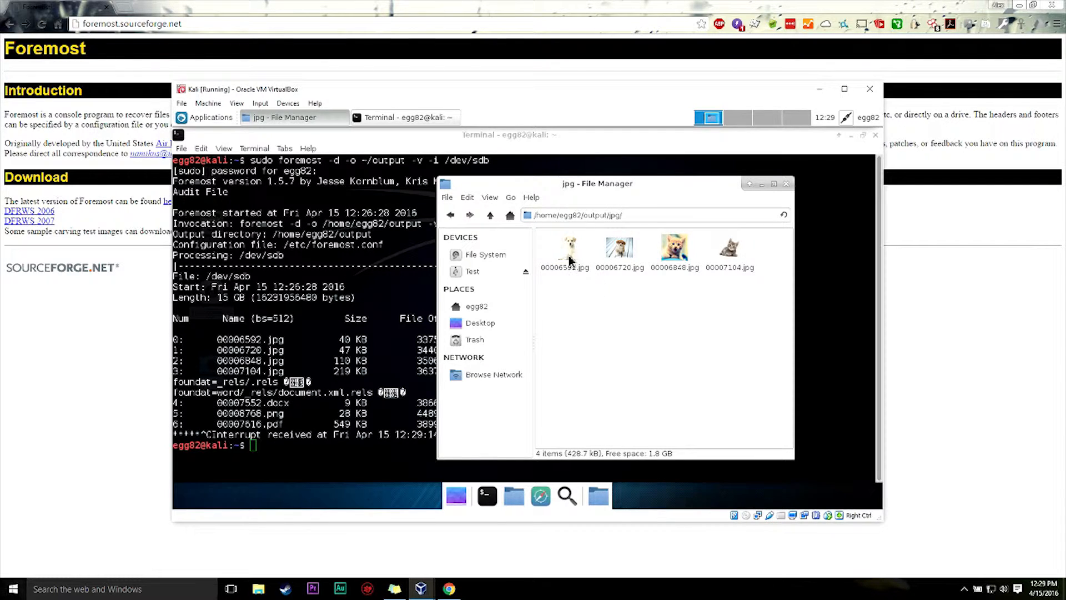
pyautogui.click(564, 249)
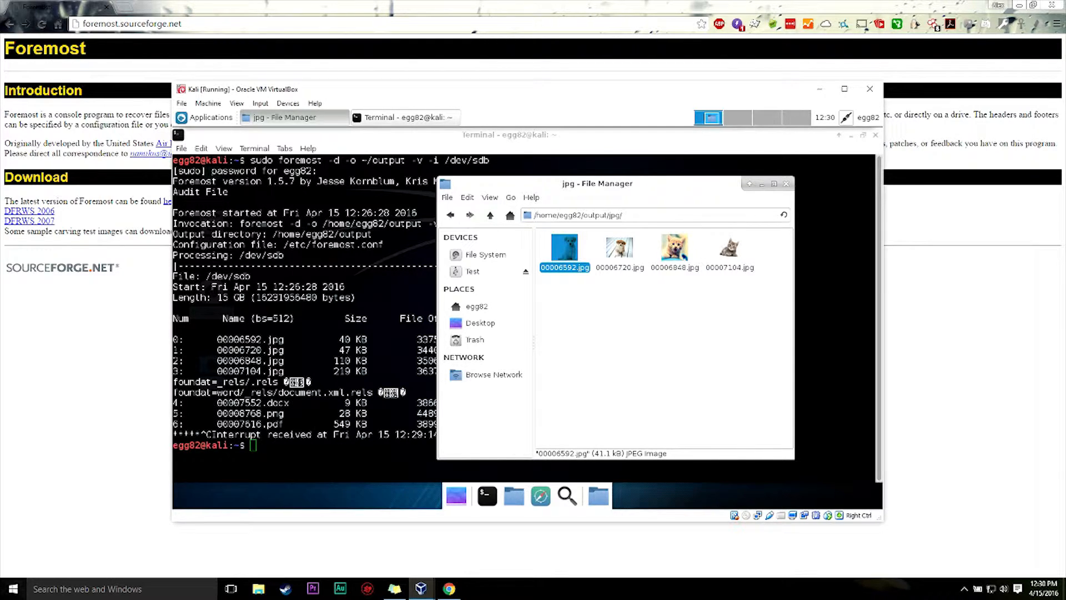
# Step: Preview a recovered jpg, then bring up opening options for 00007616.pdf
pyautogui.doubleClick(565, 247)
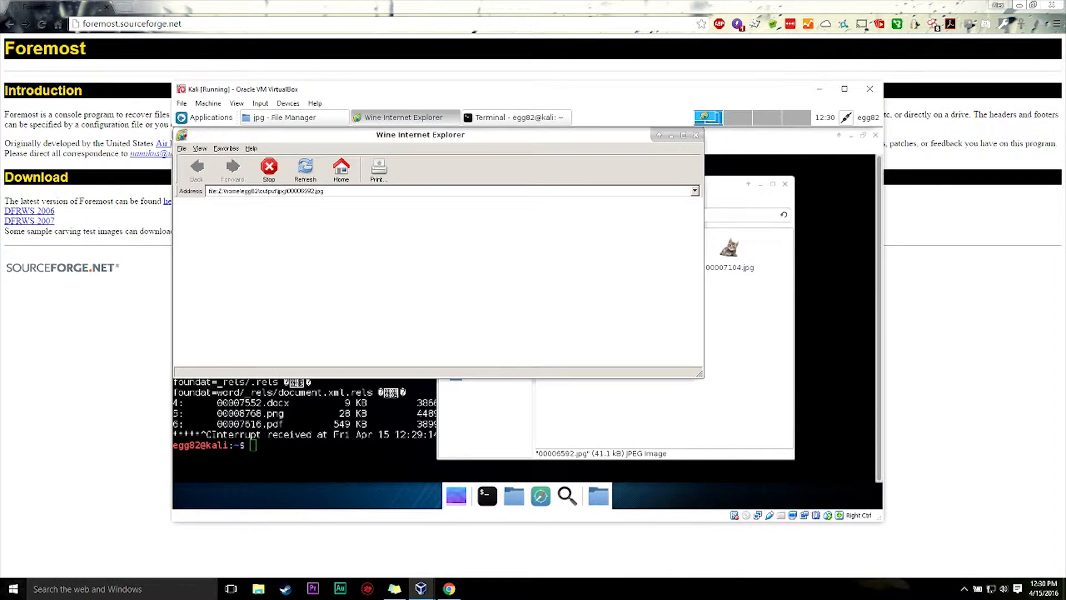
pyautogui.moveTo(696, 135)
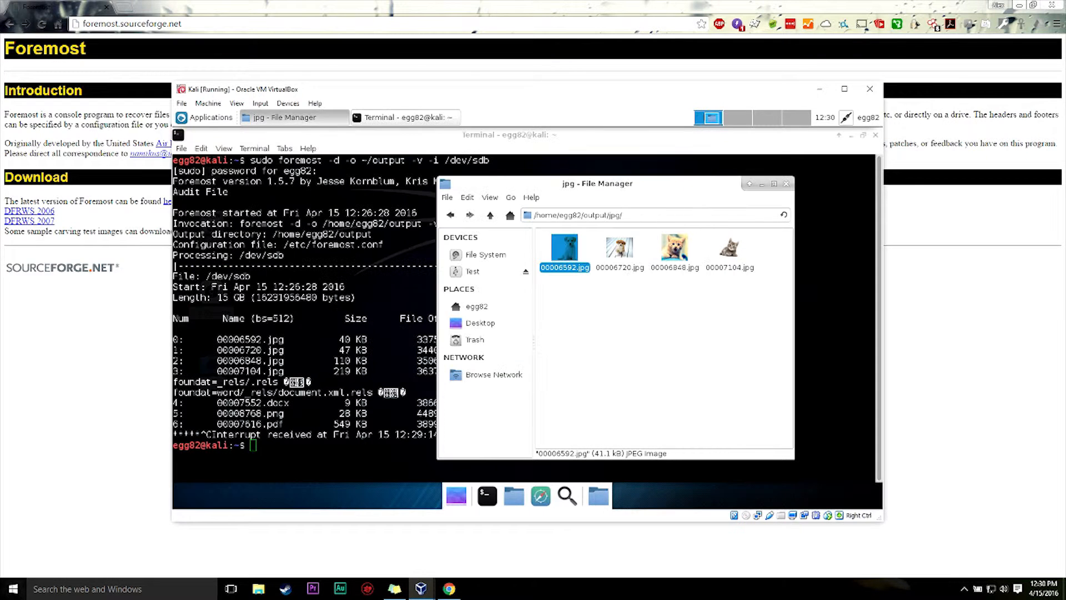
pyautogui.rightClick(565, 250)
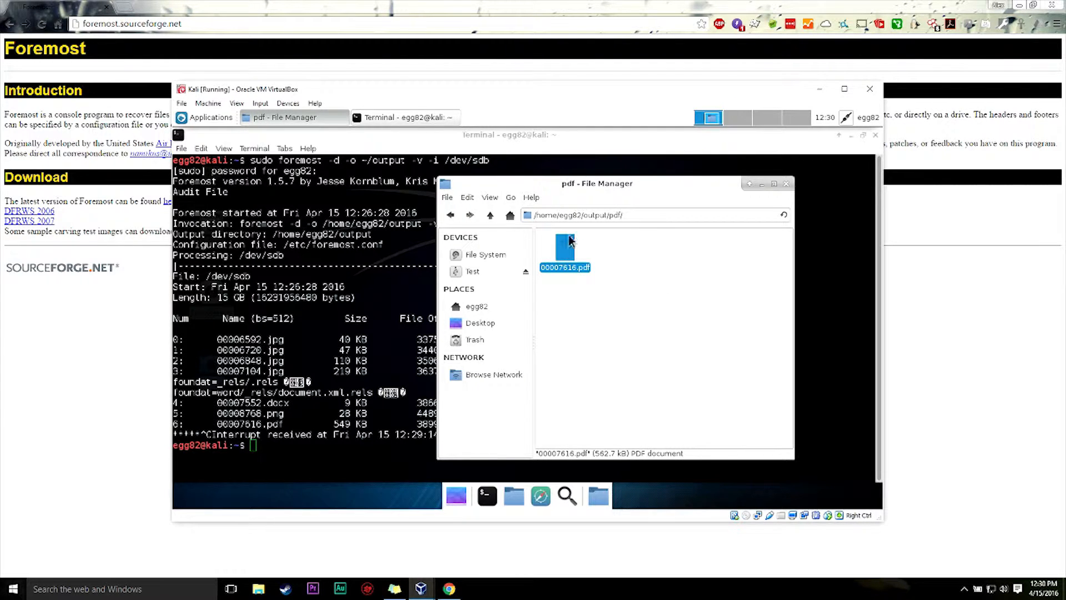
pyautogui.rightClick(565, 244)
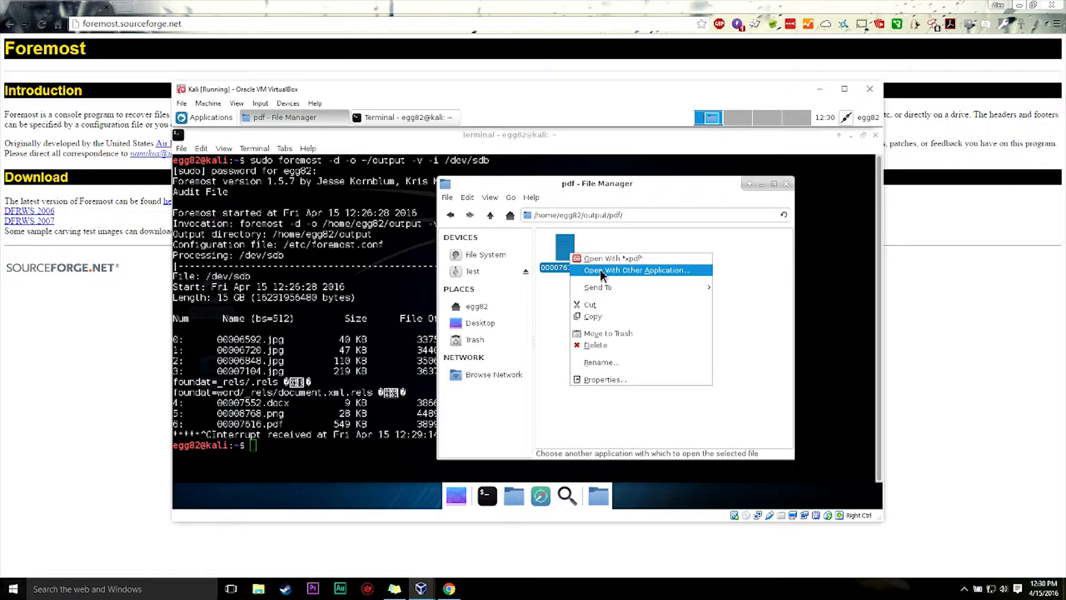
# Step: Open the recovered PDF in Xpdf, page through the ECDL workbook, and close it
pyautogui.click(610, 258)
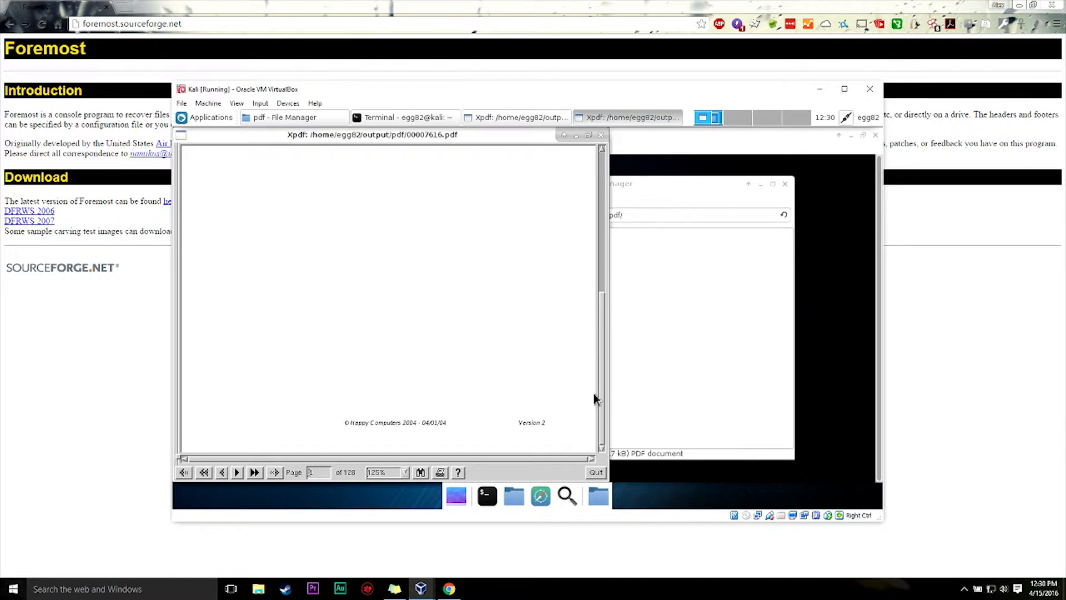
pyautogui.click(236, 472)
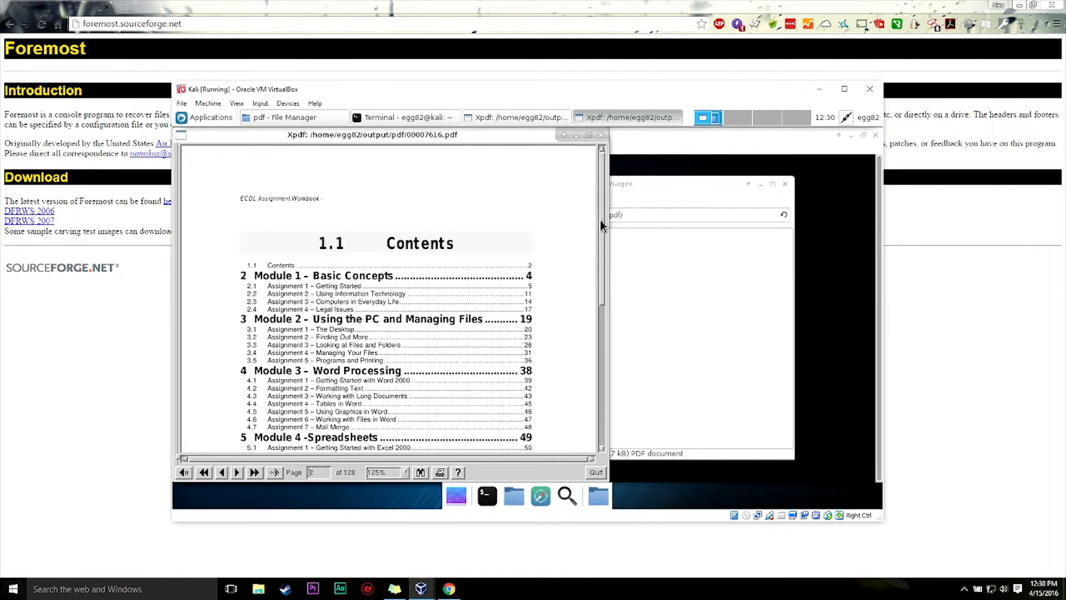
pyautogui.click(236, 472)
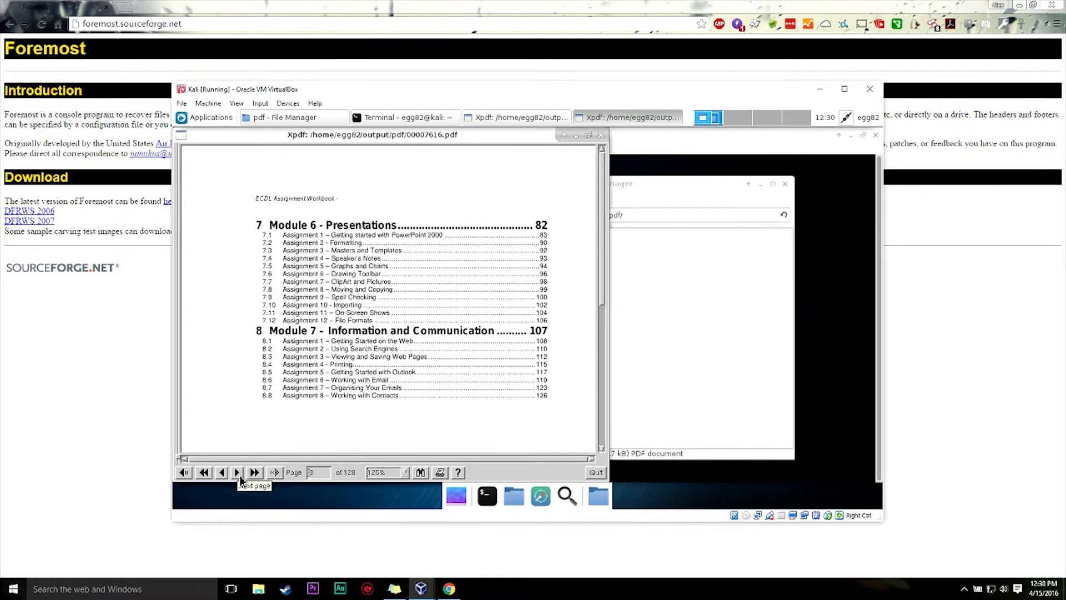
pyautogui.click(236, 472)
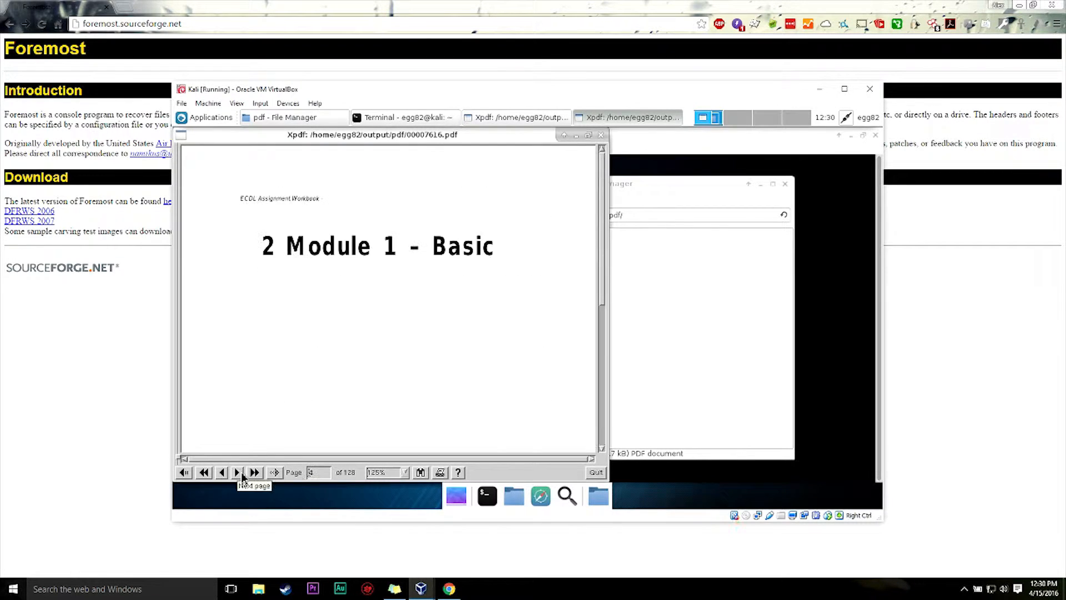
pyautogui.click(237, 472)
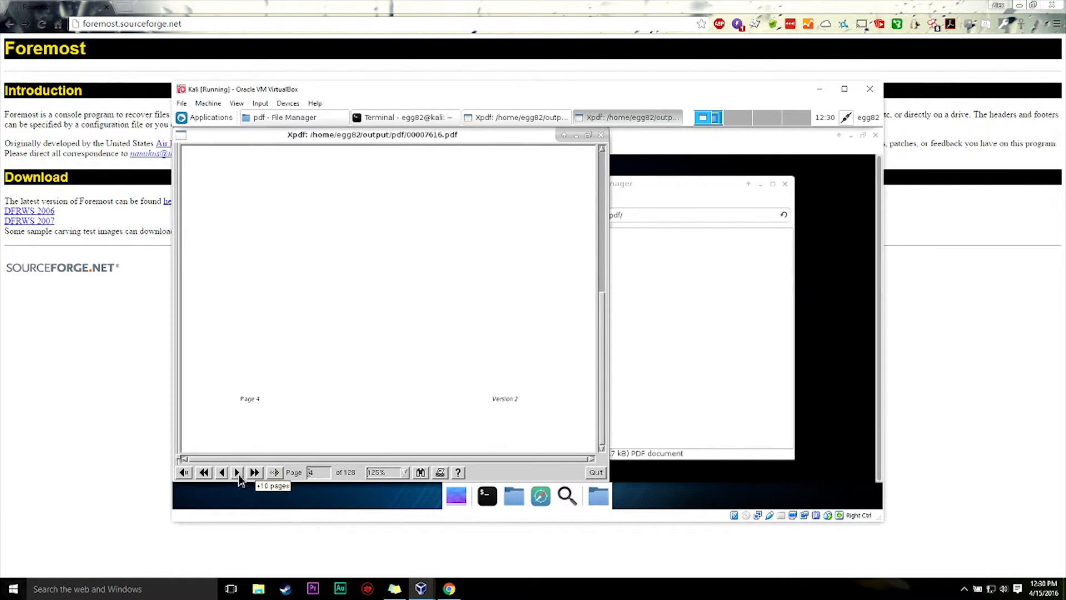
pyautogui.click(236, 472)
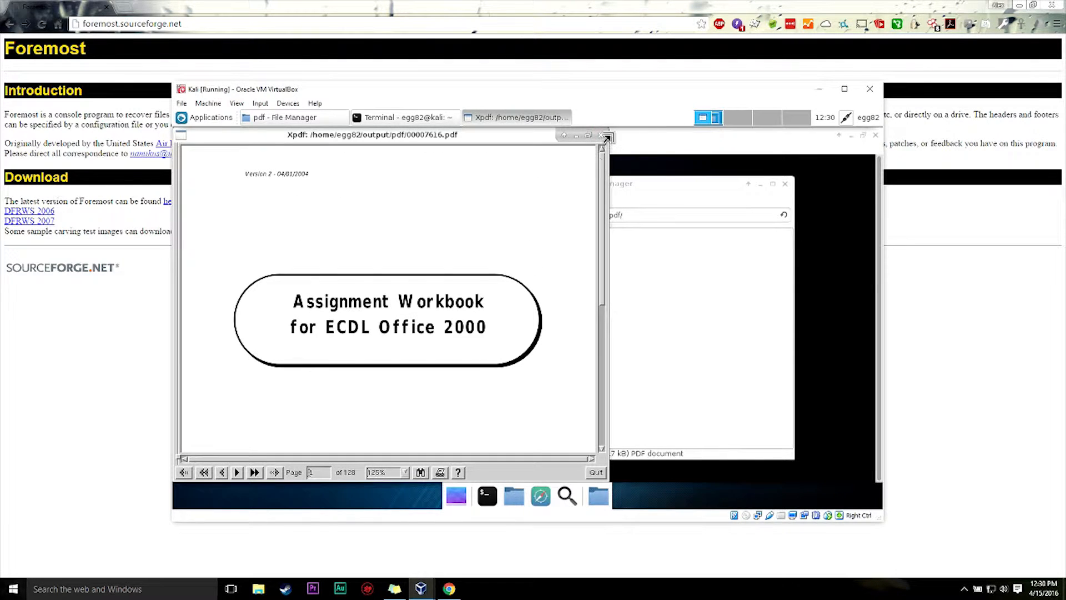
pyautogui.click(601, 136)
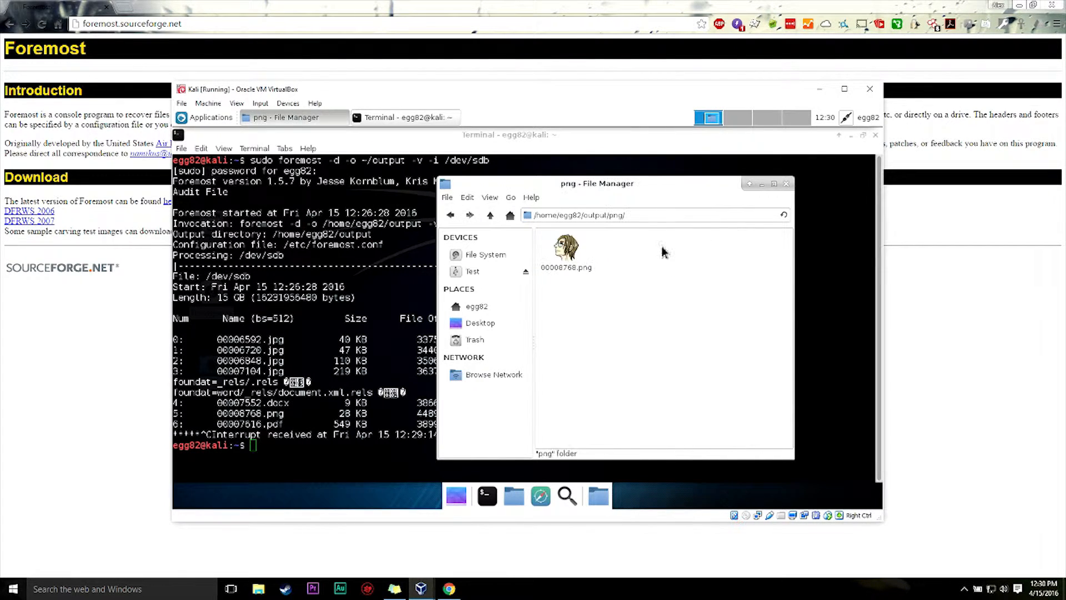
# Step: Try opening 00007552.docx, cancel the application prompt, and return to /home/egg82/output/
pyautogui.click(490, 215)
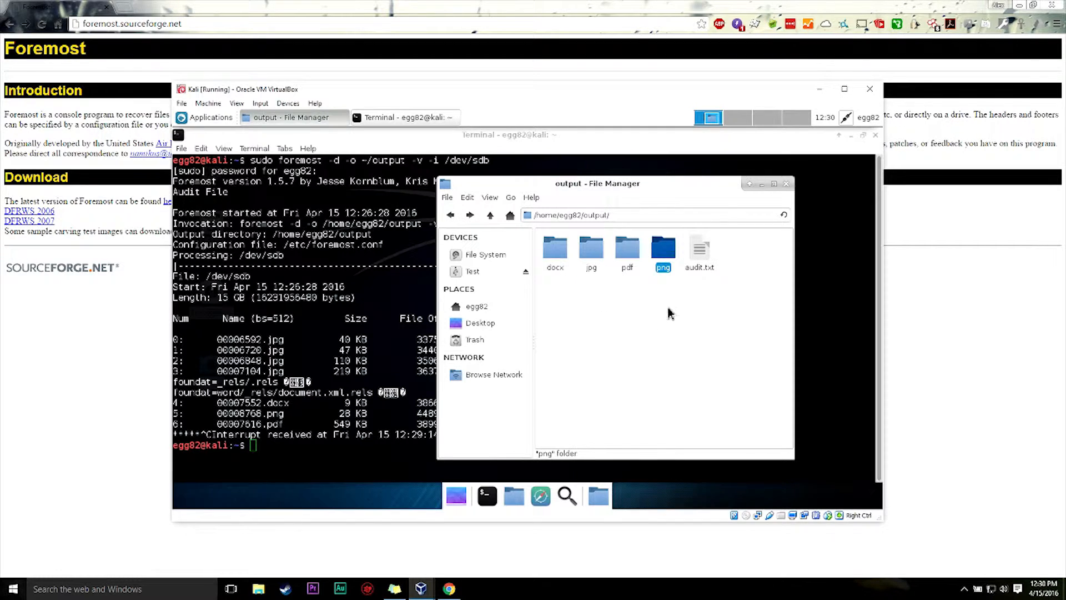
pyautogui.click(626, 249)
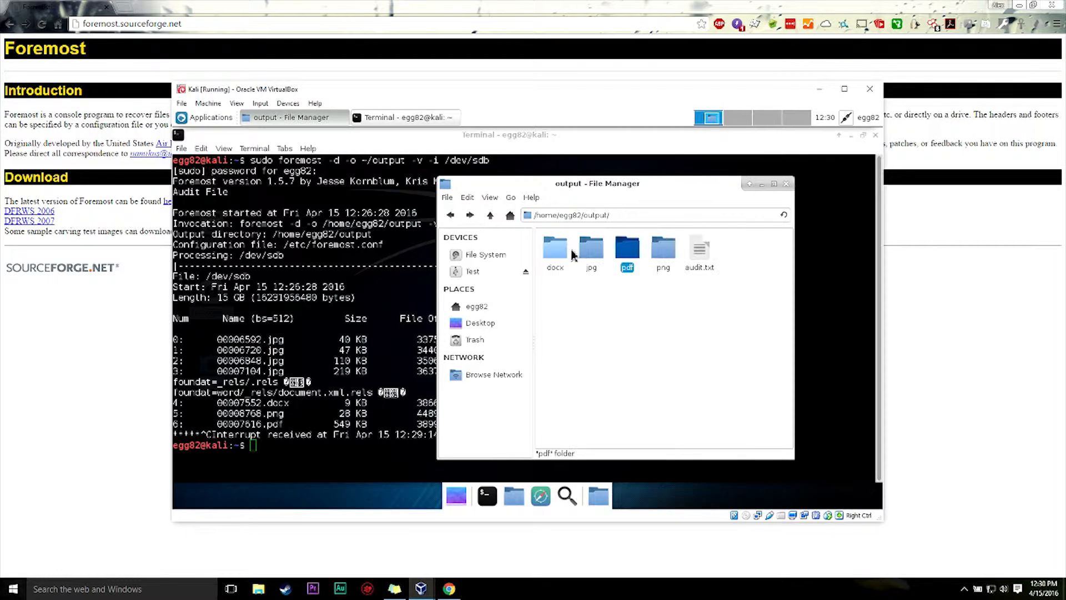
pyautogui.doubleClick(555, 249)
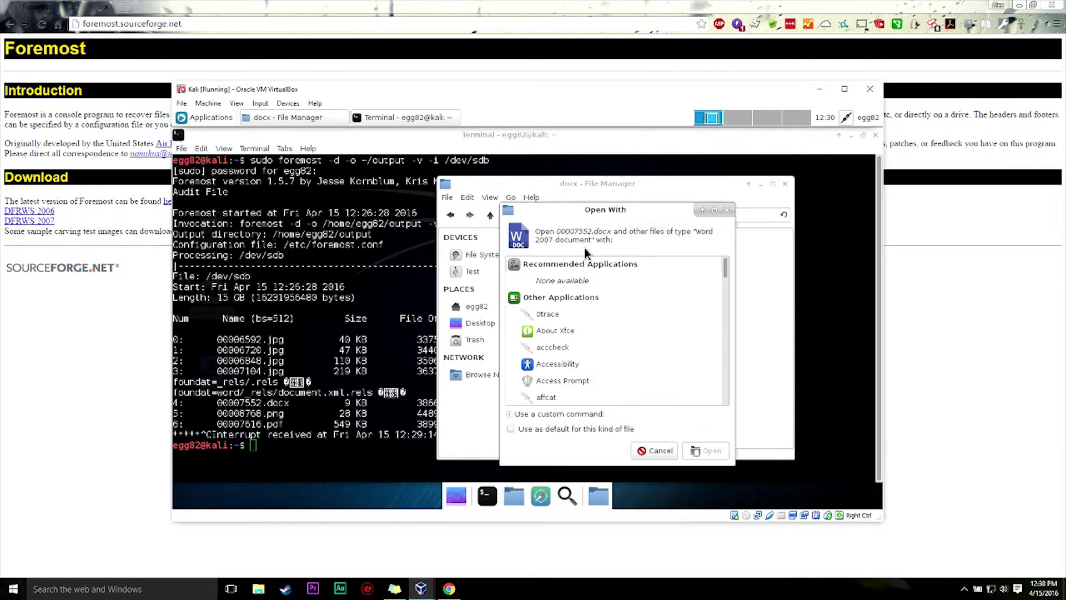
pyautogui.click(660, 450)
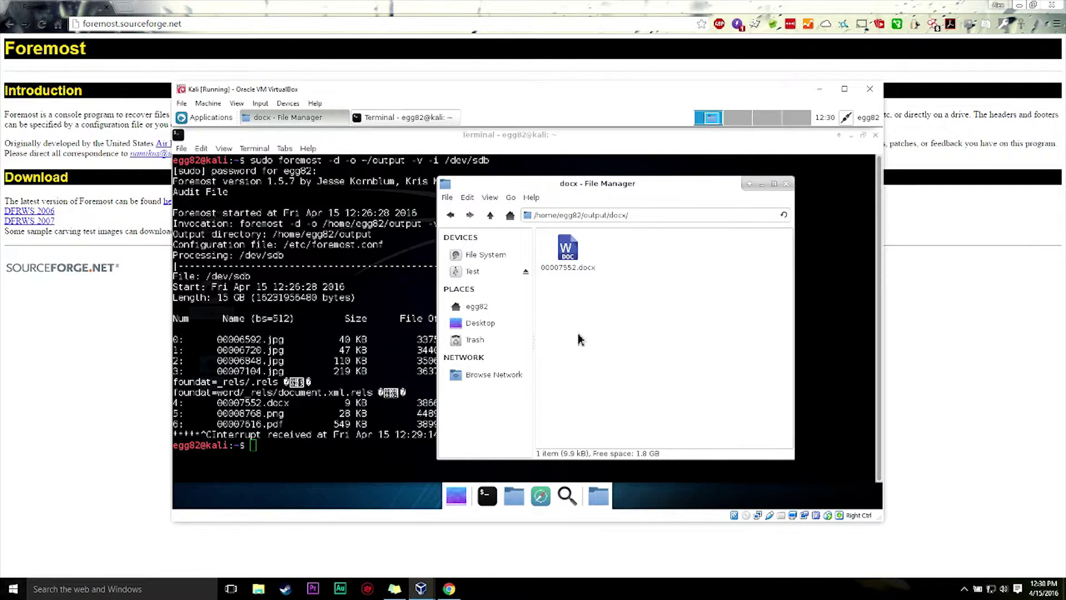
pyautogui.moveTo(463, 218)
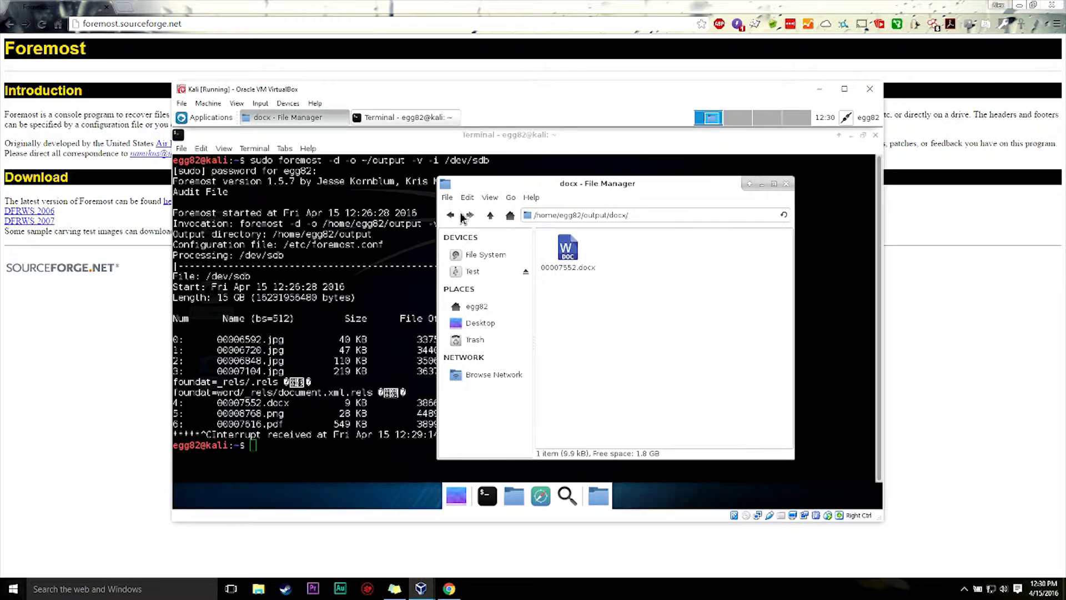
pyautogui.click(450, 215)
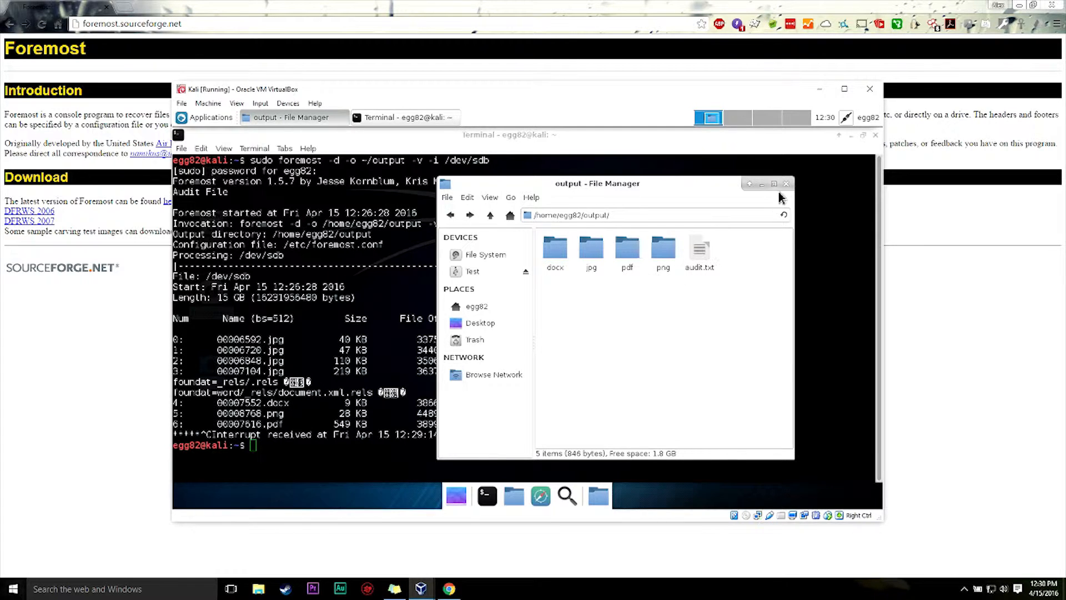
pyautogui.moveTo(570, 337)
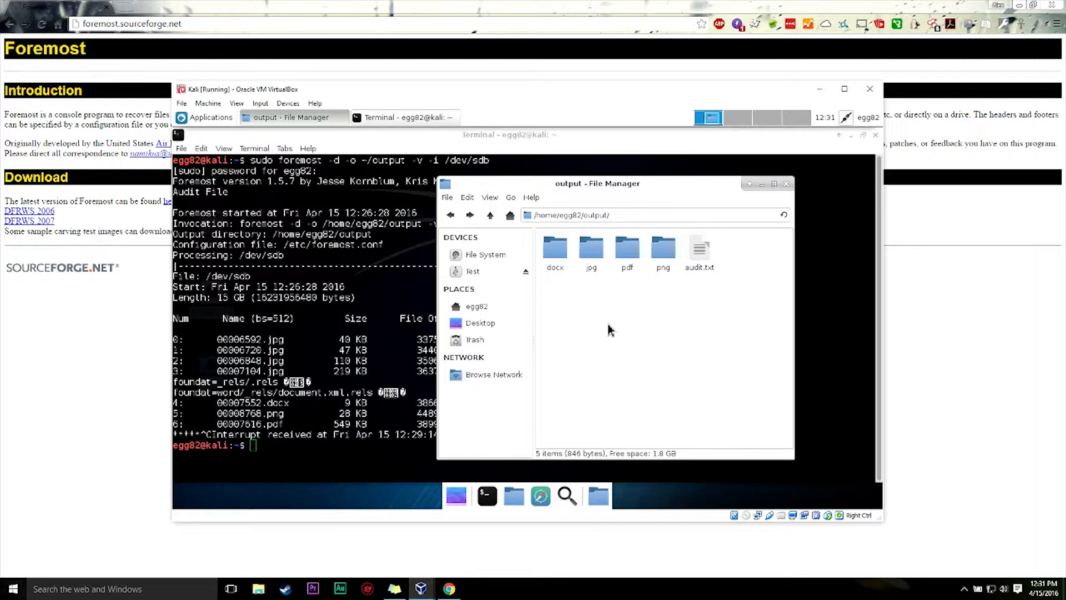
# Step: Nudge the File Manager, select the docx and jpg folders, and focus Terminal
pyautogui.moveTo(597, 183); pyautogui.dragTo(610, 180)
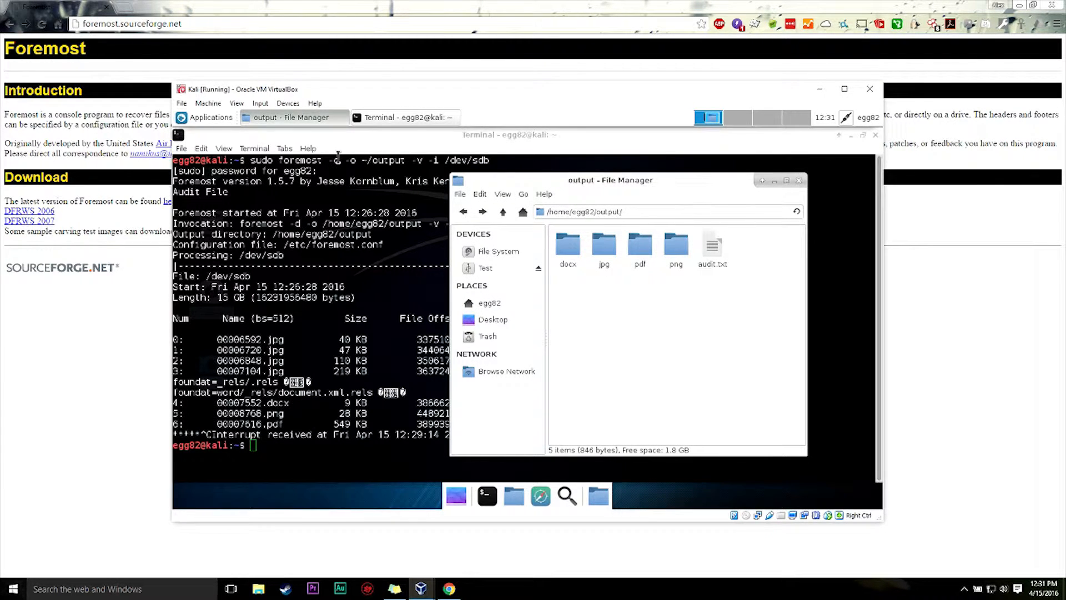
pyautogui.moveTo(361, 148)
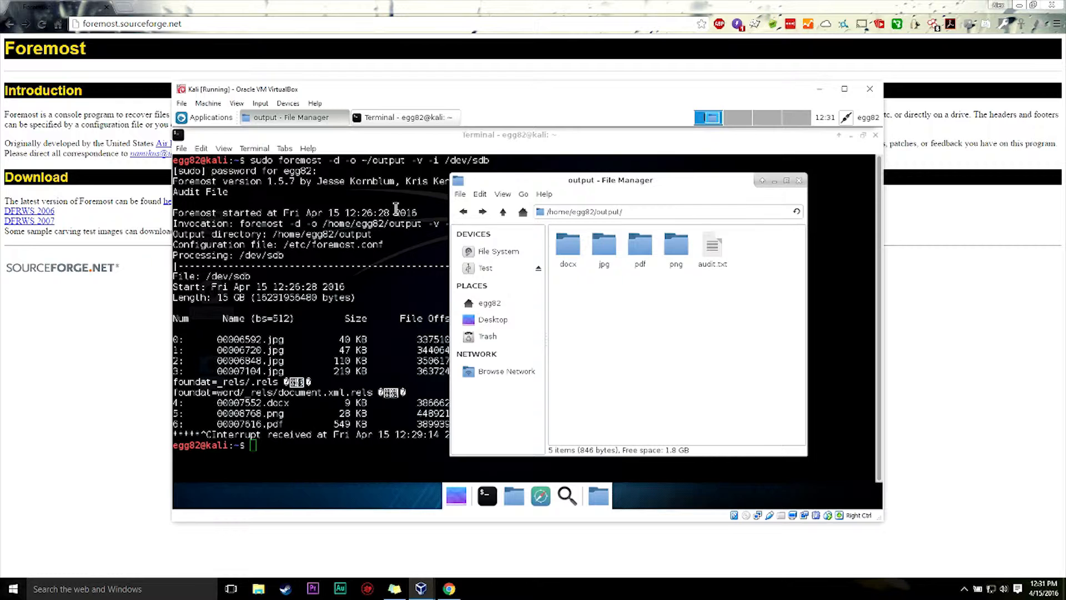
pyautogui.moveTo(584, 304)
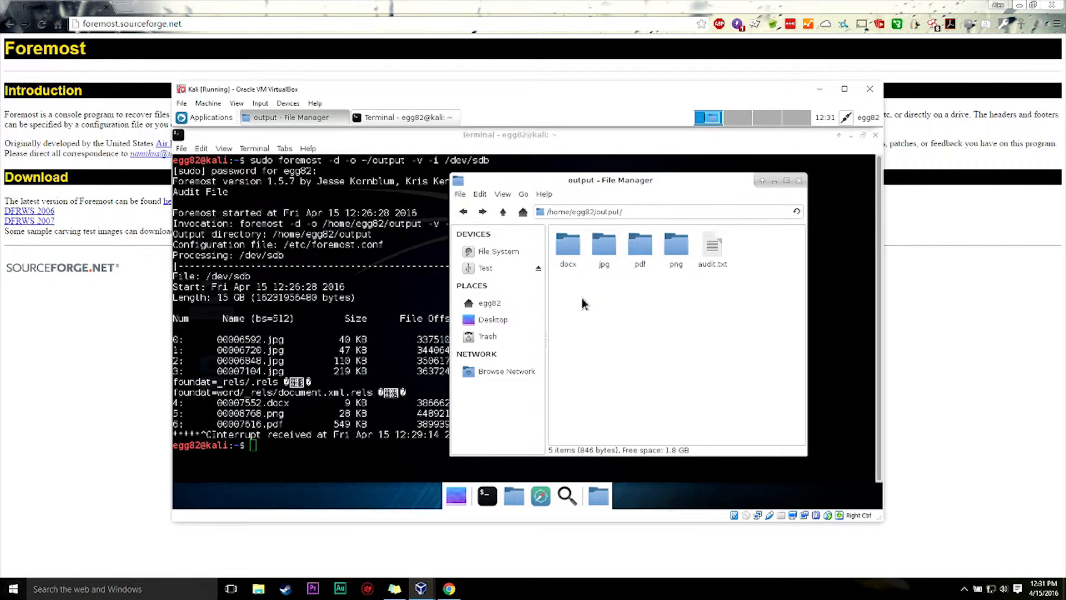
pyautogui.moveTo(584, 320)
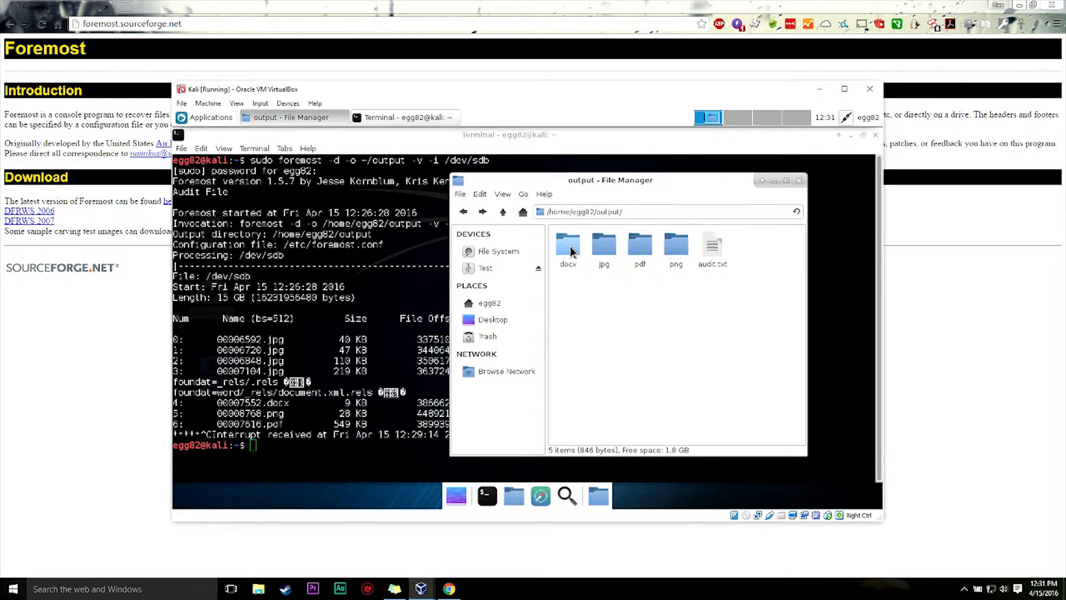
pyautogui.click(604, 246)
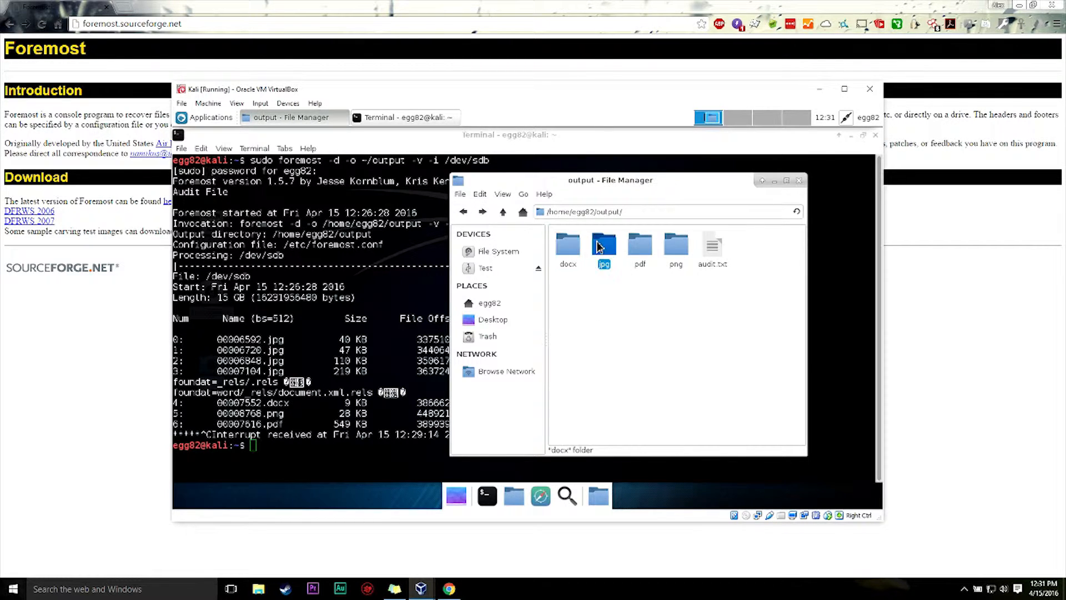
pyautogui.click(639, 244)
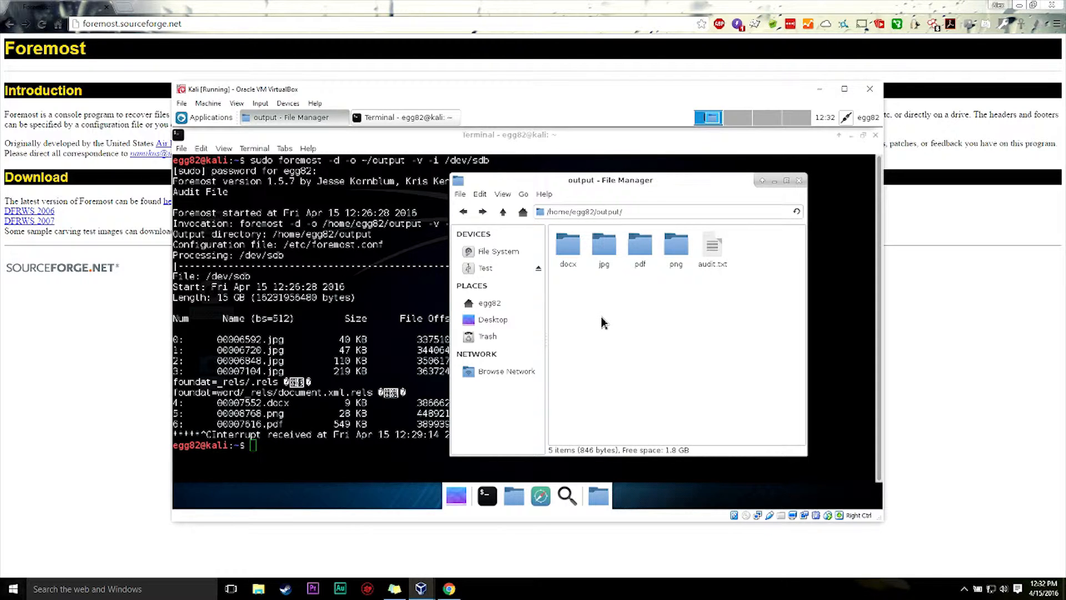
pyautogui.moveTo(568, 327)
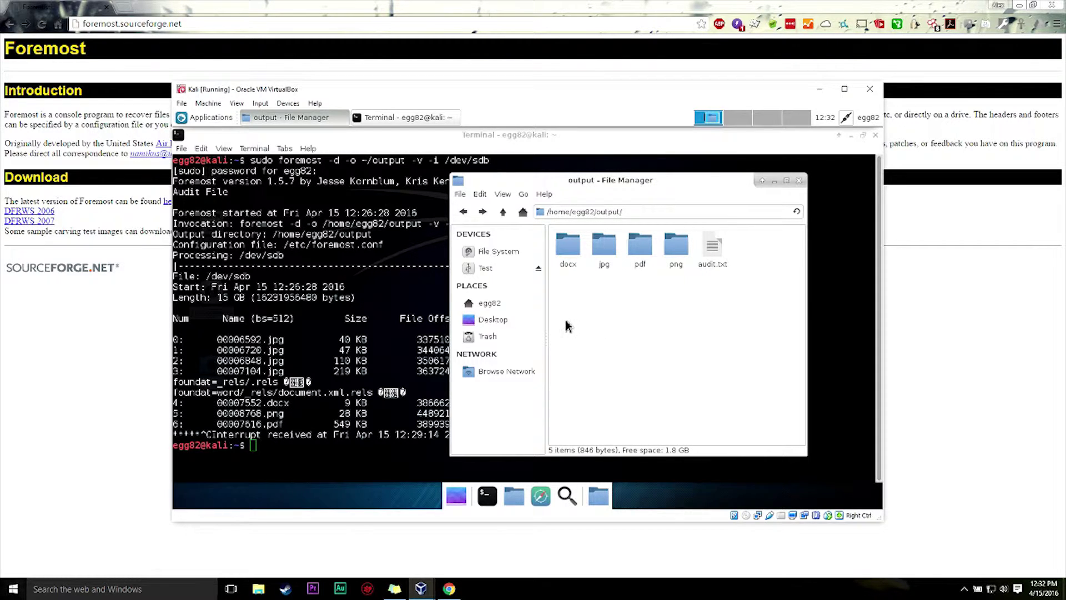
pyautogui.click(407, 117)
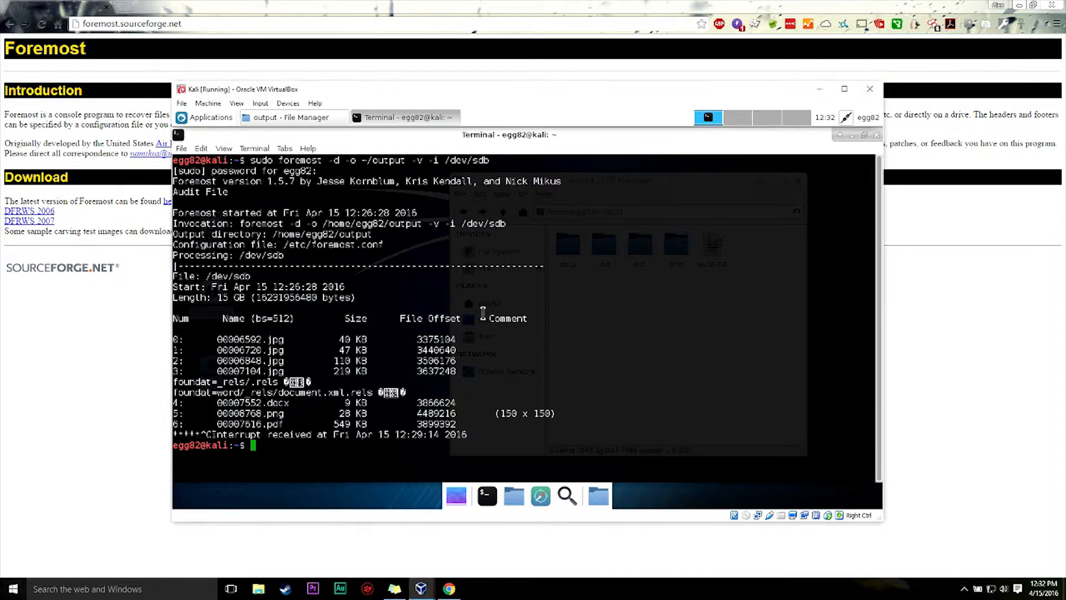
pyautogui.moveTo(556, 341)
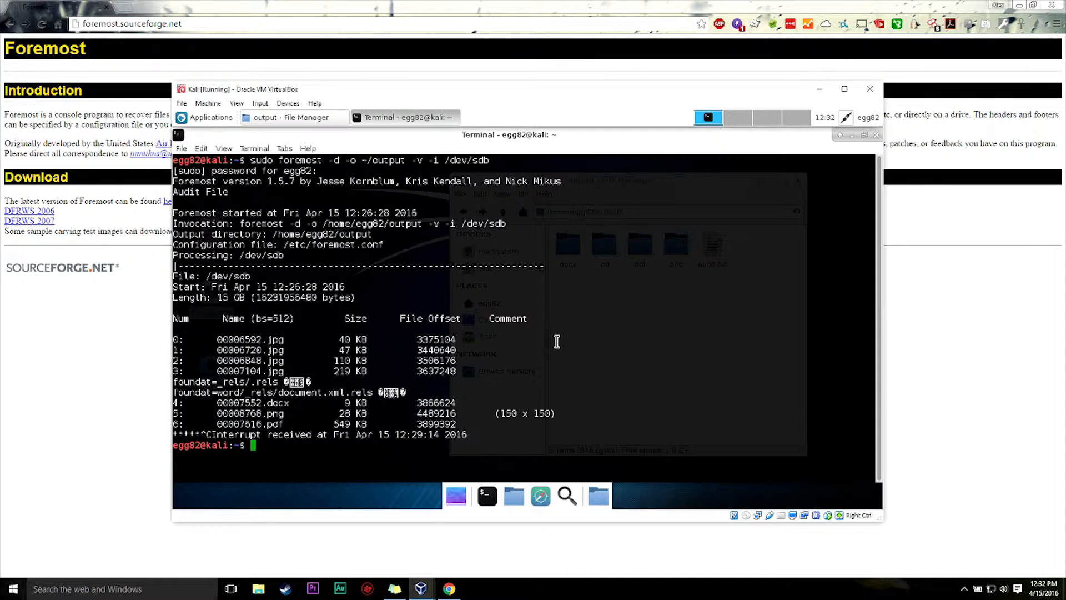
pyautogui.moveTo(559, 345)
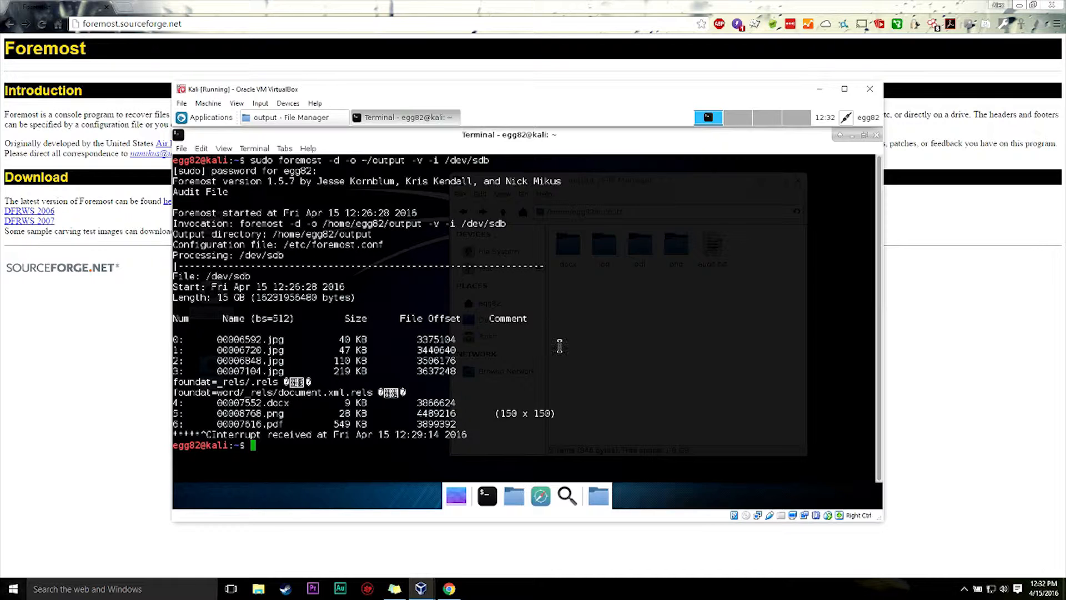
pyautogui.moveTo(598, 349)
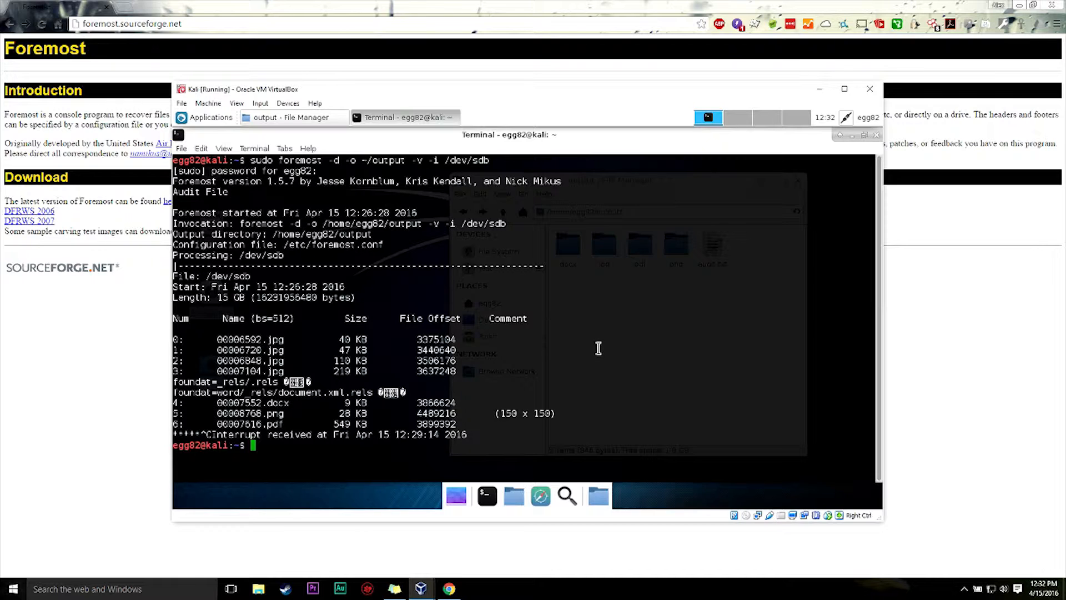
# Step: Run shred --help and scroll through its usage and journaled-filesystem caveats
pyautogui.write('shred --help')
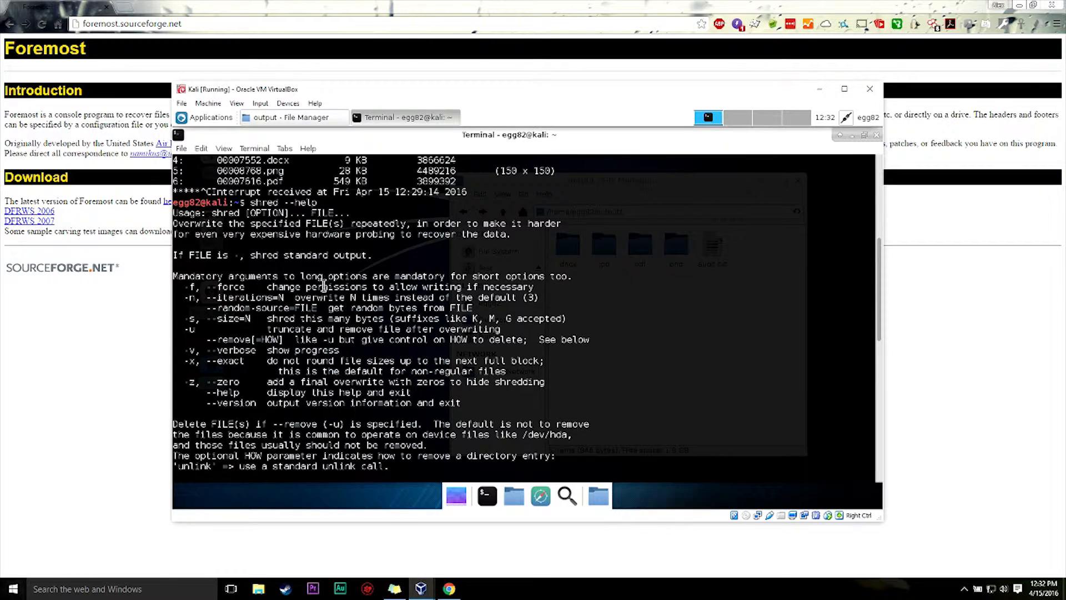
pyautogui.scroll(-3)
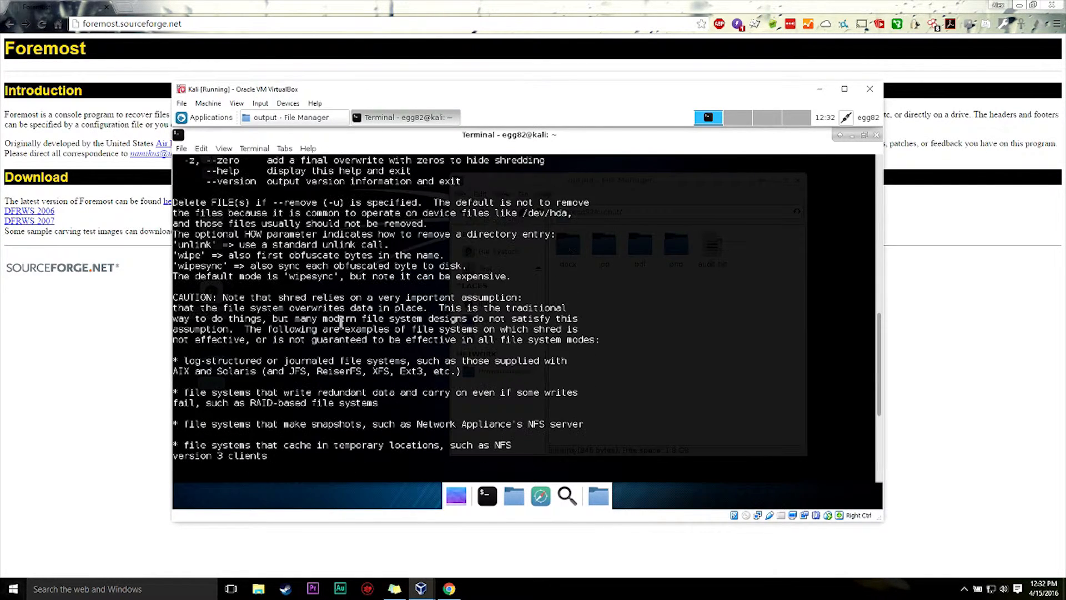
pyautogui.scroll(-3)
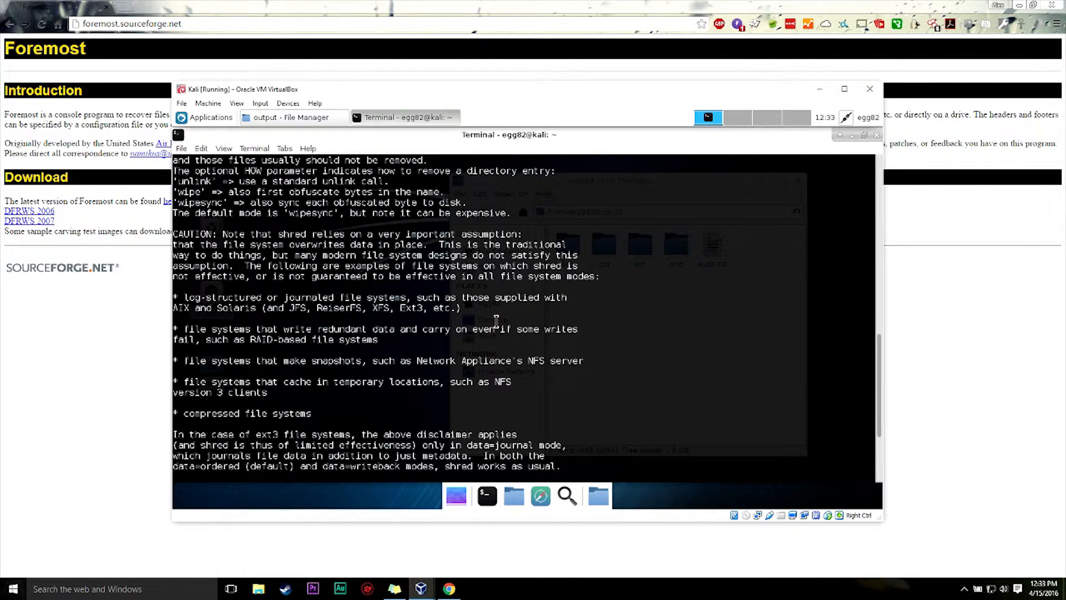
pyautogui.moveTo(487, 324)
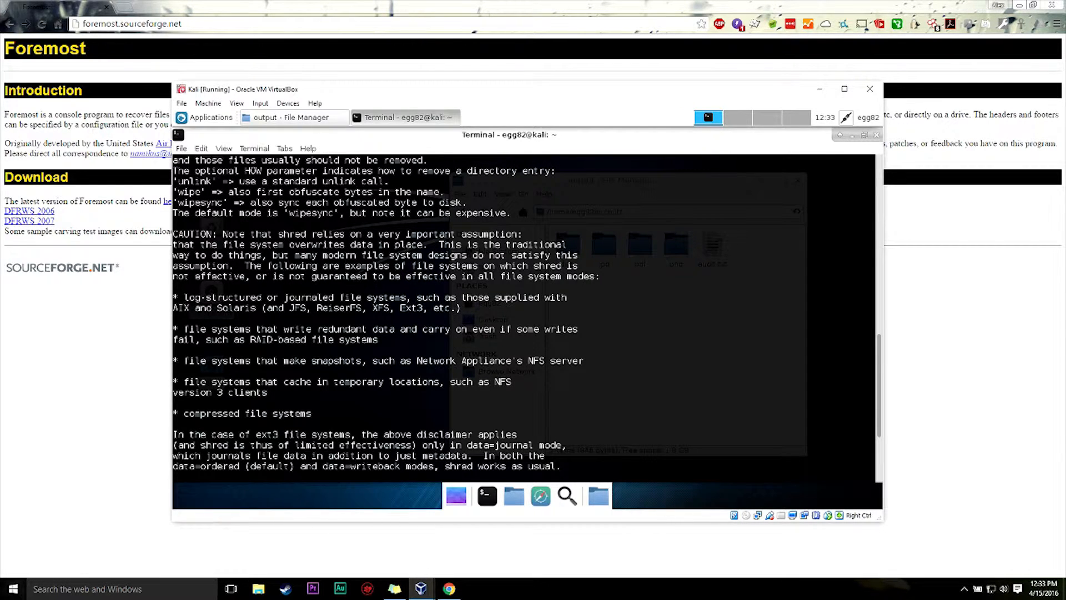
pyautogui.scroll(-3)
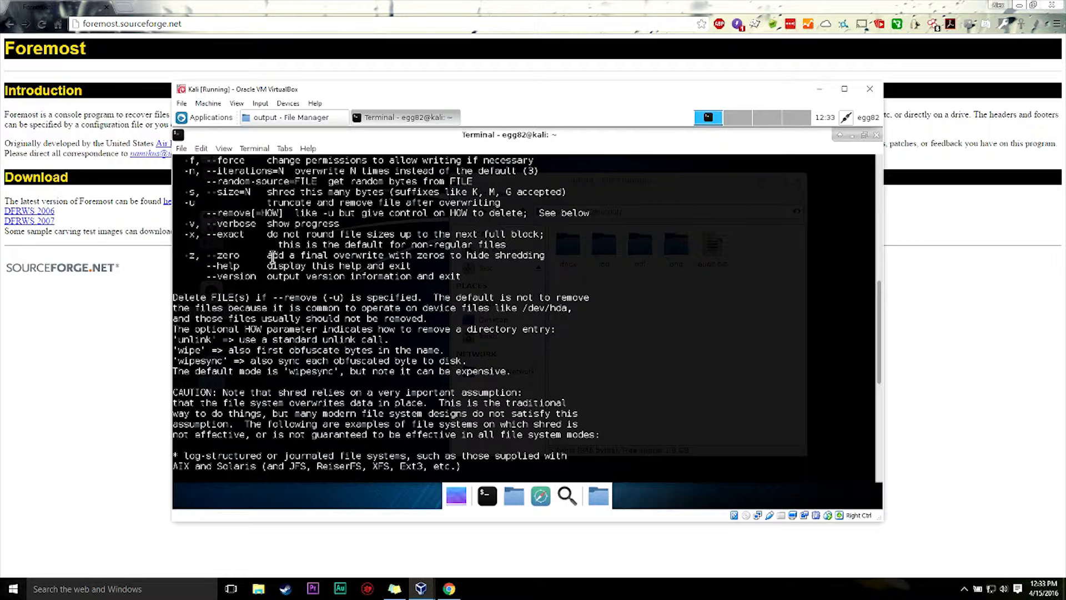
pyautogui.moveTo(297, 266)
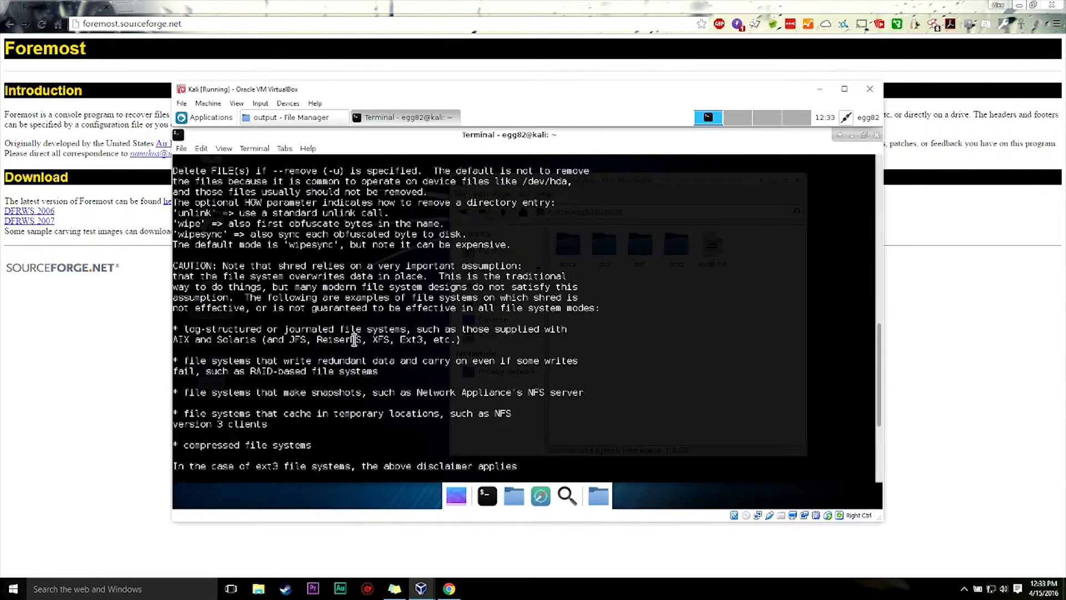
pyautogui.scroll(-3)
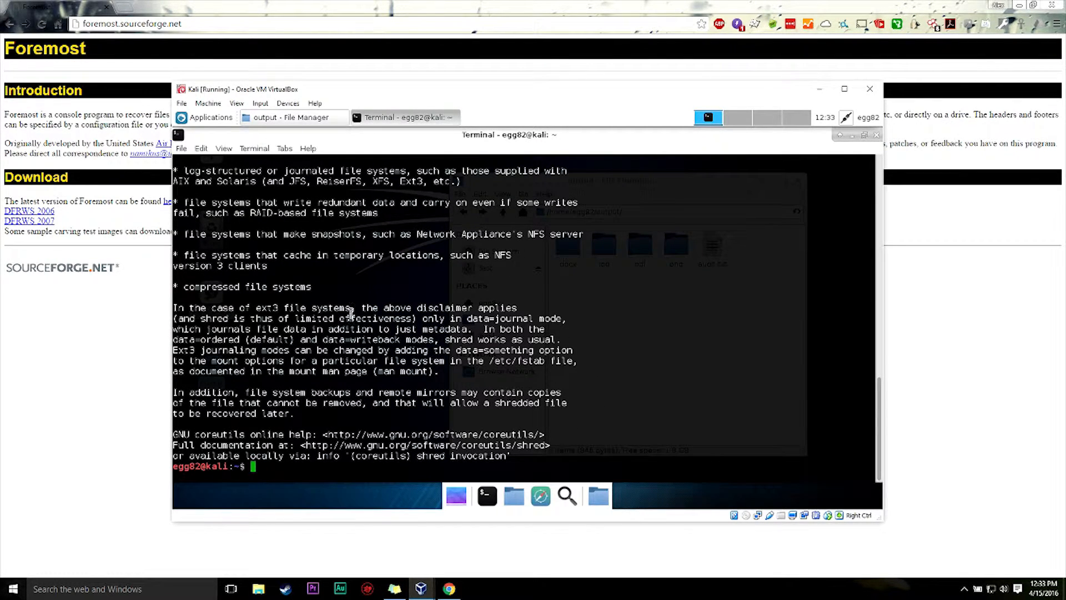
pyautogui.moveTo(398, 308)
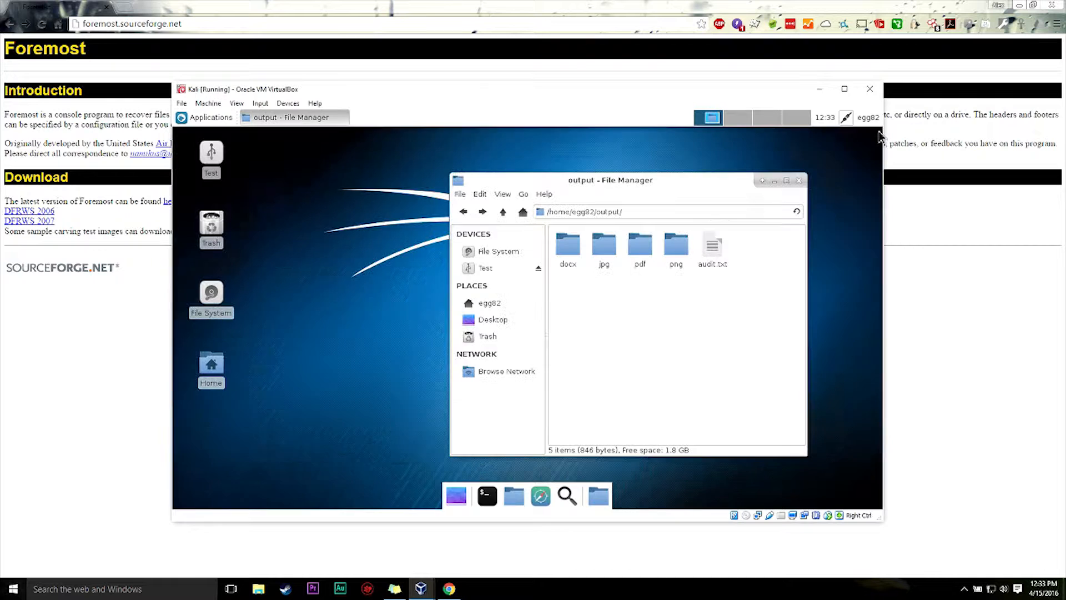
pyautogui.moveTo(625, 197)
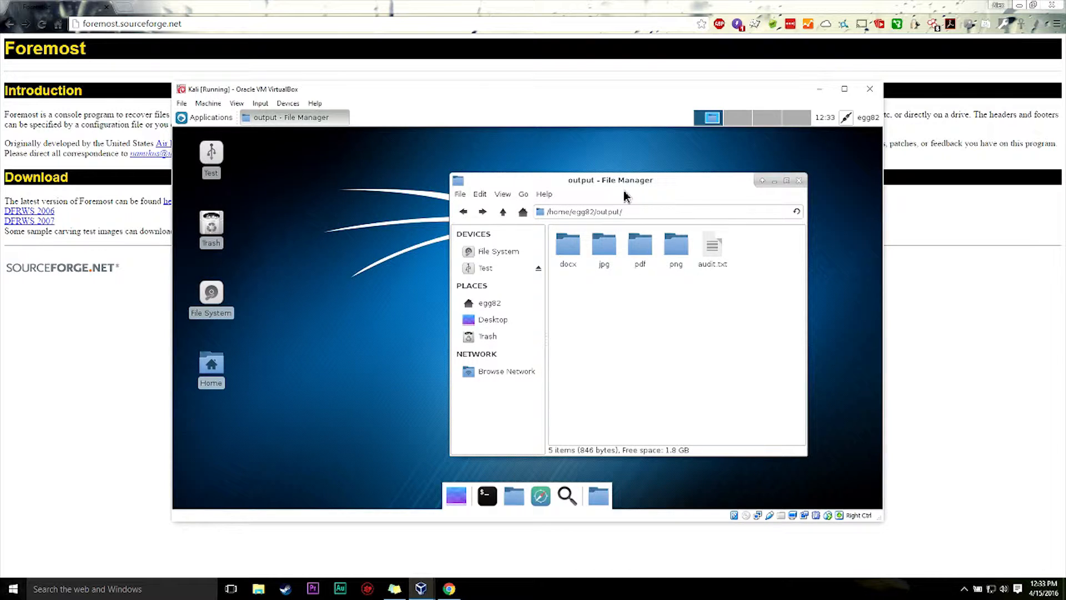
pyautogui.moveTo(633, 202)
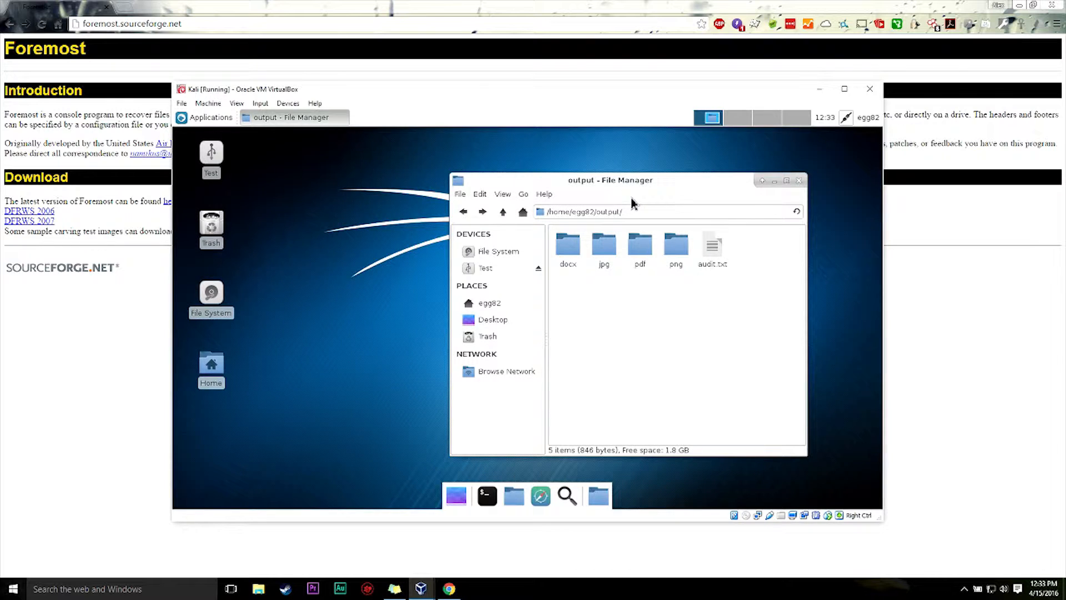
pyautogui.moveTo(574, 398)
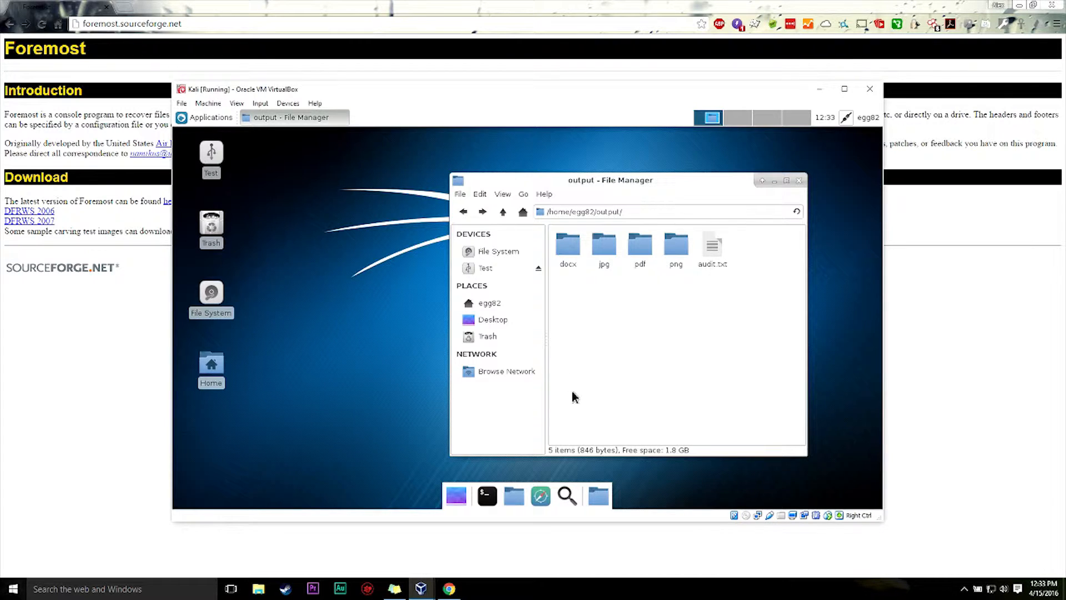
pyautogui.moveTo(593, 387)
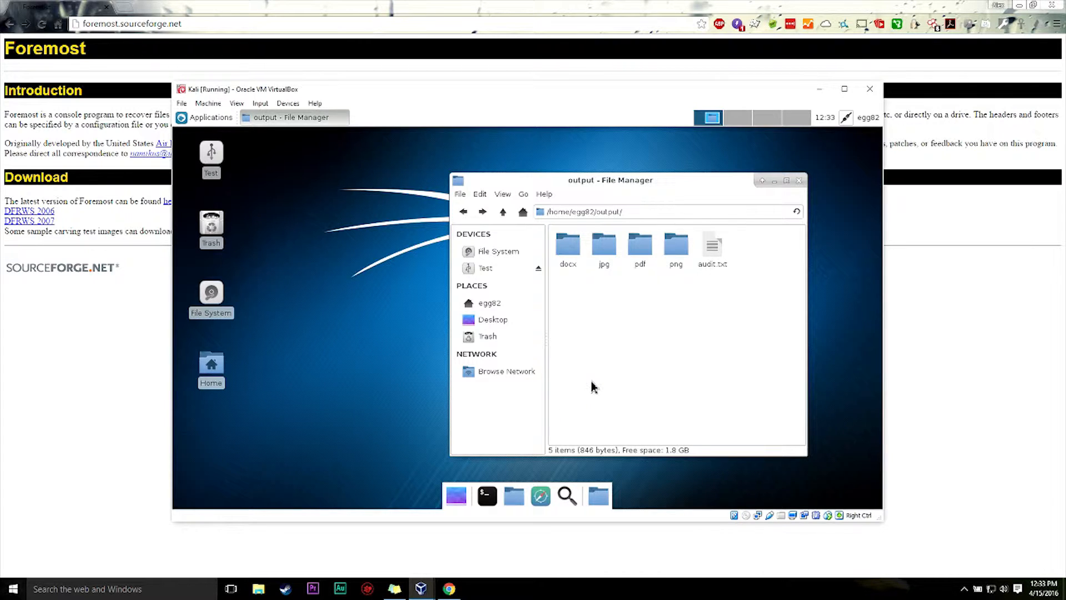
pyautogui.moveTo(581, 385)
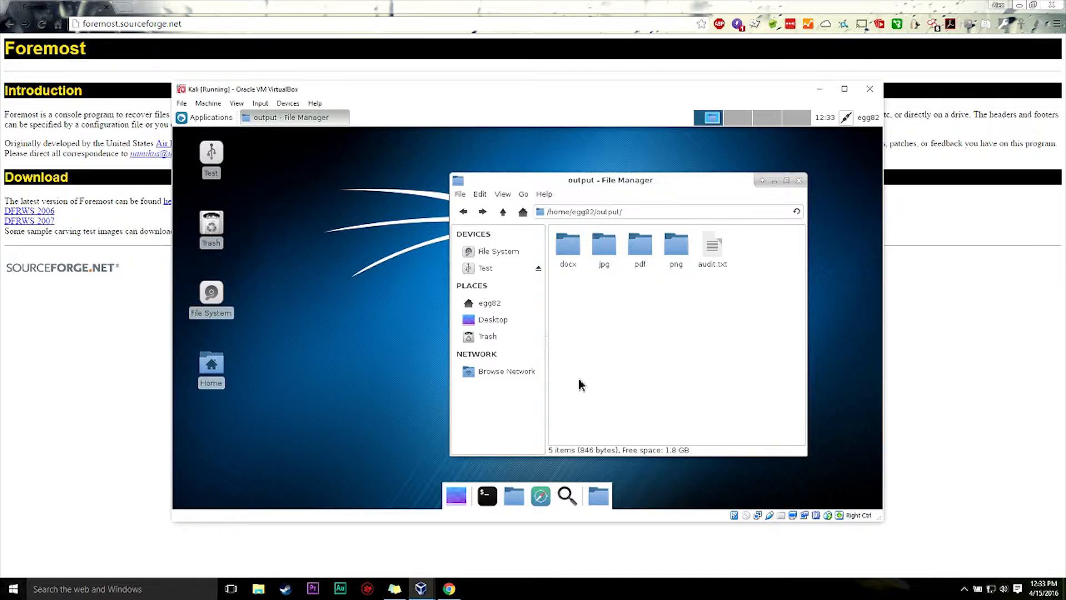
pyautogui.moveTo(573, 382)
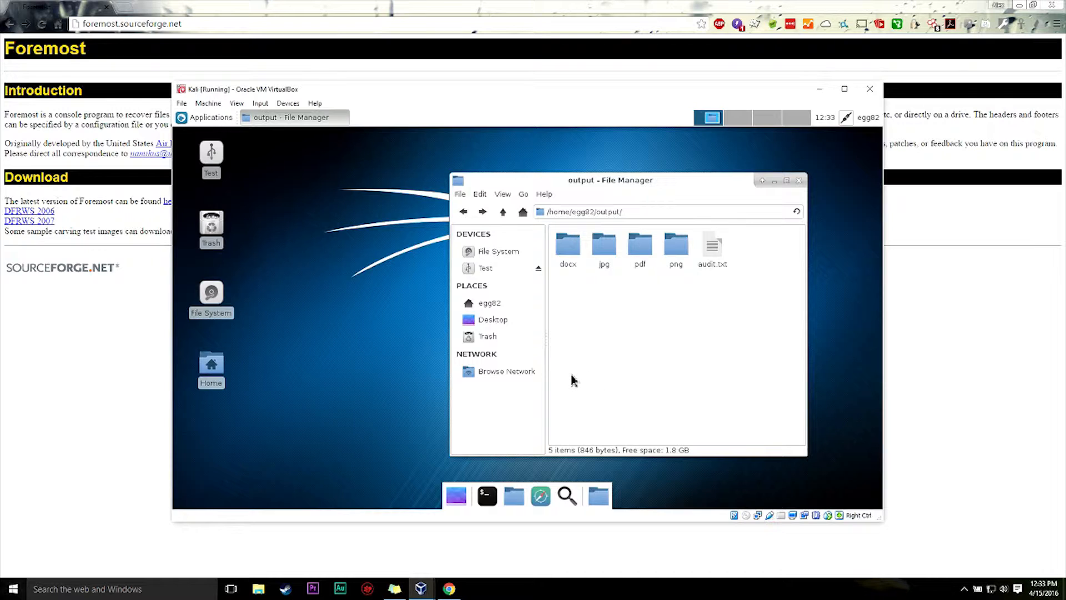
pyautogui.moveTo(576, 353)
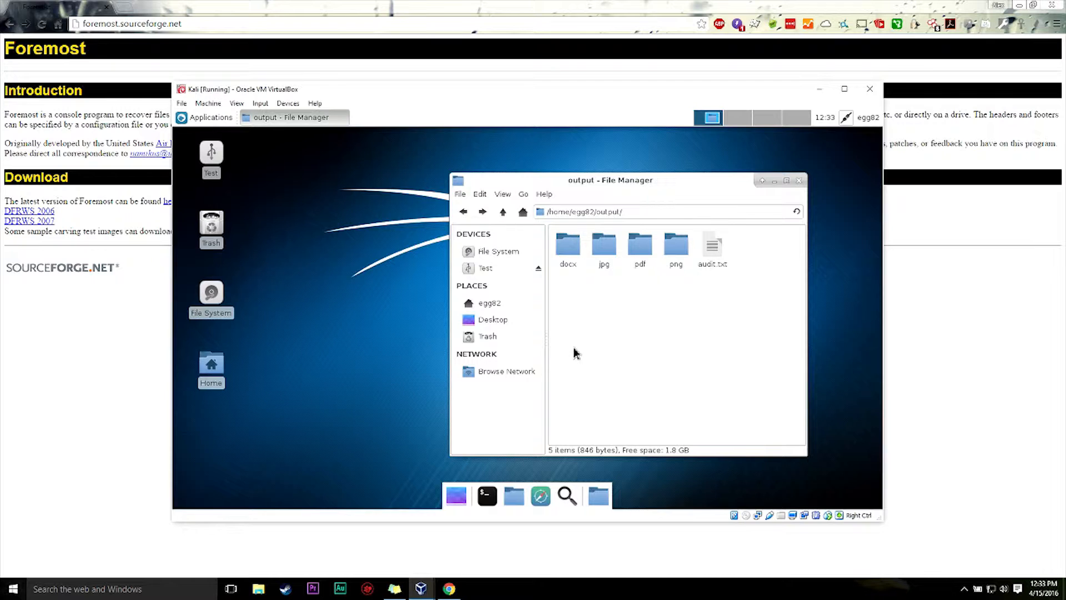
pyautogui.moveTo(609, 354)
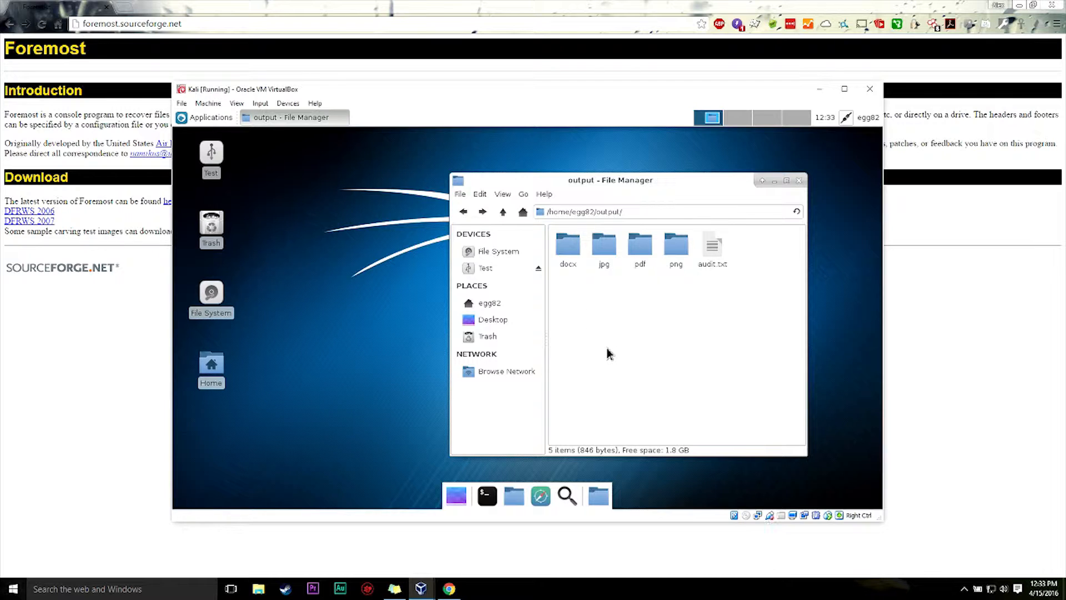
pyautogui.moveTo(618, 367)
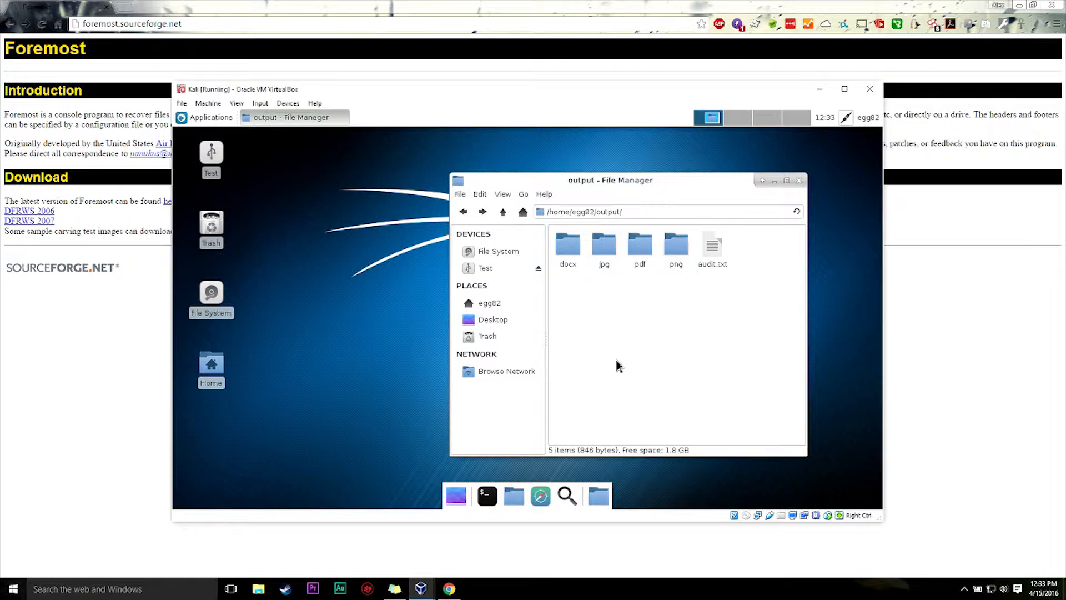
pyautogui.moveTo(612, 374)
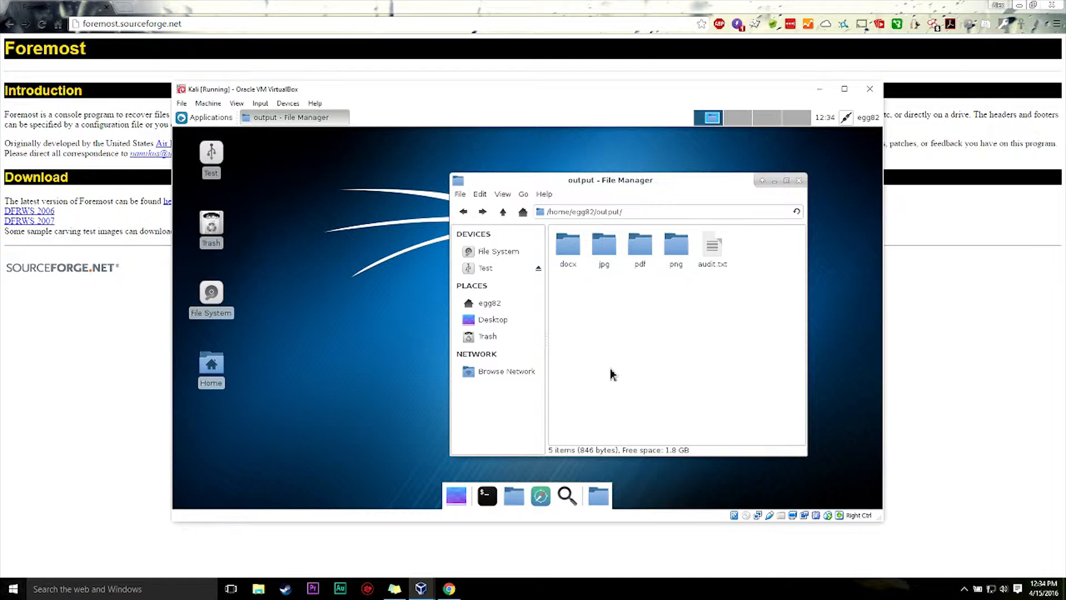
pyautogui.moveTo(639, 363)
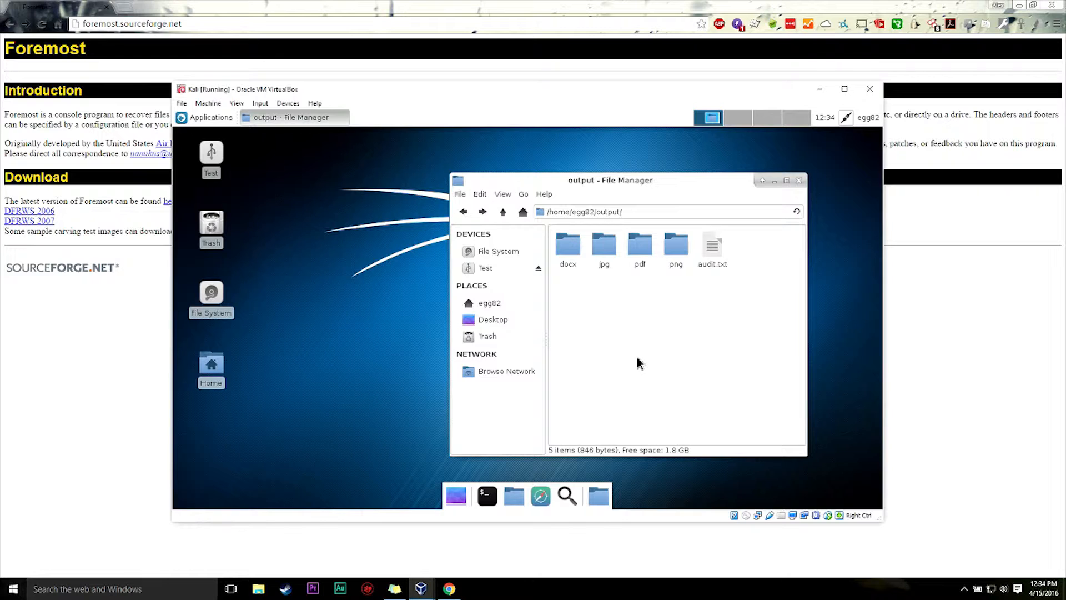
pyautogui.moveTo(660, 350)
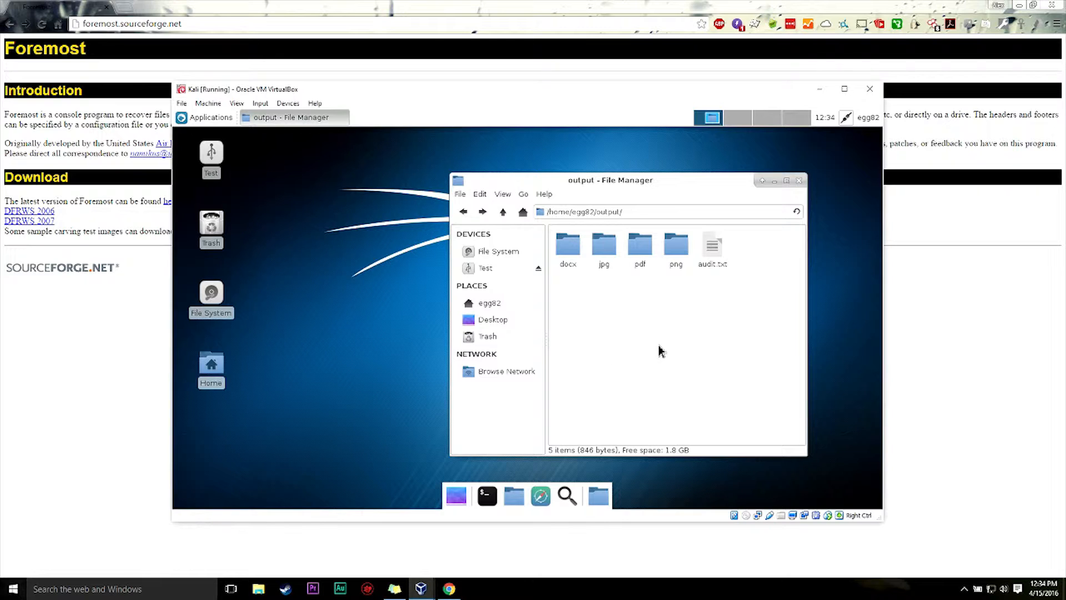
pyautogui.moveTo(618, 358)
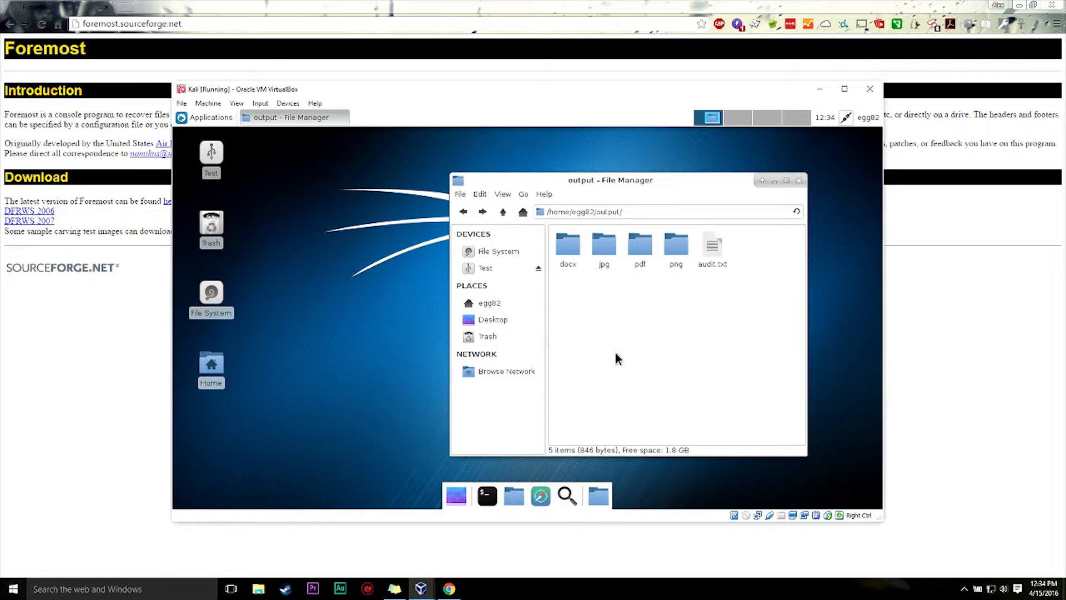
pyautogui.moveTo(612, 360)
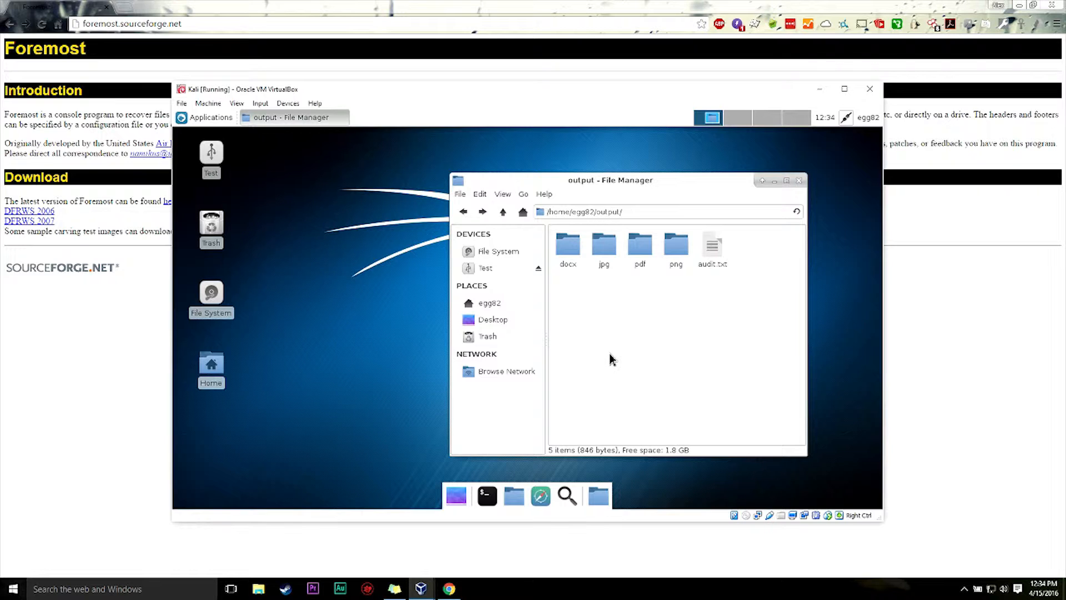
pyautogui.moveTo(590, 351)
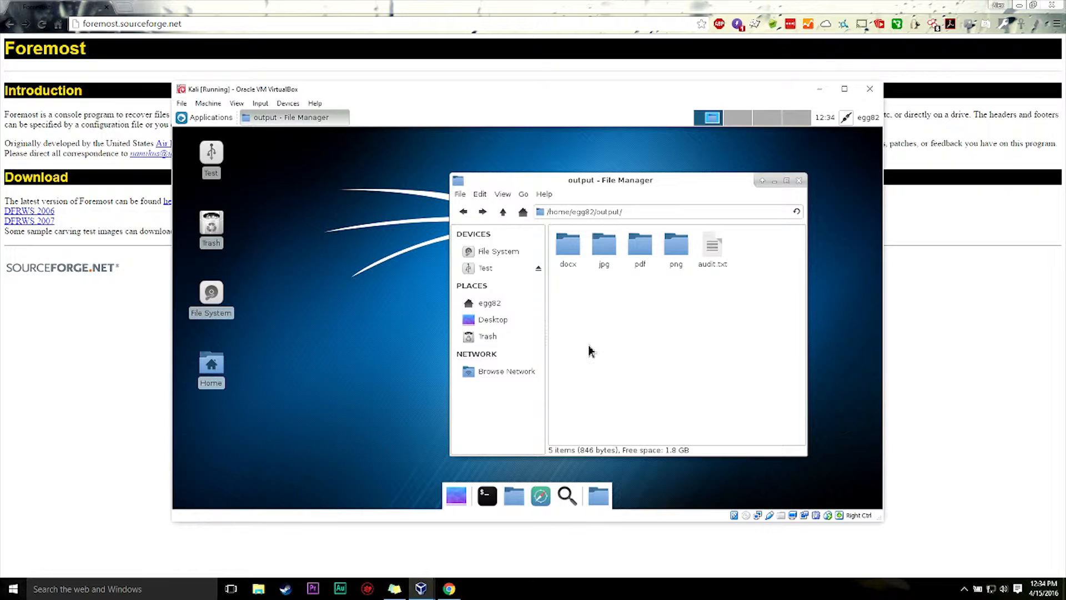
pyautogui.moveTo(636, 398)
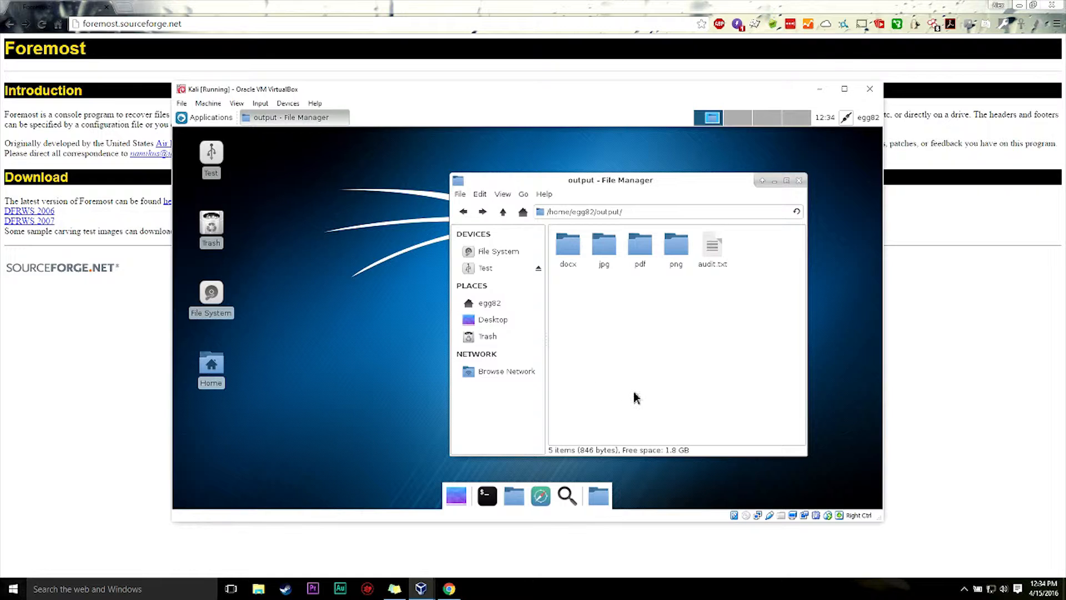
pyautogui.moveTo(605, 352)
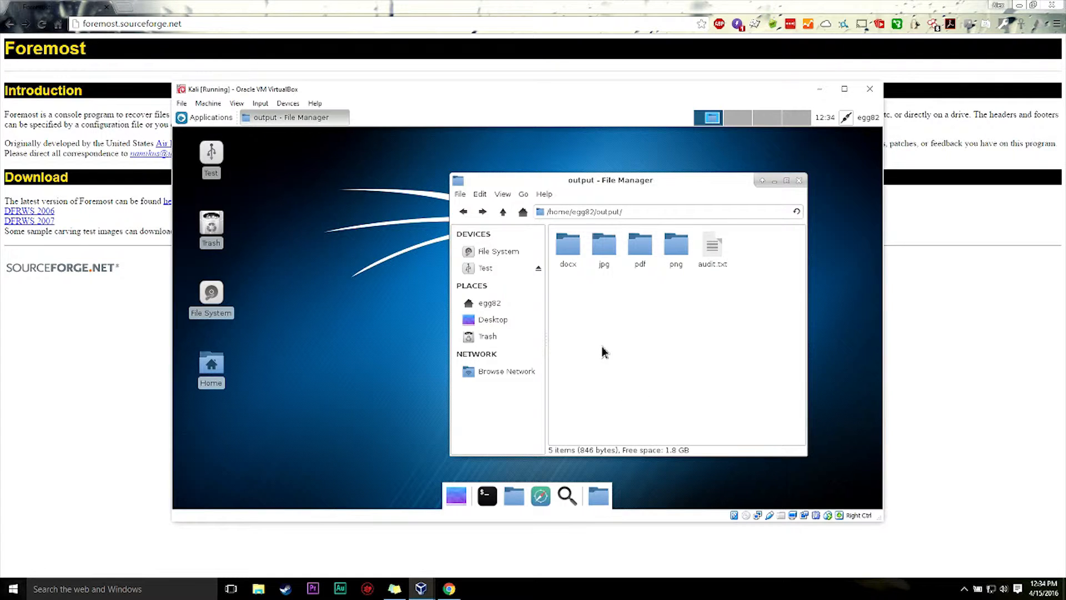
pyautogui.moveTo(635, 358)
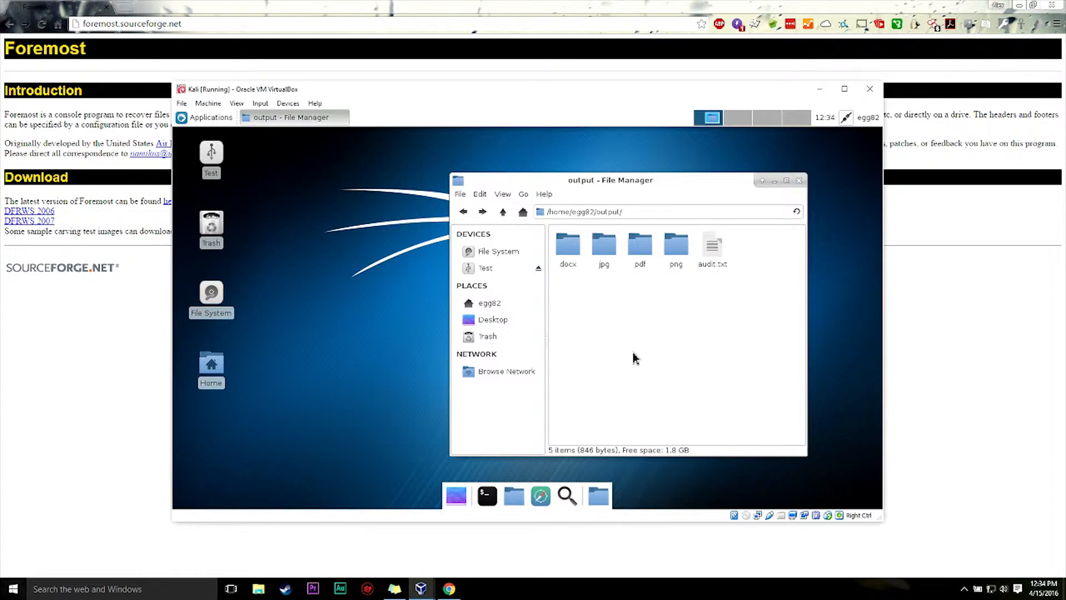
pyautogui.moveTo(665, 278)
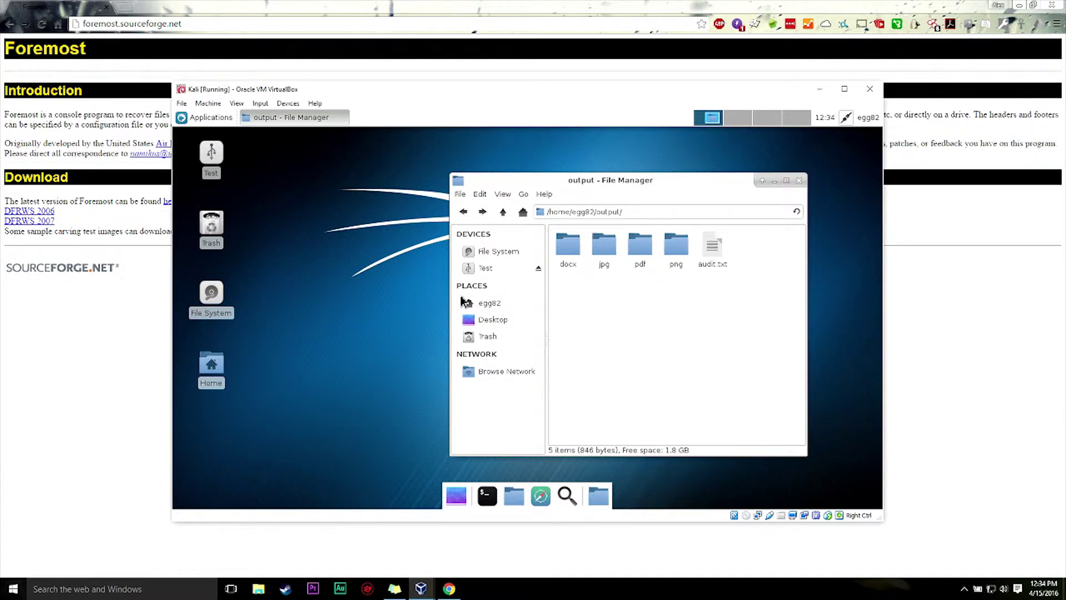
pyautogui.moveTo(641, 376)
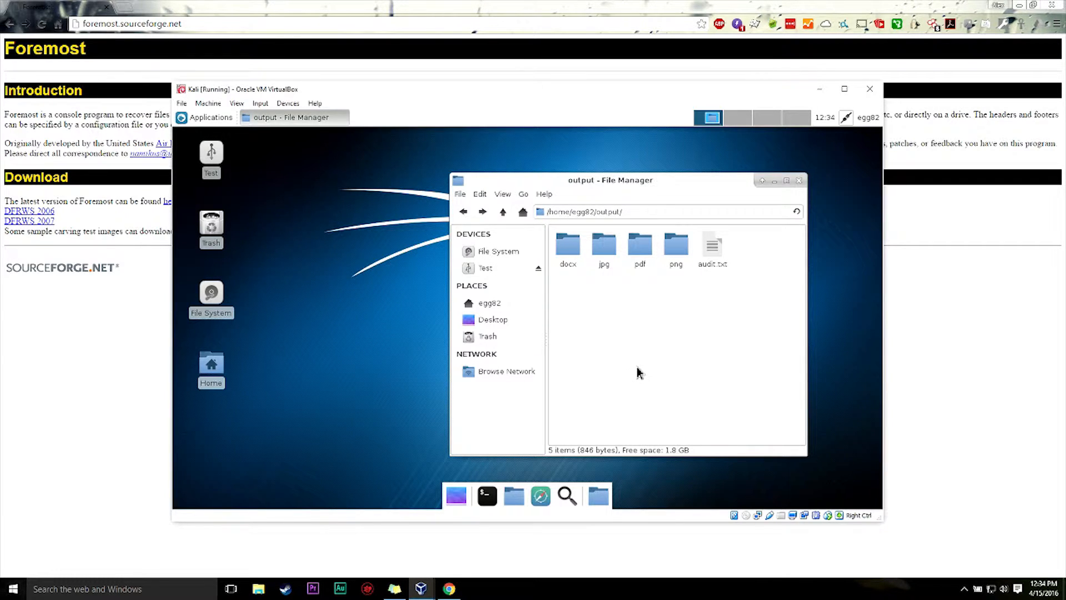
pyautogui.moveTo(622, 367)
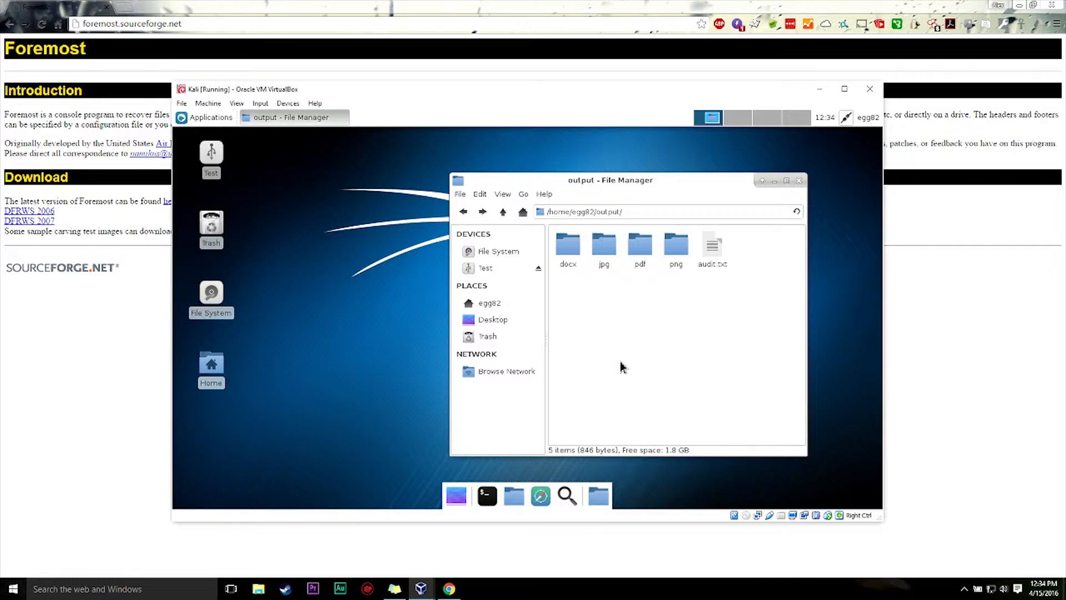
pyautogui.moveTo(617, 363)
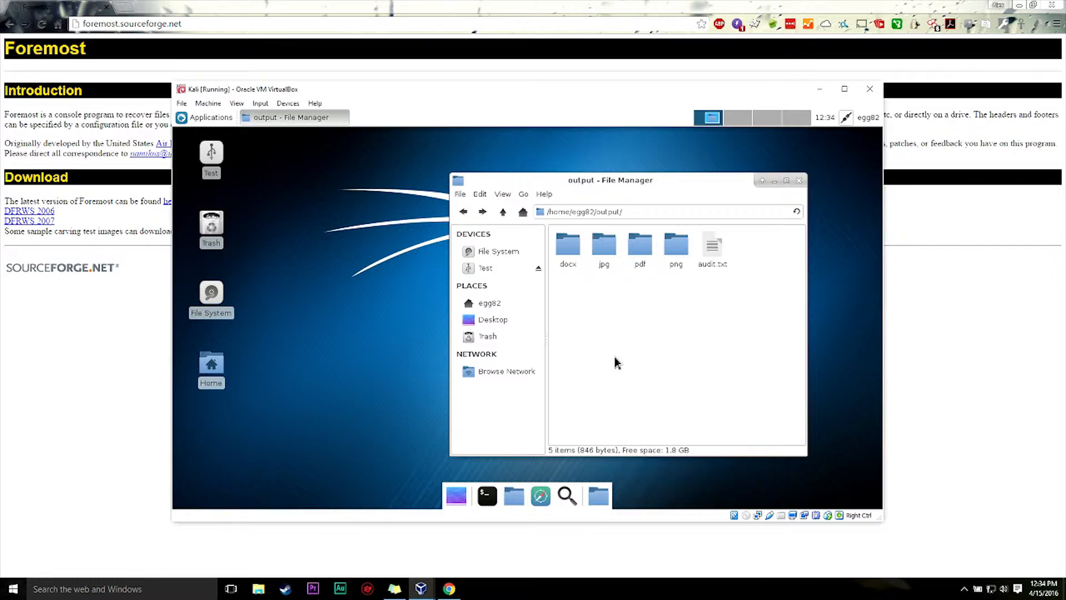
pyautogui.moveTo(553, 310)
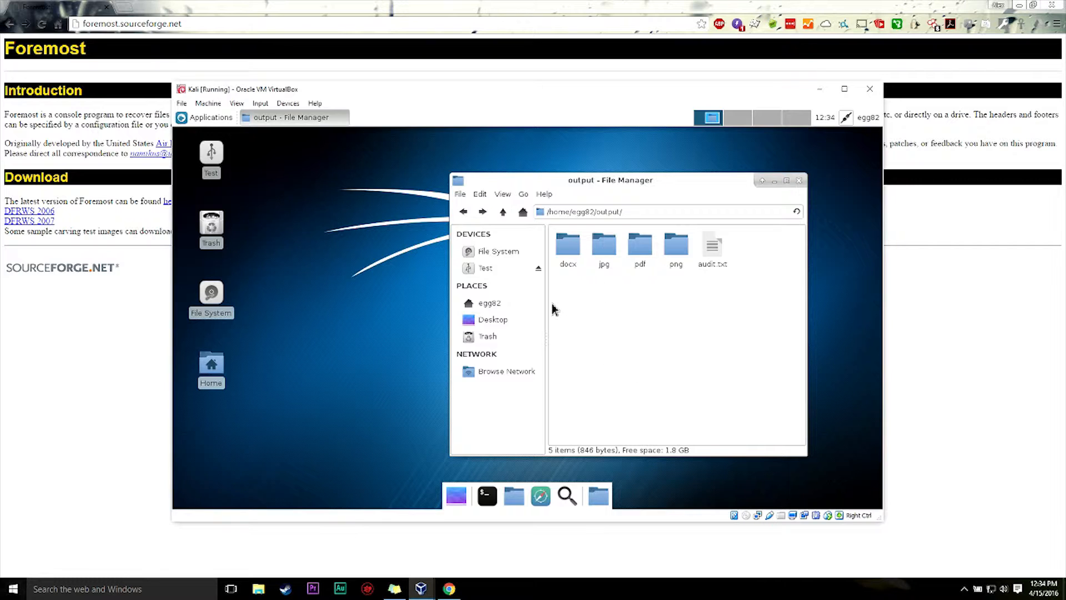
pyautogui.moveTo(607, 359)
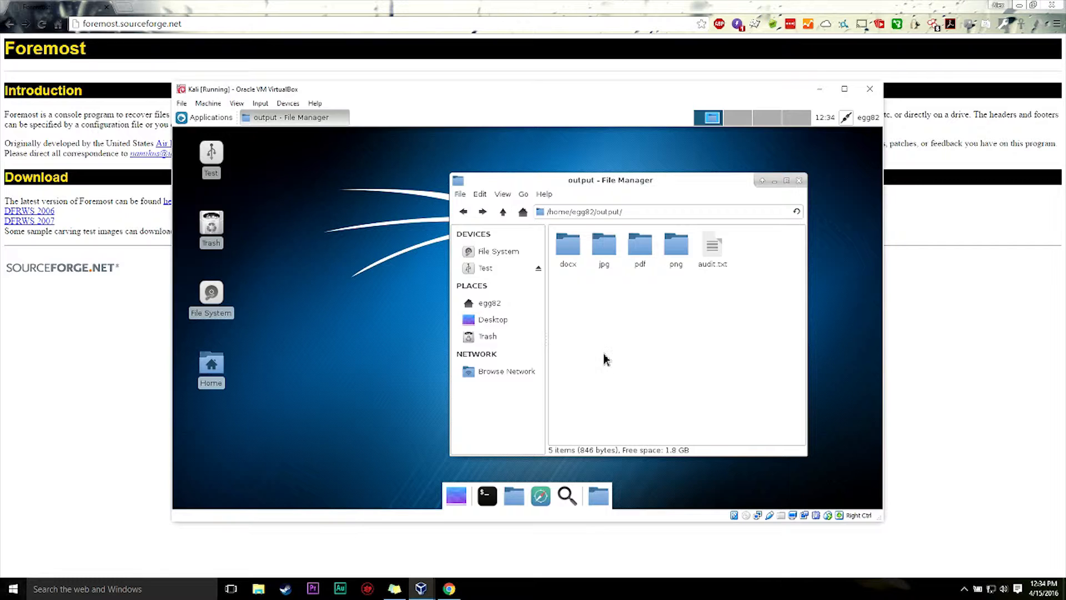
pyautogui.moveTo(602, 368)
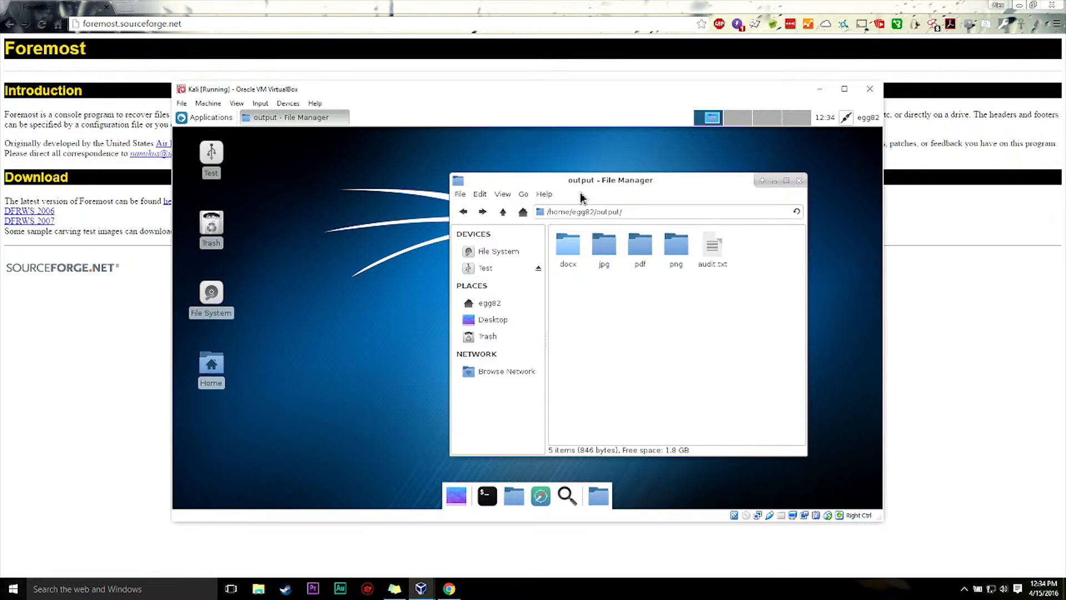
pyautogui.moveTo(704, 216)
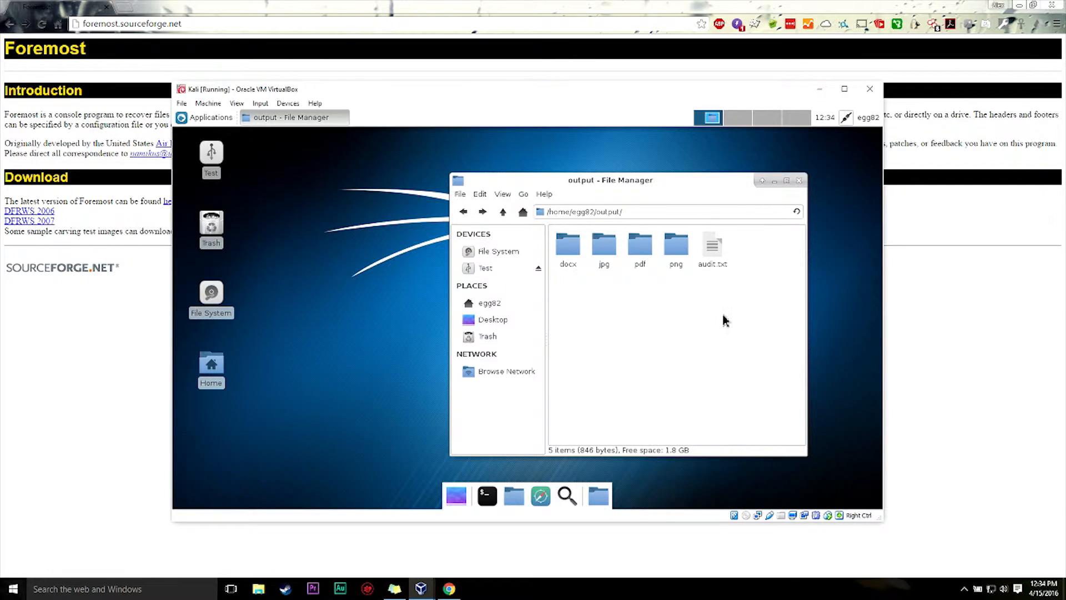
pyautogui.moveTo(720, 325)
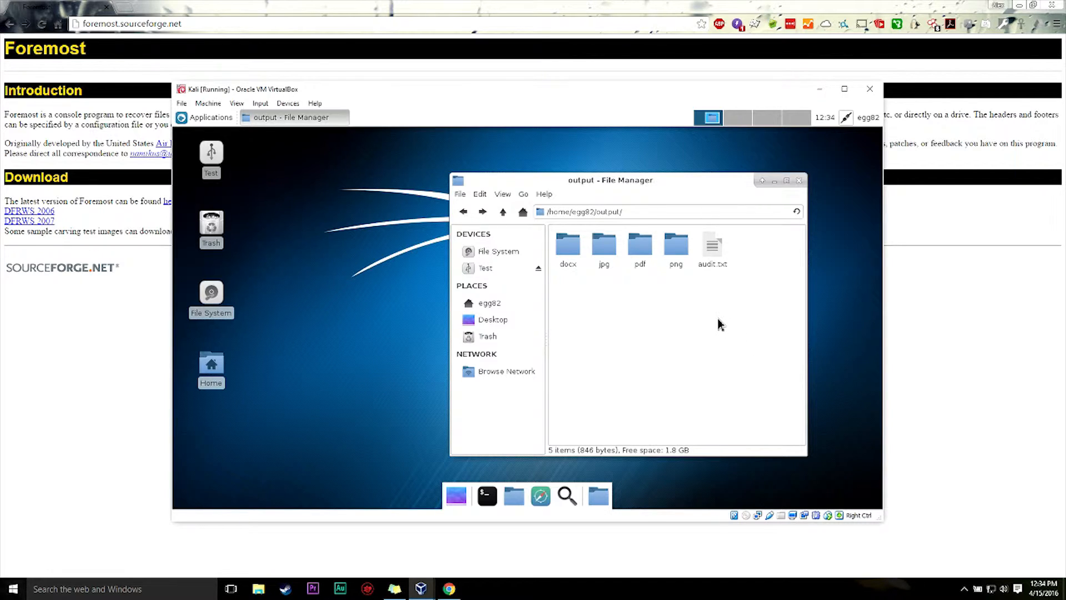
pyautogui.moveTo(747, 318)
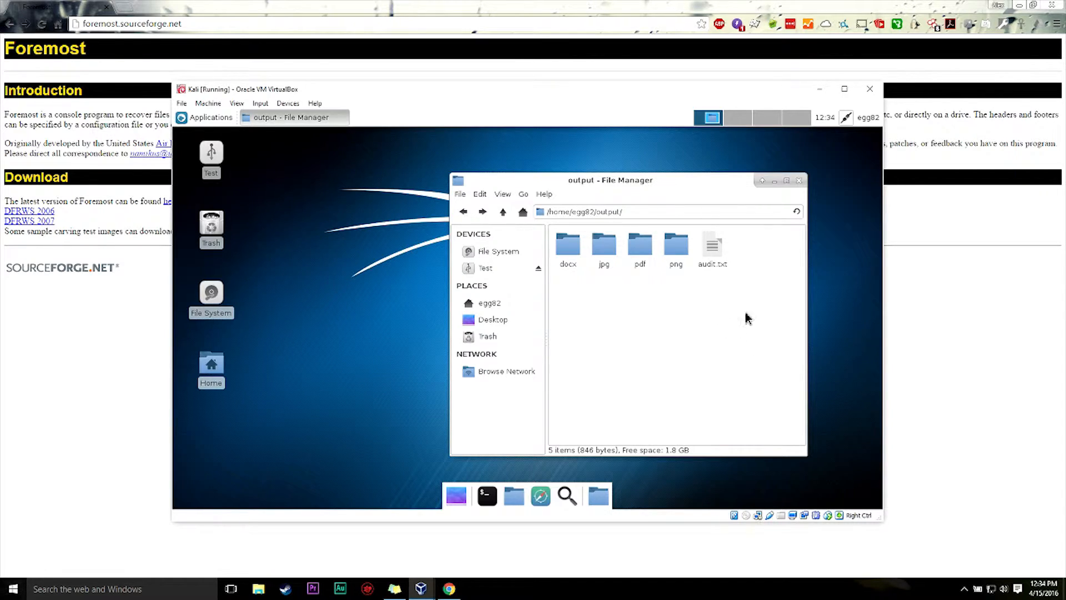
pyautogui.moveTo(766, 298)
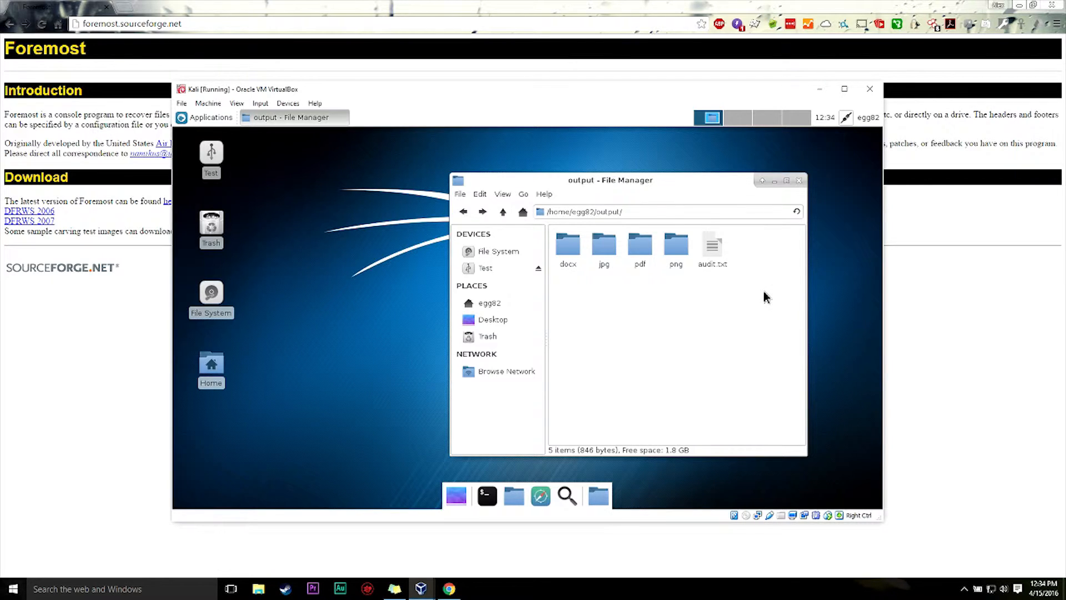
pyautogui.moveTo(716, 368)
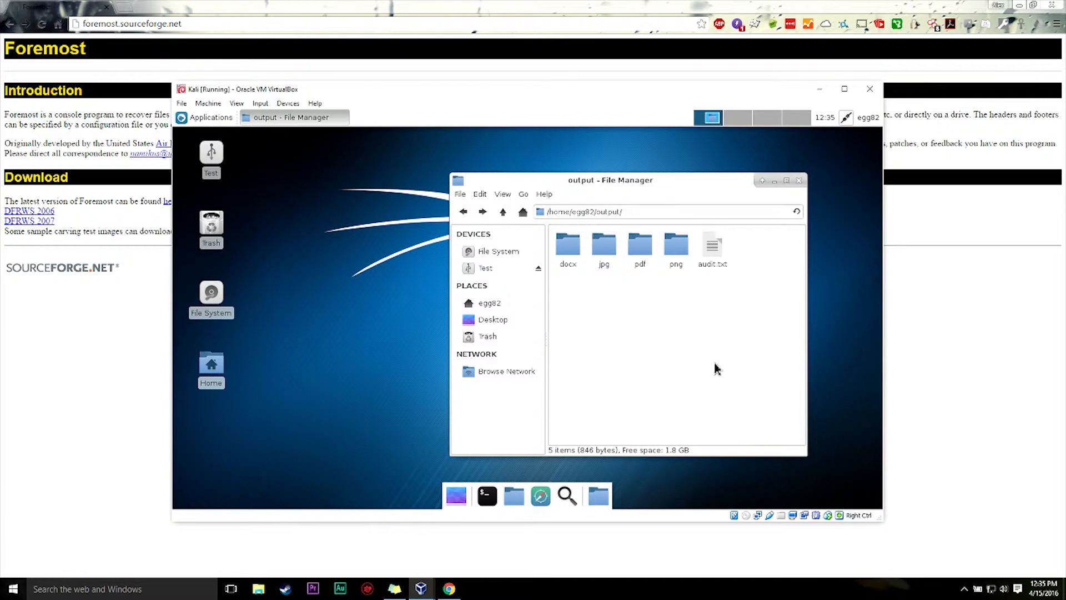
pyautogui.moveTo(696, 339)
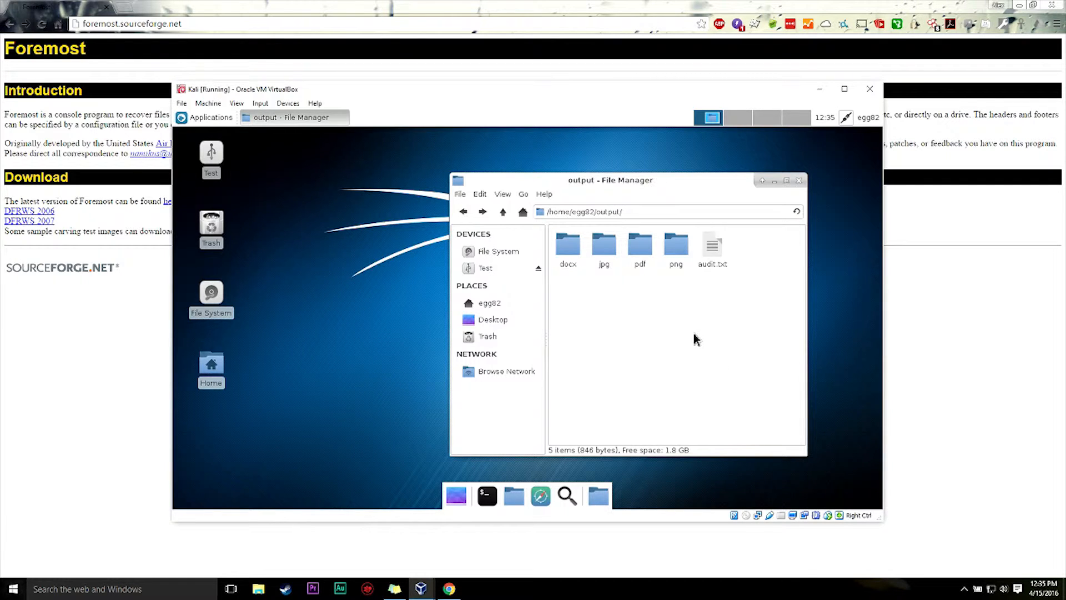
pyautogui.moveTo(687, 359)
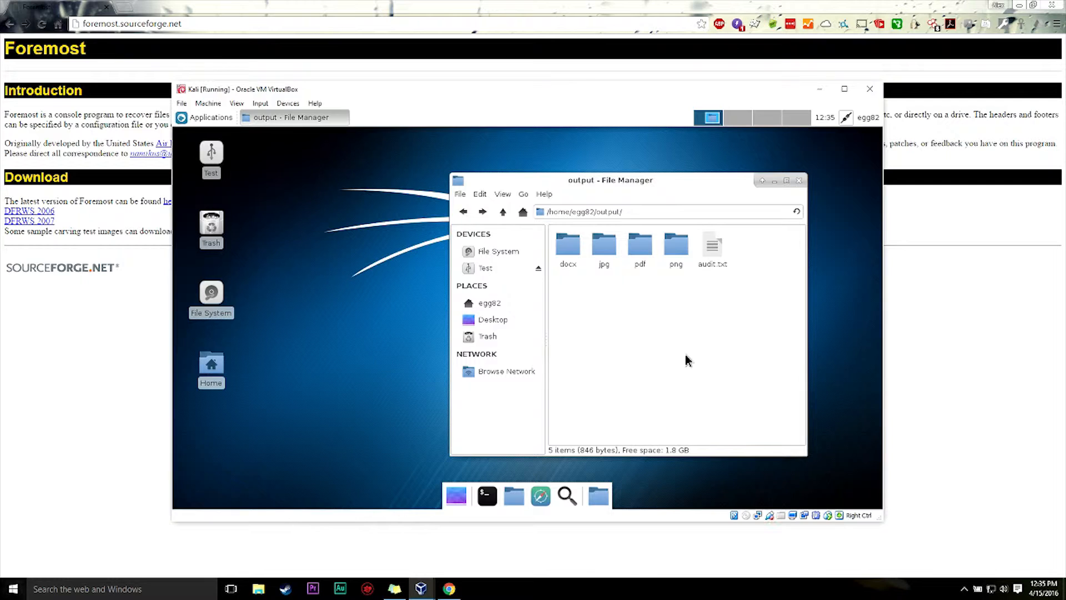
pyautogui.moveTo(672, 378)
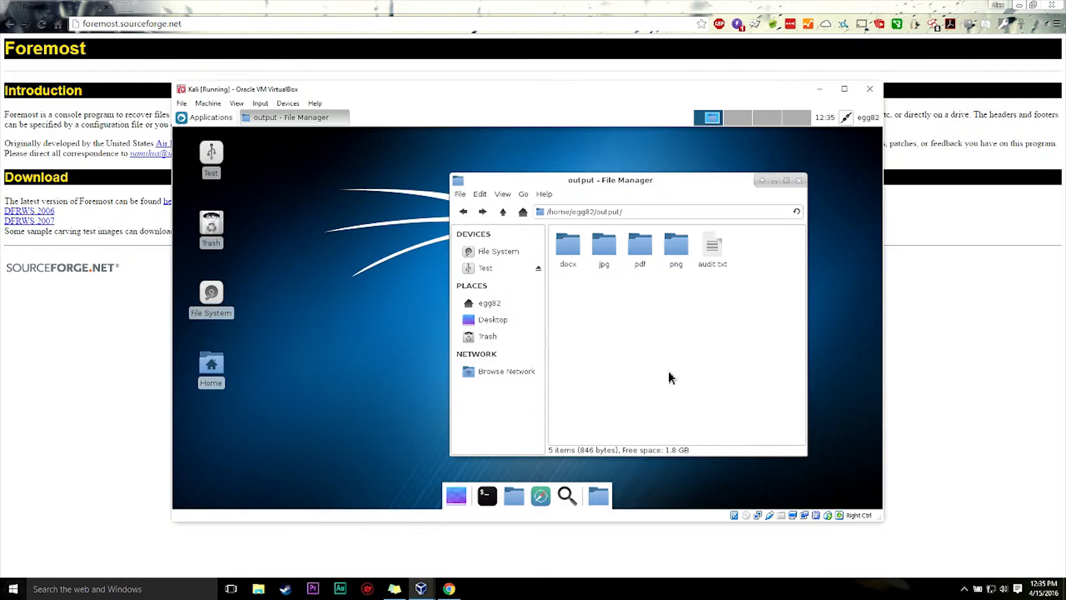
pyautogui.moveTo(648, 372)
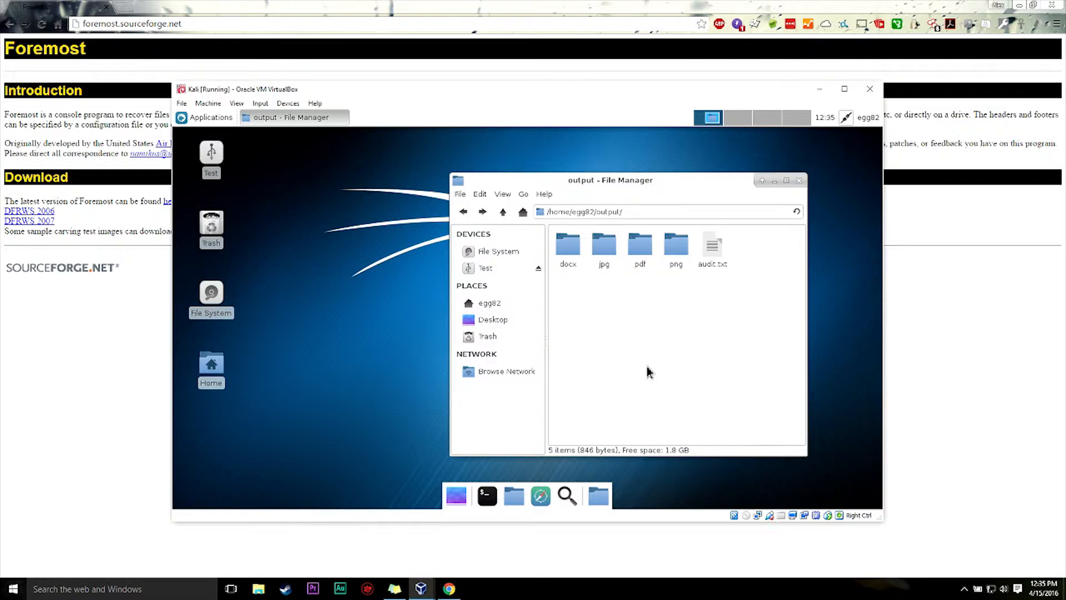
pyautogui.moveTo(640, 368)
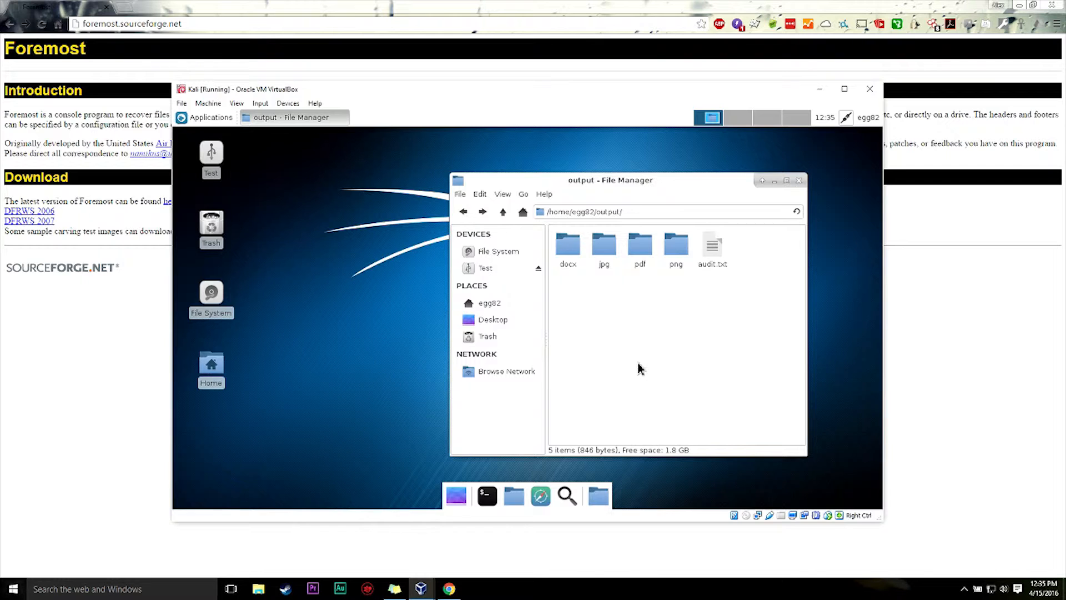
pyautogui.moveTo(690, 345)
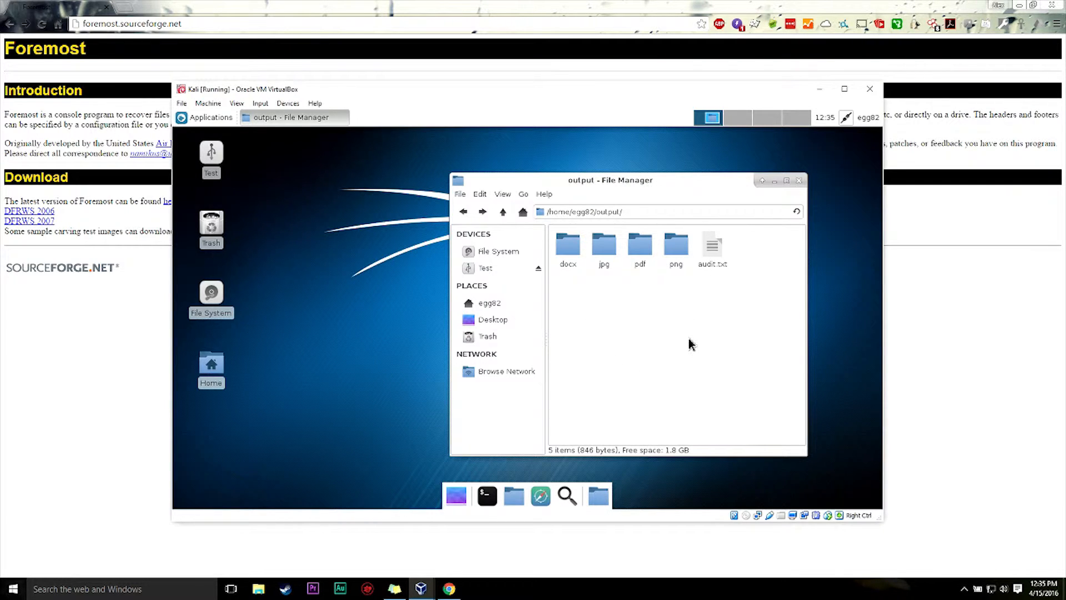
pyautogui.doubleClick(567, 244)
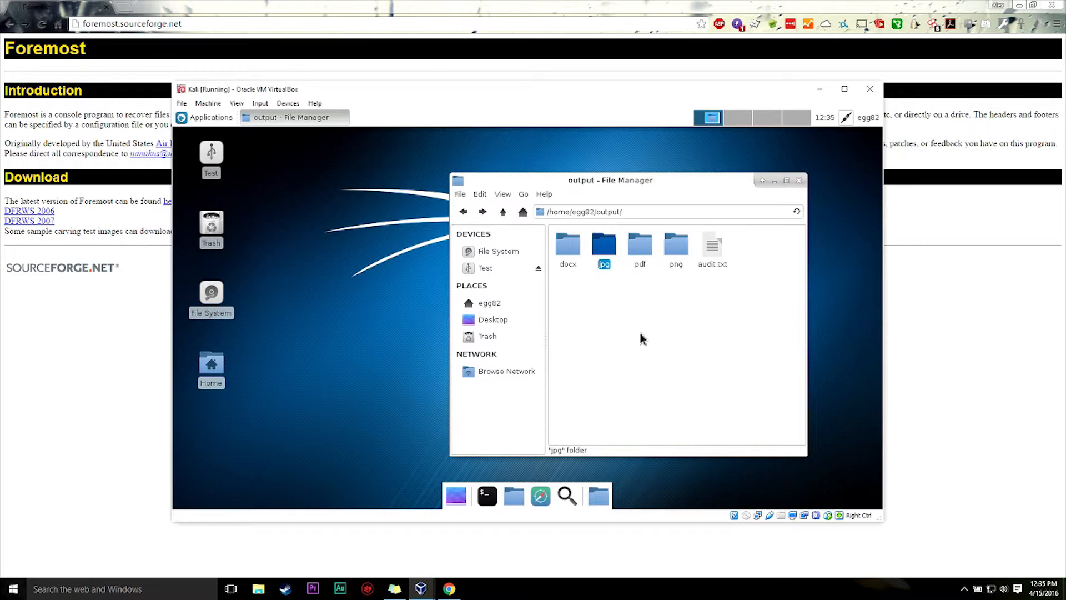
pyautogui.doubleClick(639, 245)
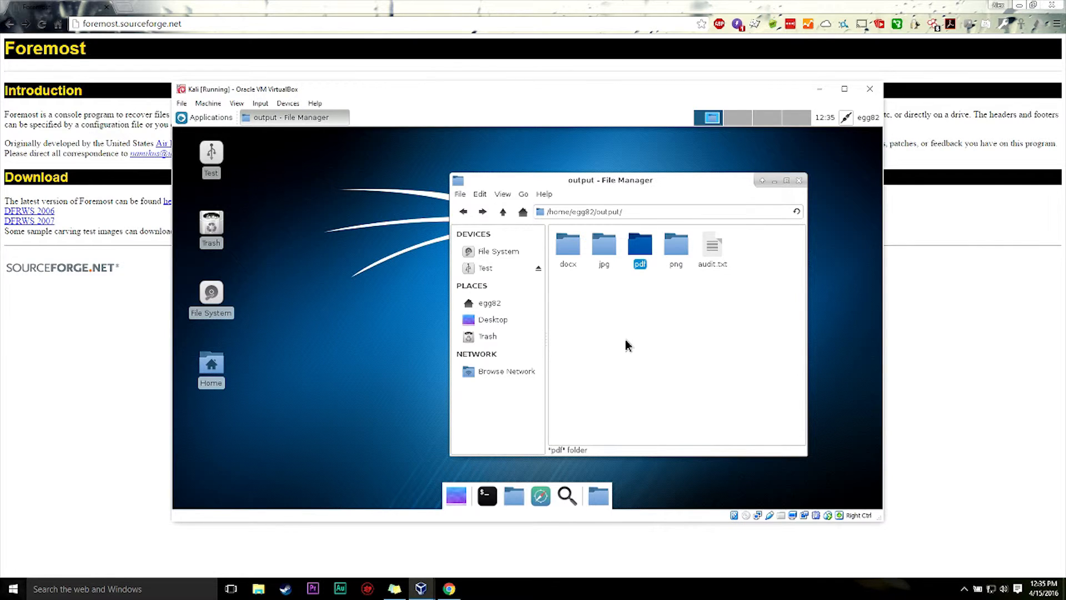
pyautogui.doubleClick(675, 243)
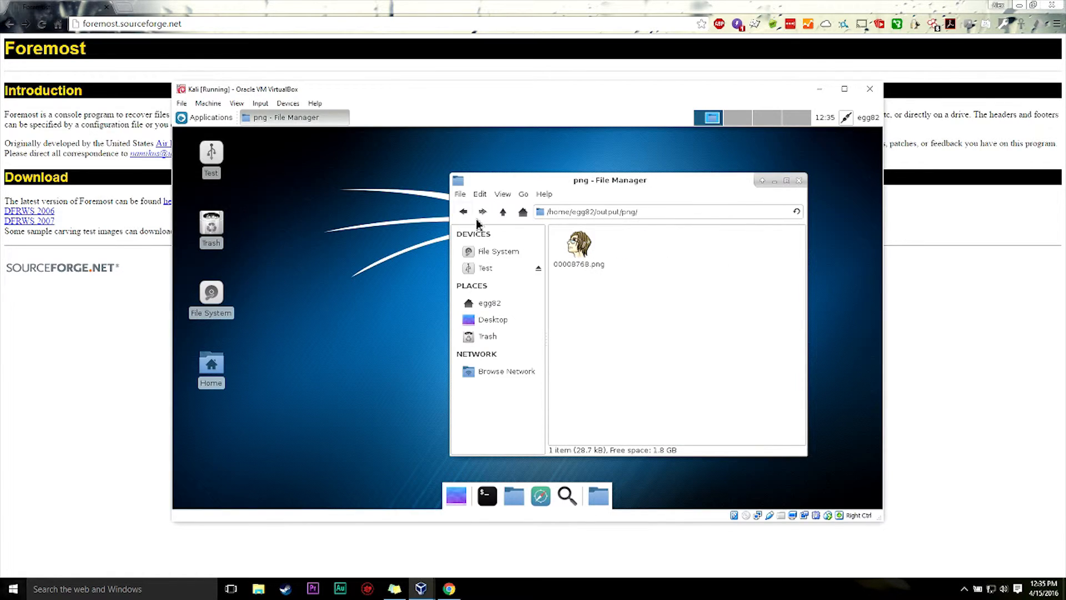
pyautogui.click(502, 212)
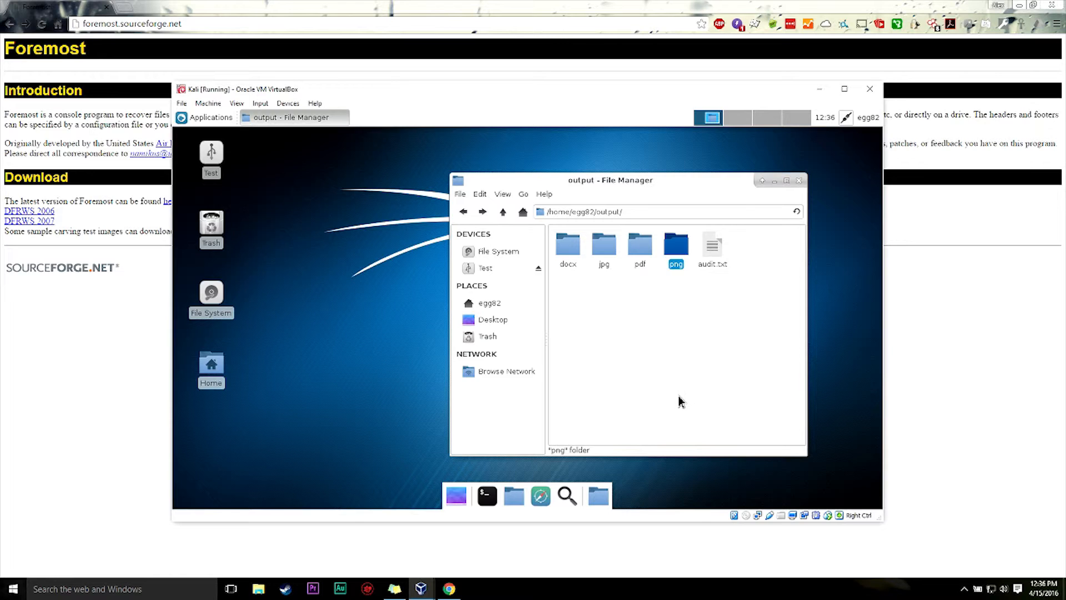
pyautogui.moveTo(646, 399)
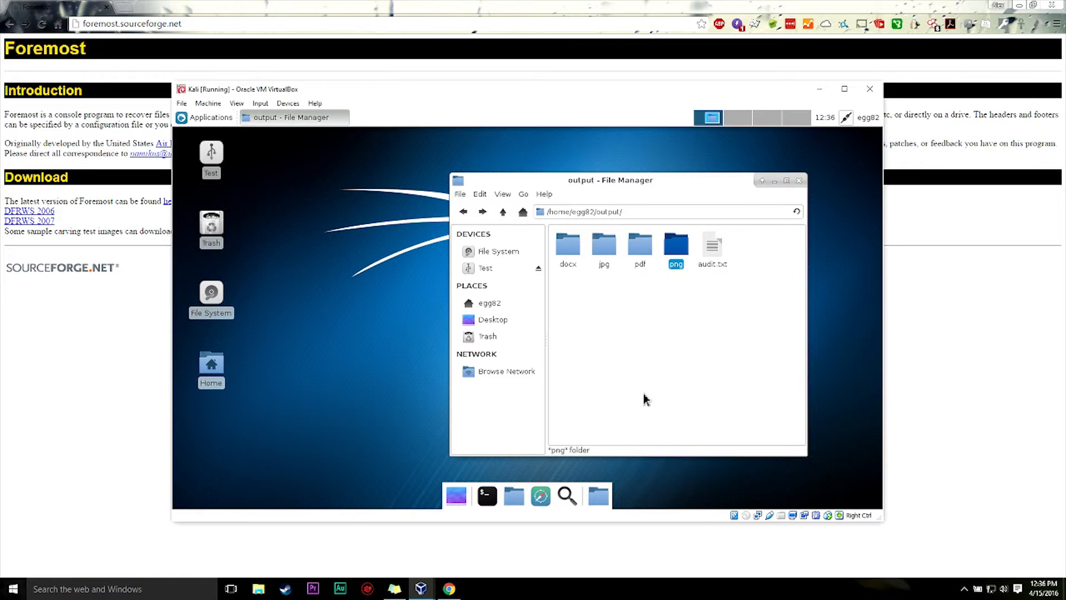
pyautogui.moveTo(637, 395)
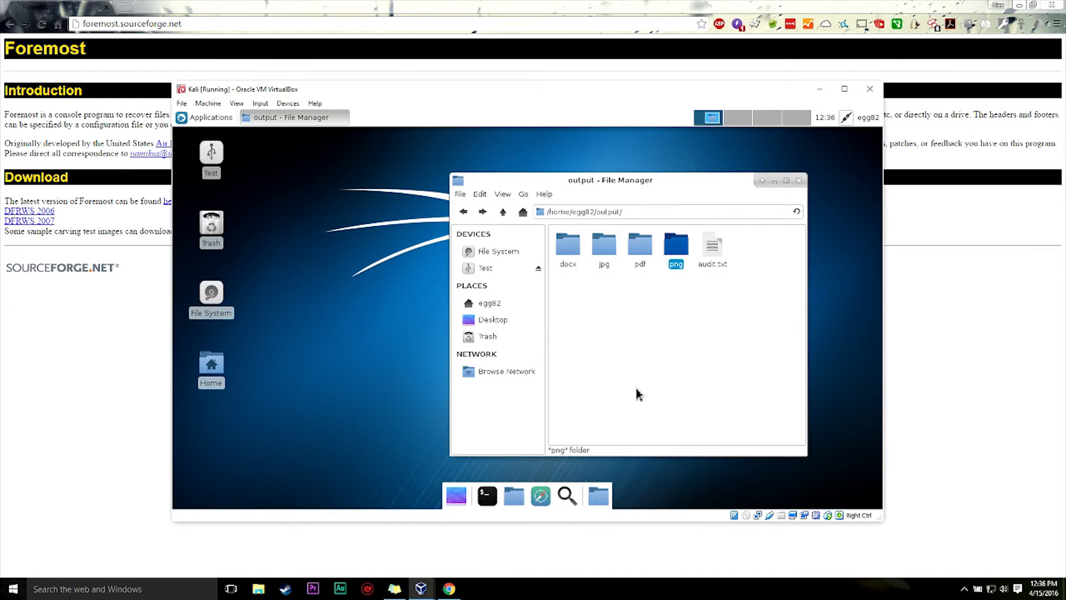
pyautogui.moveTo(641, 387)
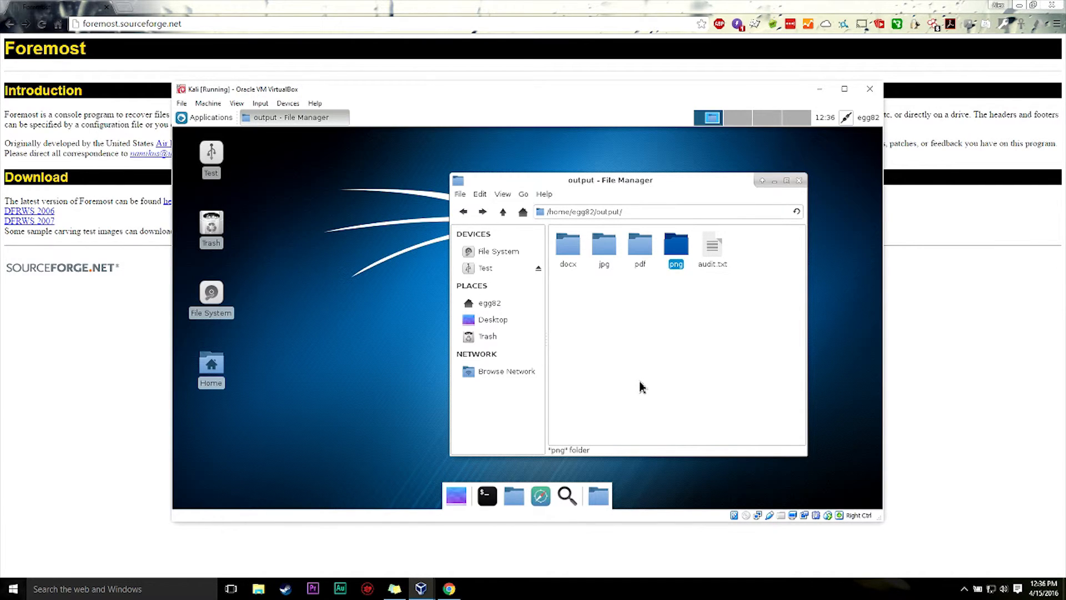
pyautogui.moveTo(630, 381)
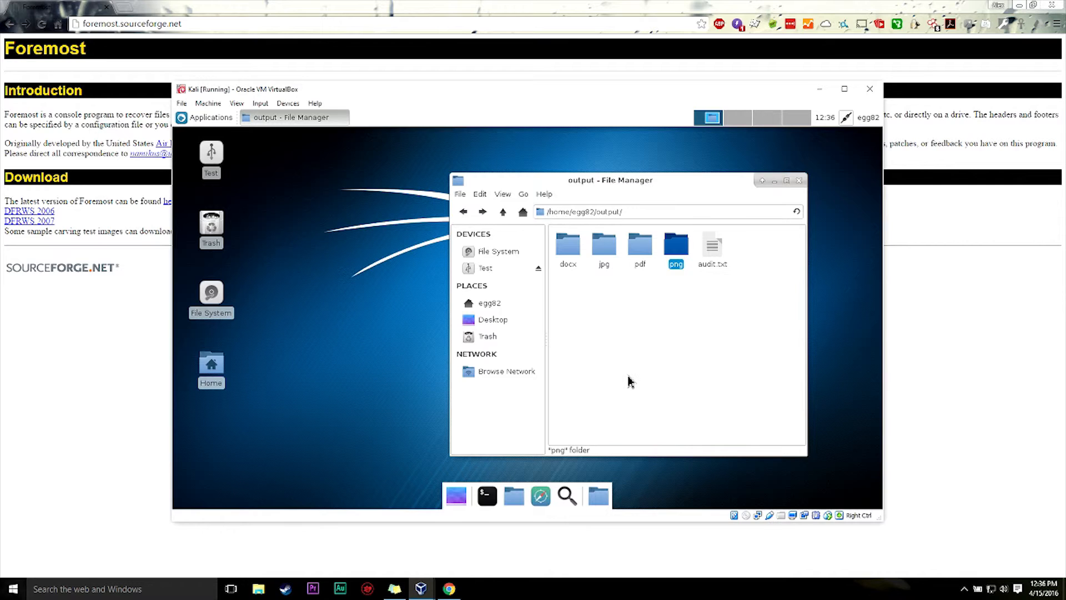
pyautogui.moveTo(636, 366)
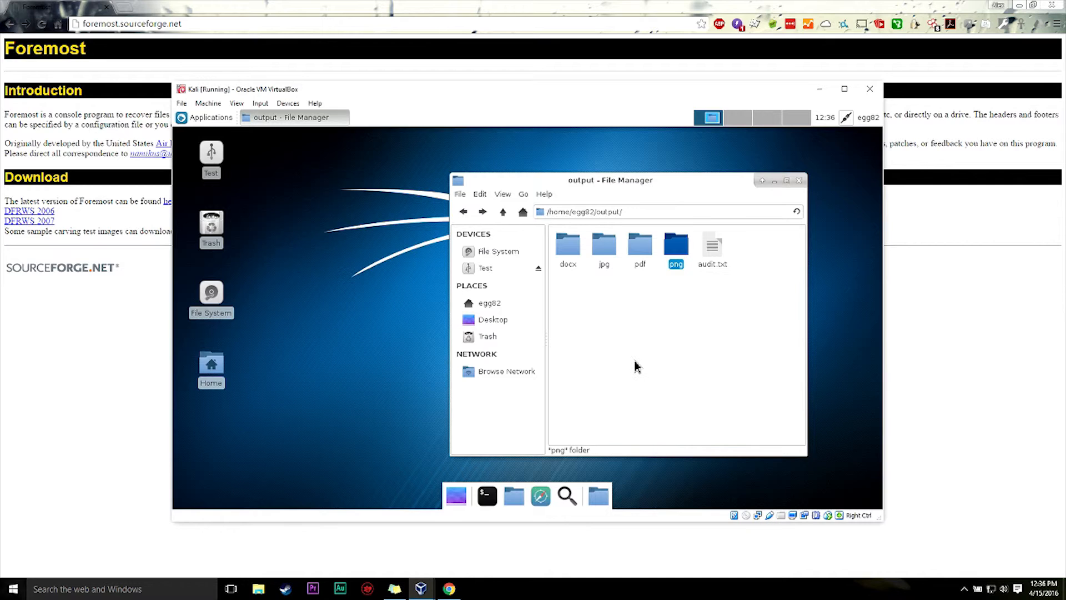
pyautogui.moveTo(625, 344)
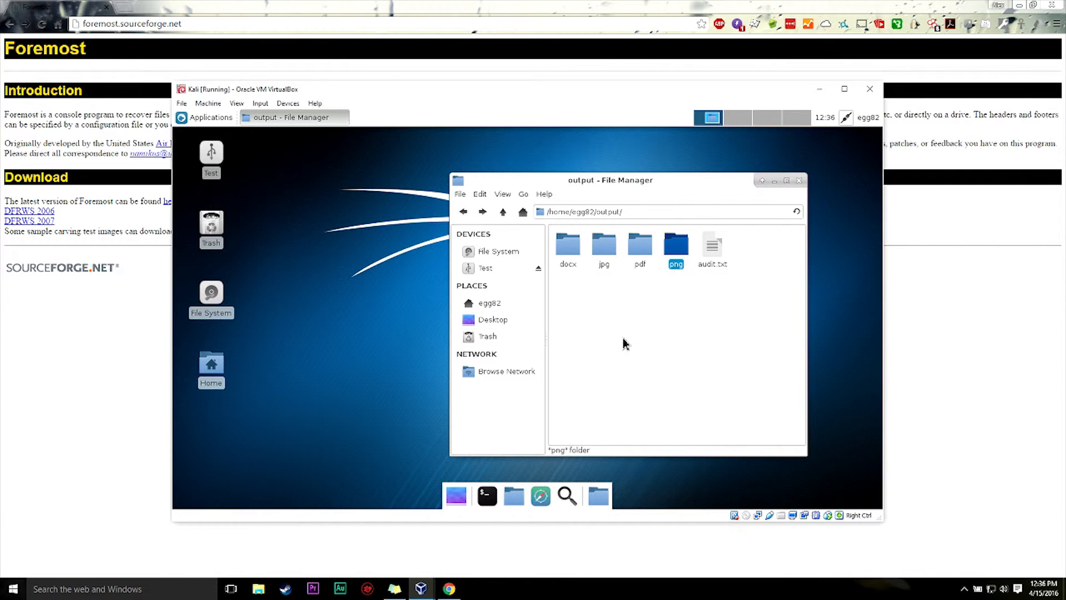
pyautogui.moveTo(641, 352)
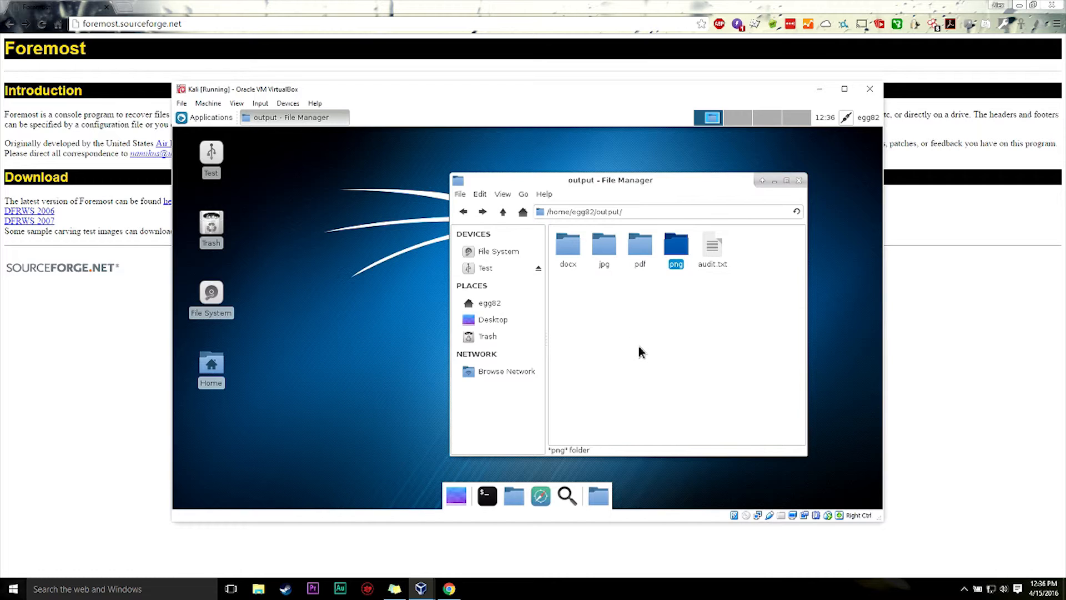
pyautogui.moveTo(644, 358)
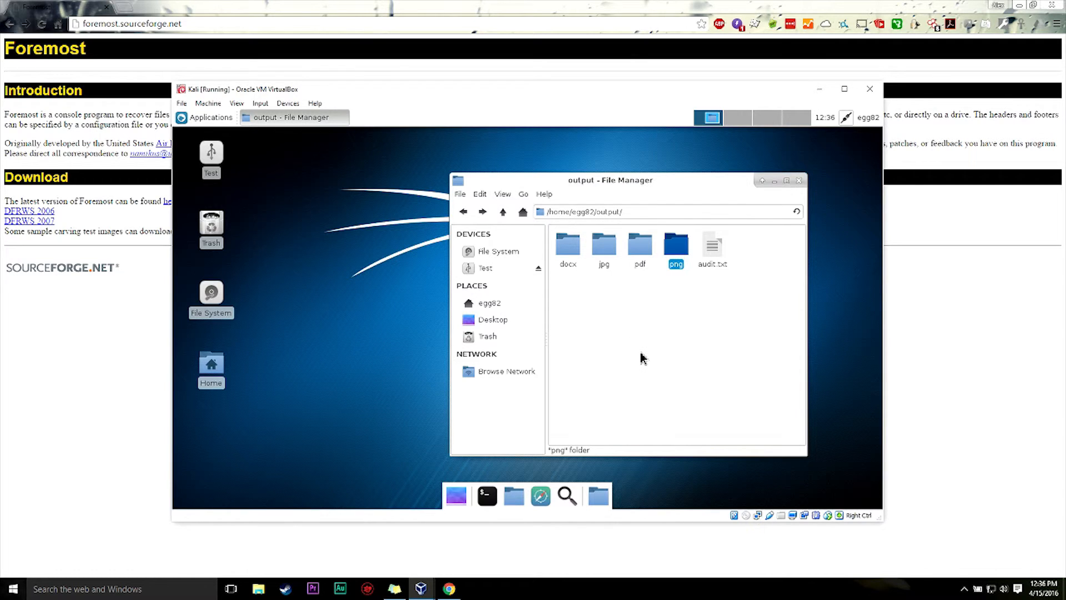
pyautogui.moveTo(624, 322)
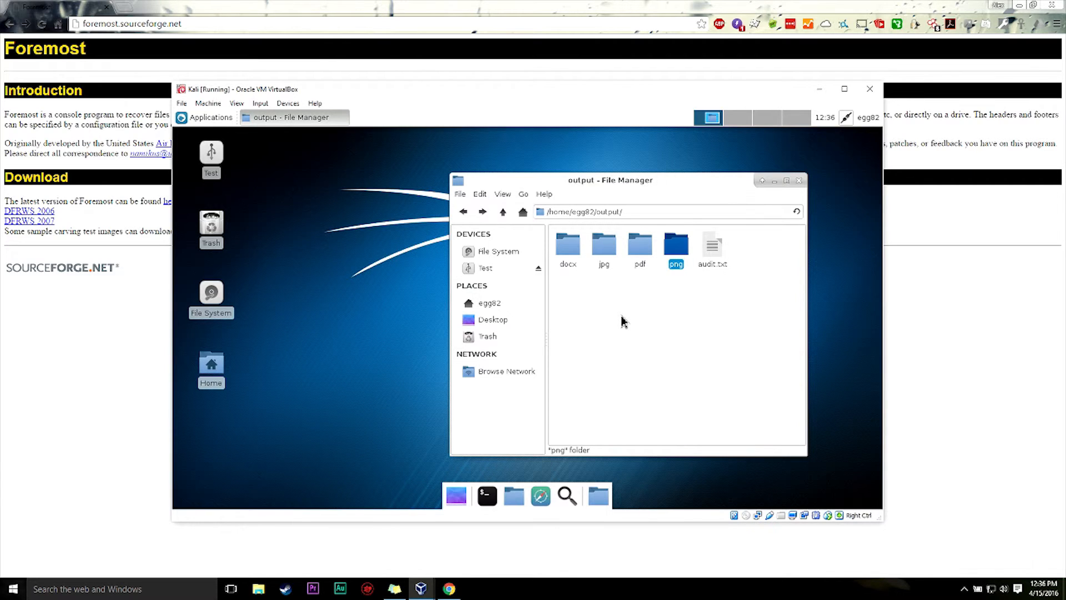
pyautogui.moveTo(622, 308)
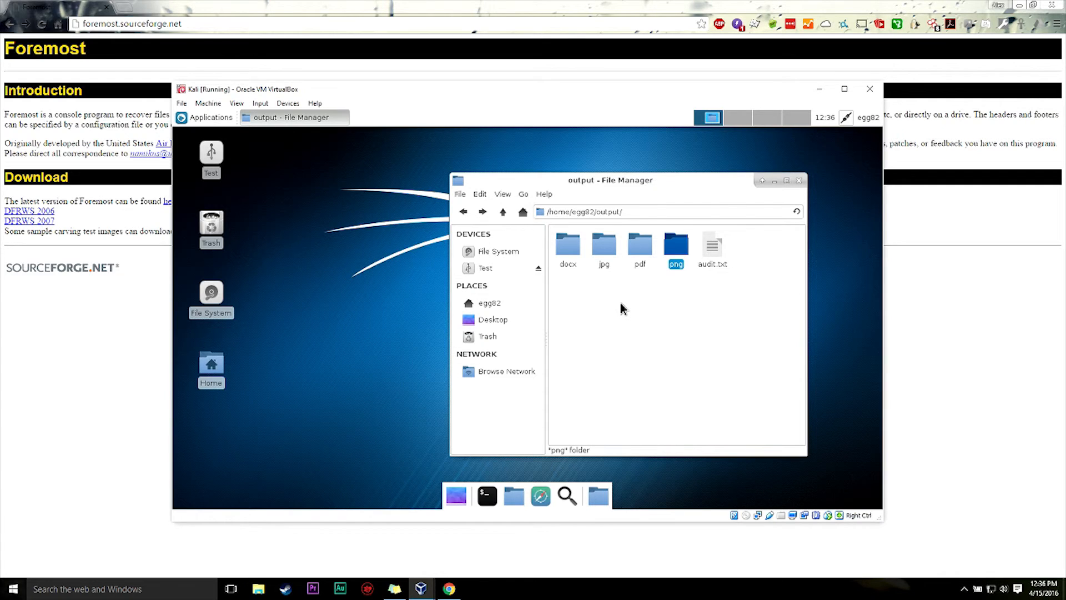
pyautogui.moveTo(632, 265)
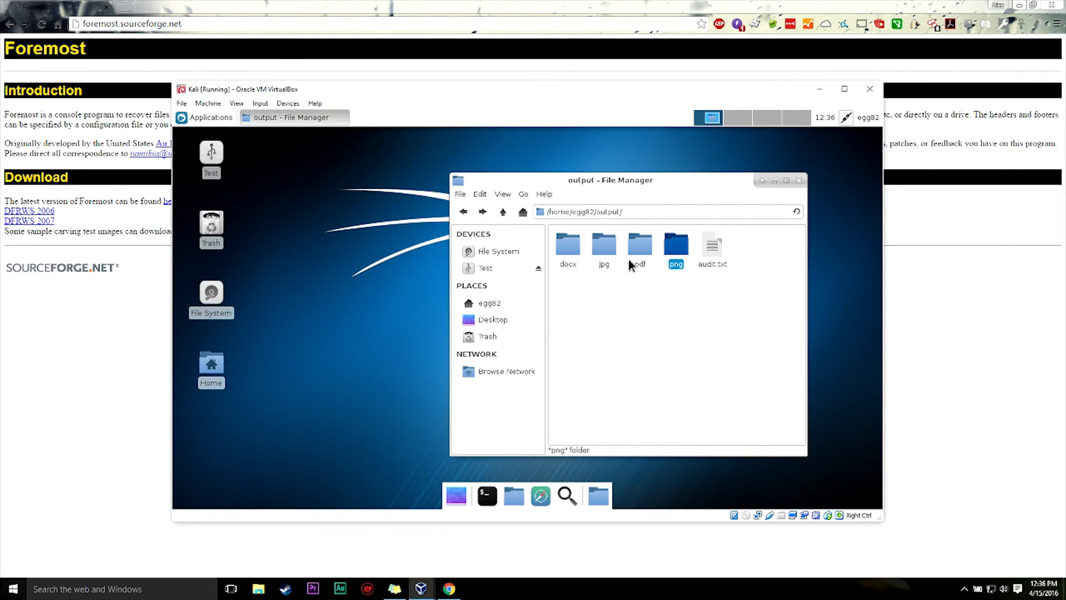
pyautogui.click(640, 244)
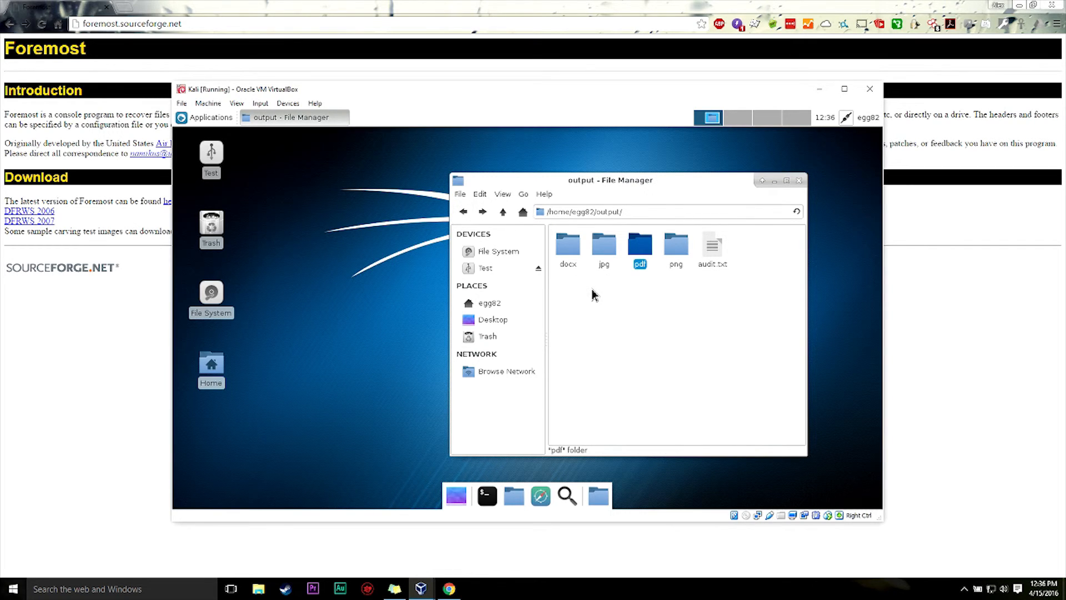
pyautogui.moveTo(614, 309)
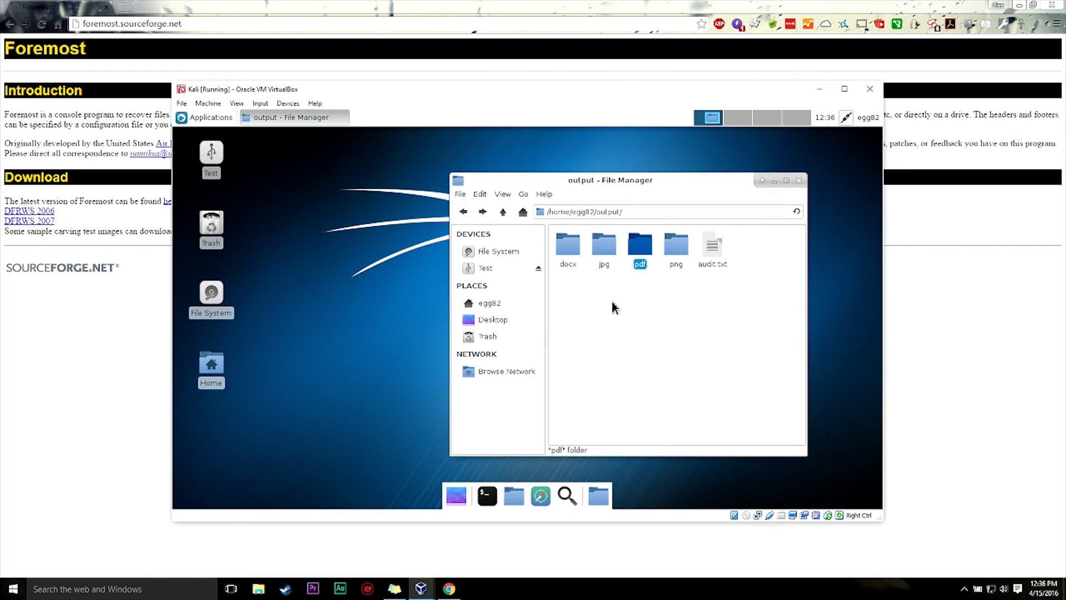
pyautogui.moveTo(610, 314)
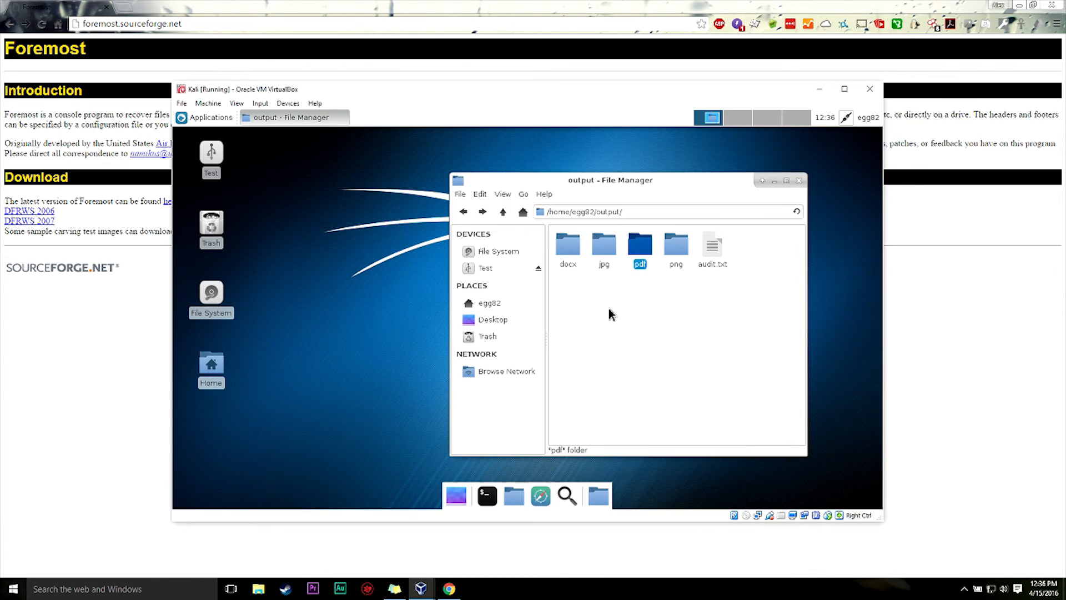
pyautogui.moveTo(598, 328)
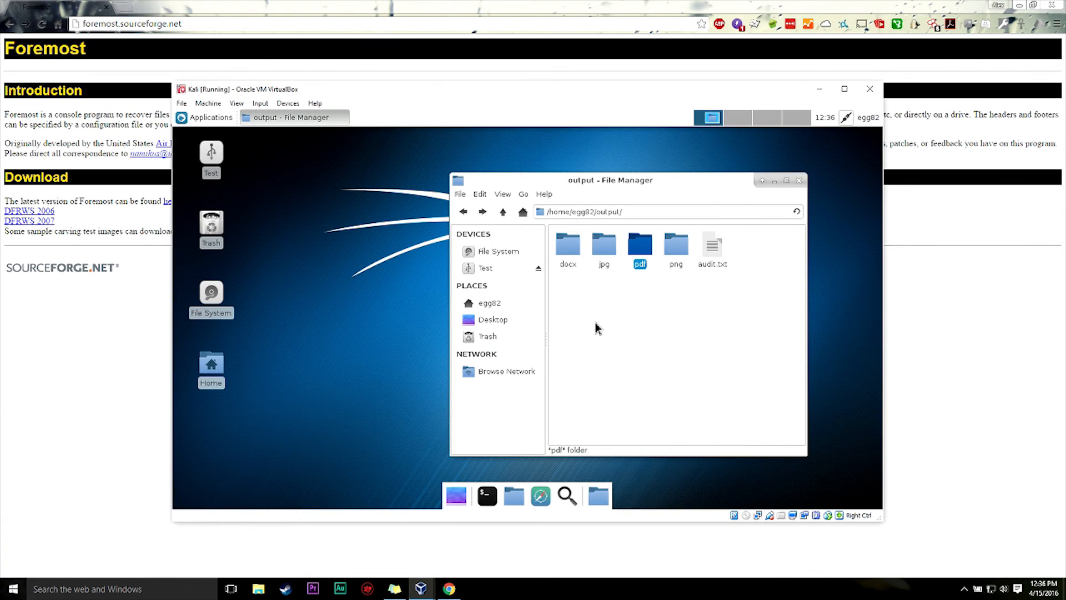
pyautogui.moveTo(596, 334)
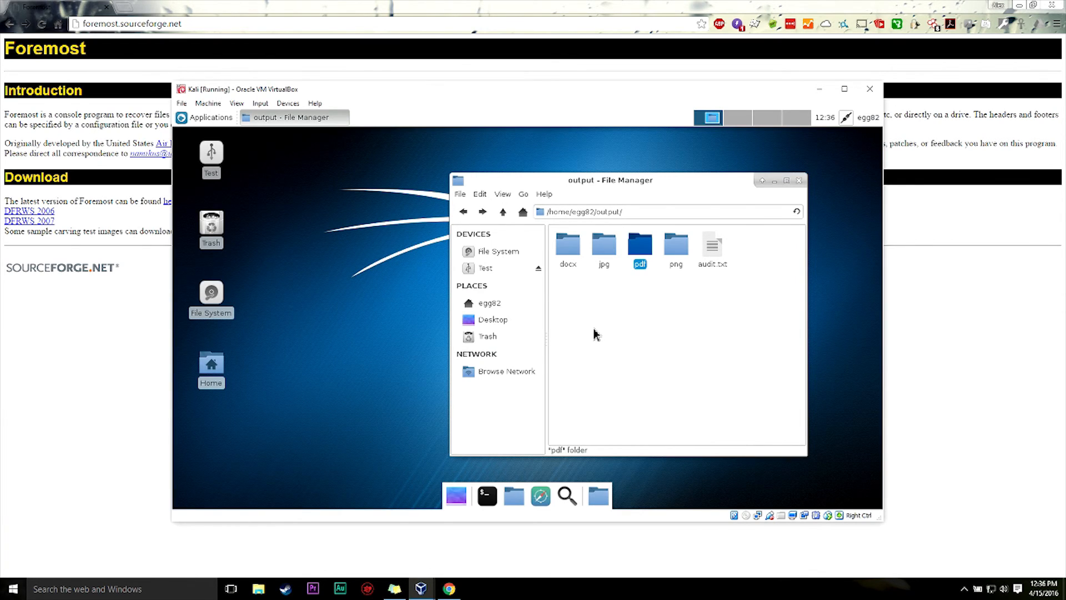
pyautogui.moveTo(598, 330)
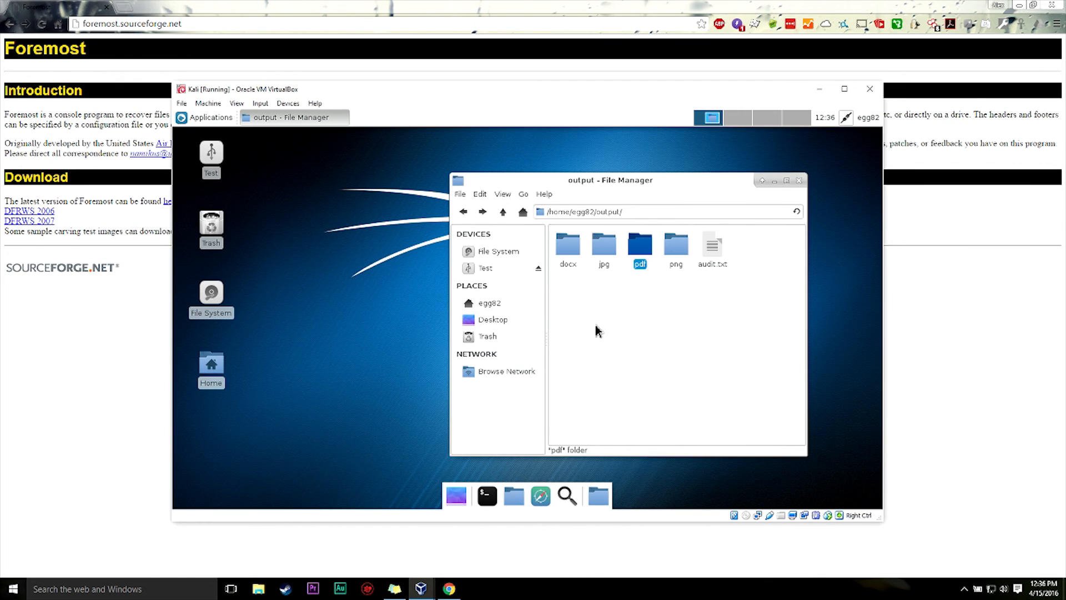
pyautogui.moveTo(627, 365)
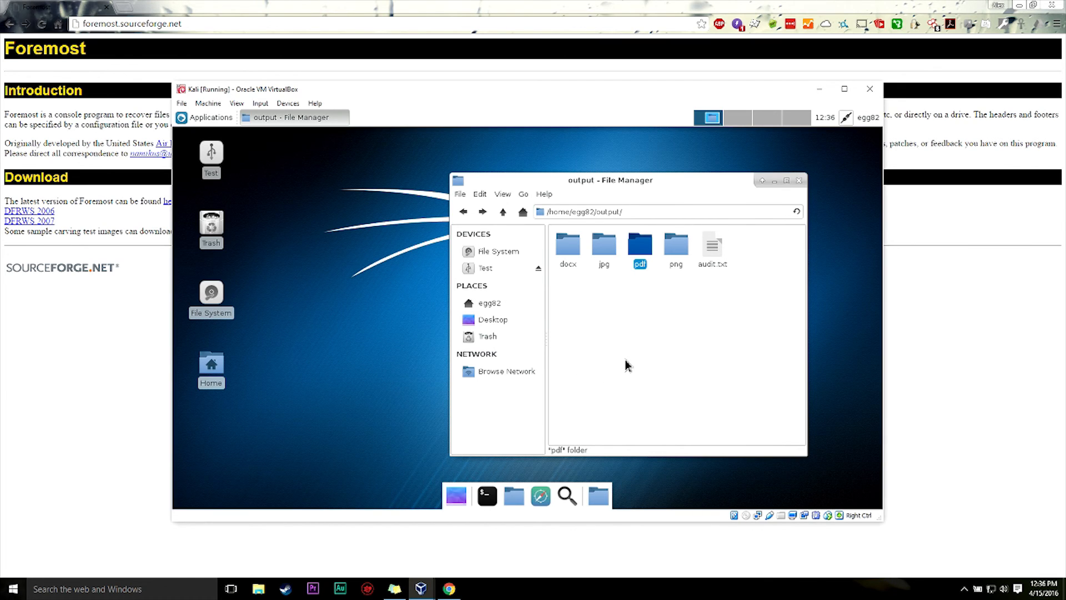
pyautogui.moveTo(644, 323)
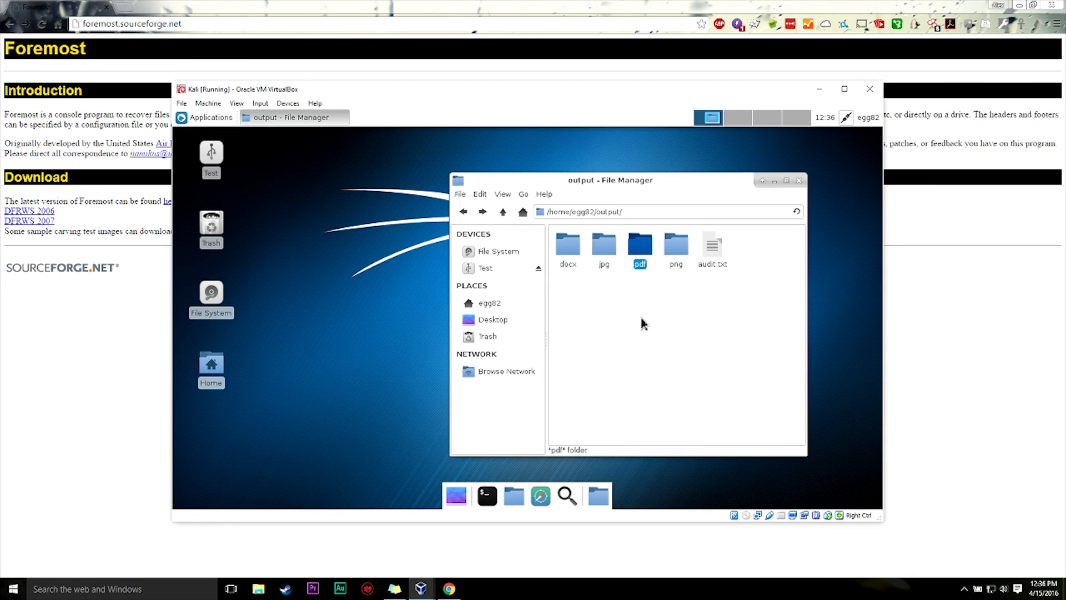
pyautogui.moveTo(651, 336)
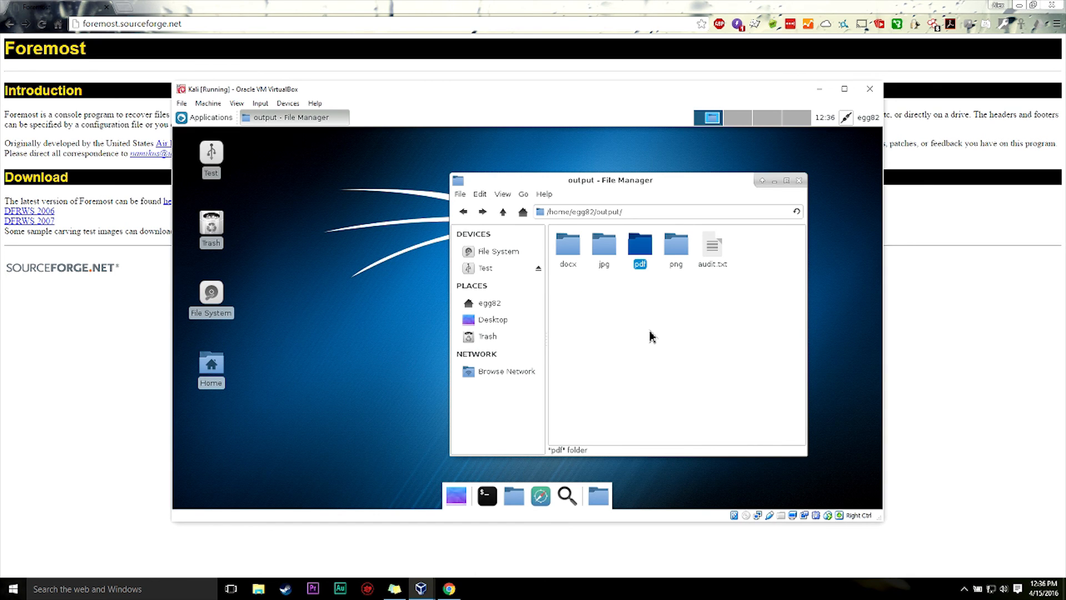